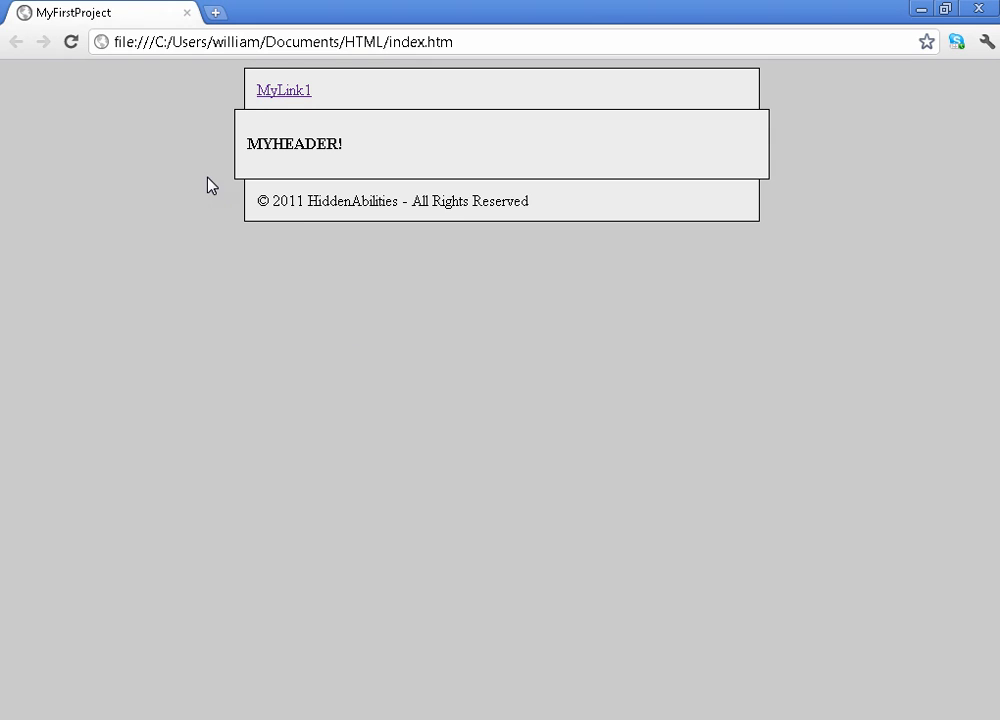
mouse_move(338, 296)
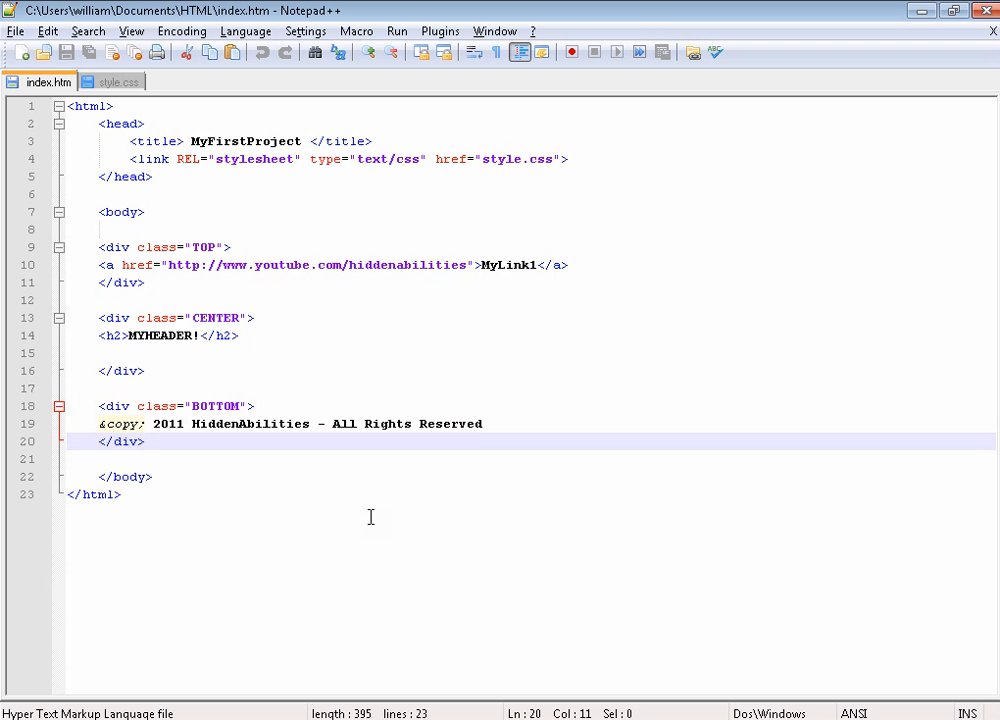
mouse_move(168, 340)
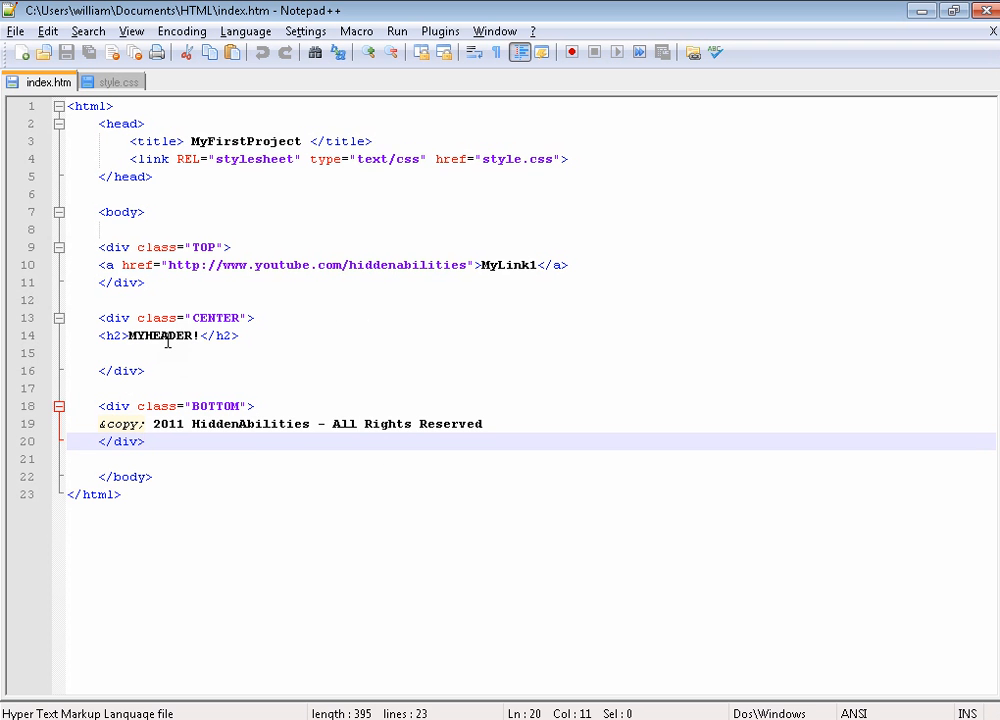
Select the MYHEADER heading word in index.htm and switch to the stylesheet file
double_click(158, 336)
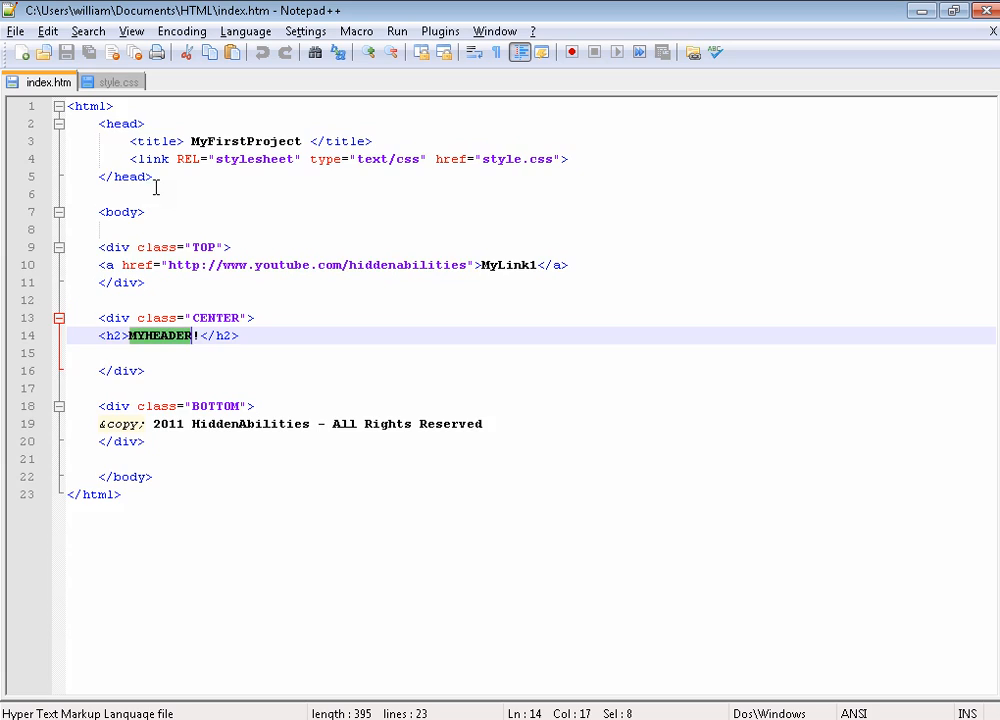
click(112, 80)
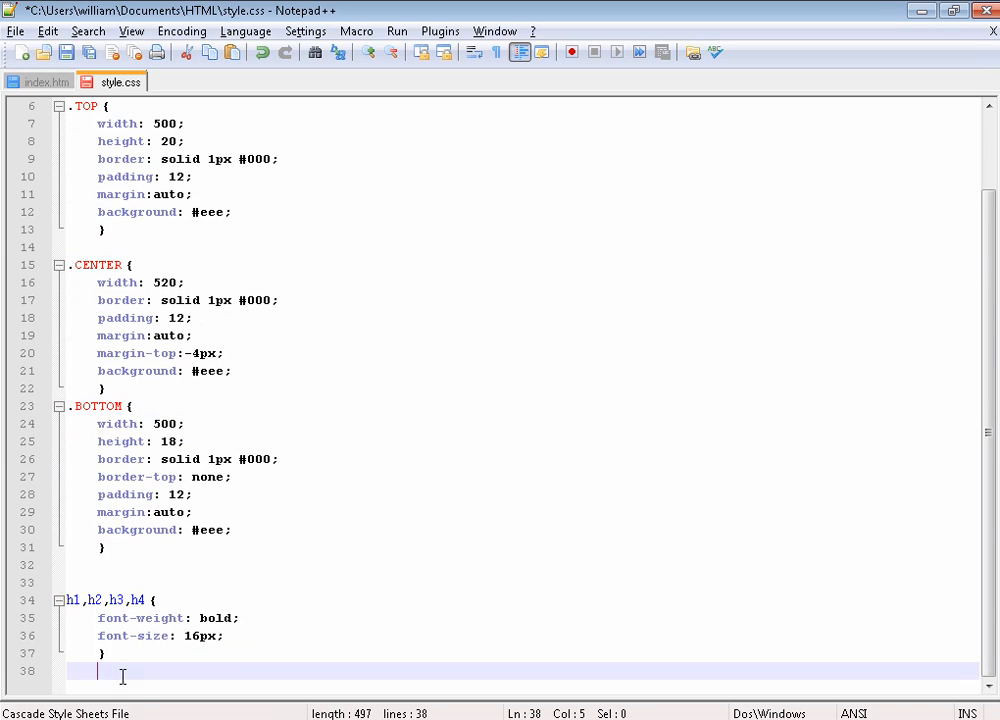
Begin an a:link rule in style.css with color #444
key(enter)
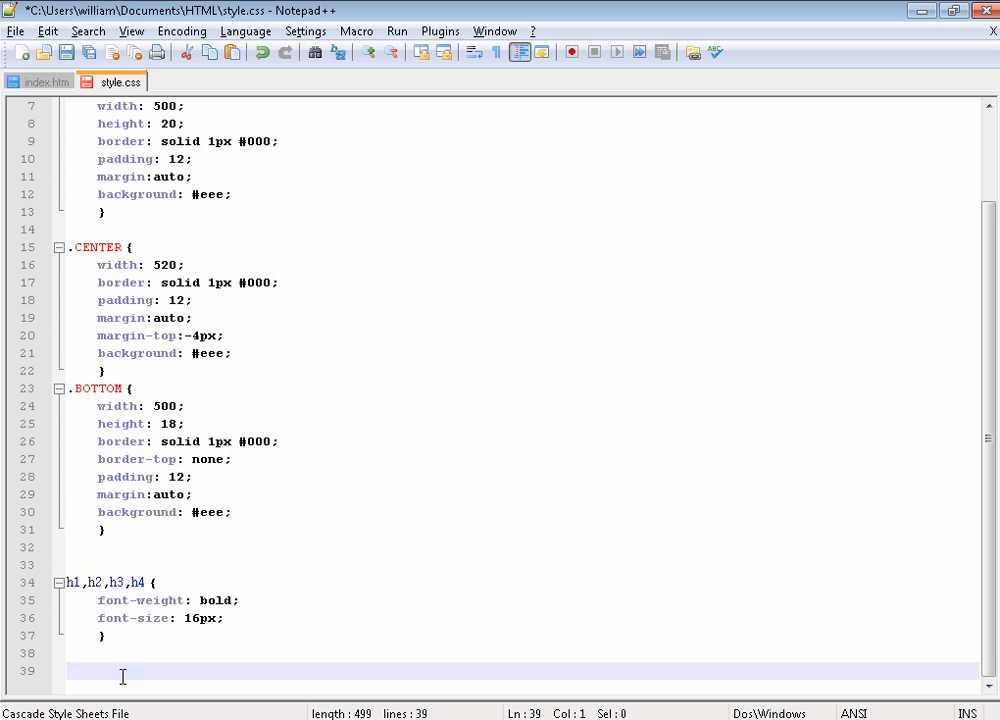
text(a:link {)
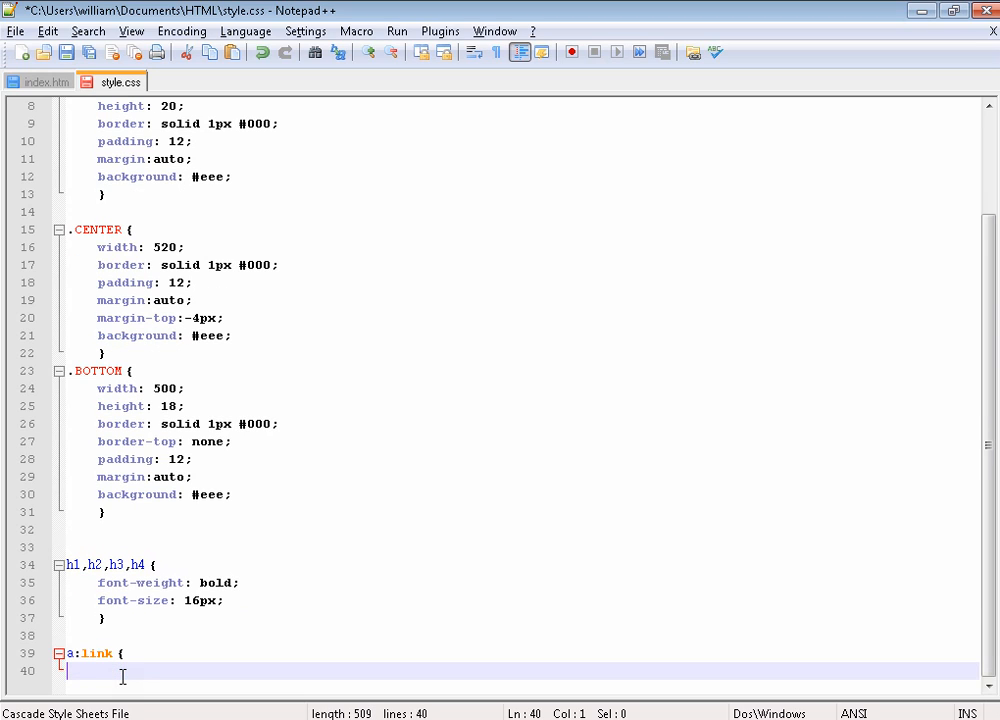
key(Tab)
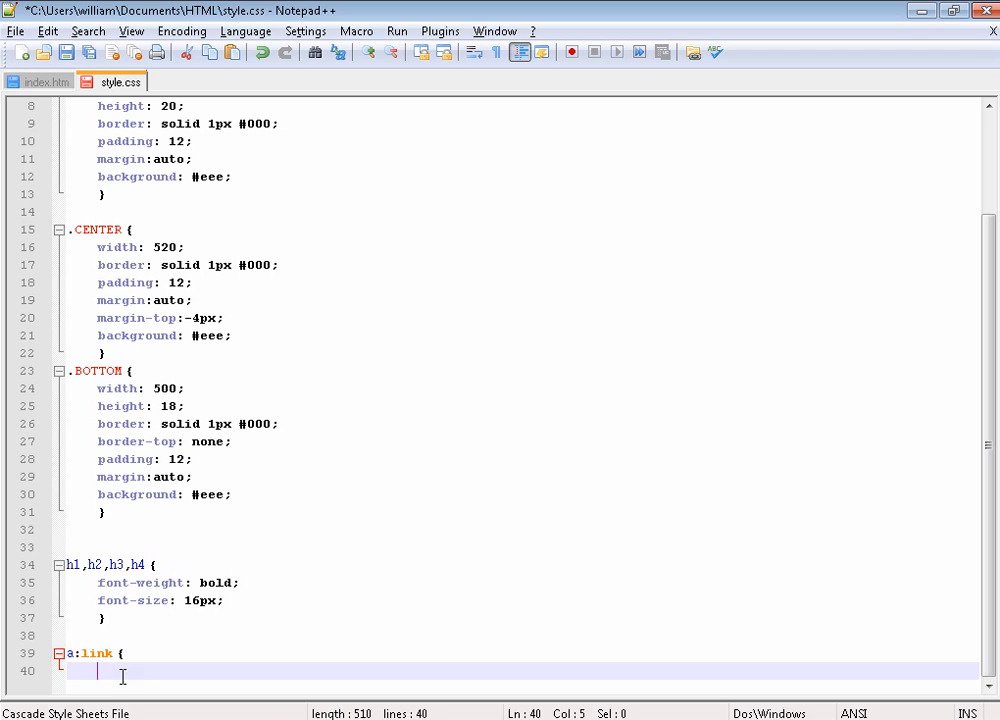
text(color:)
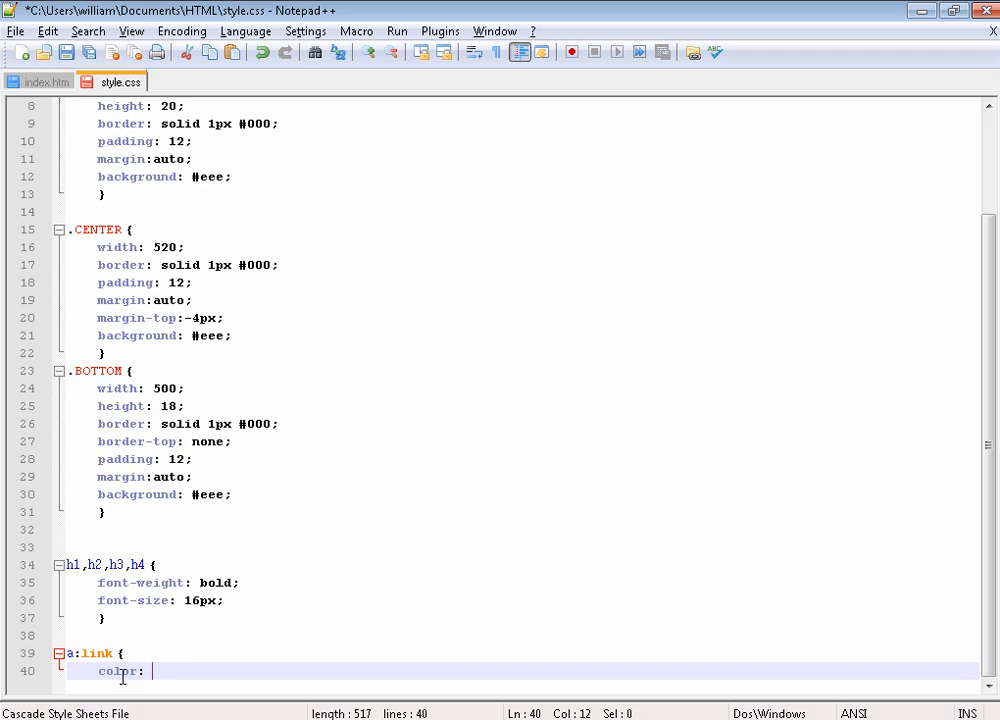
text(#)
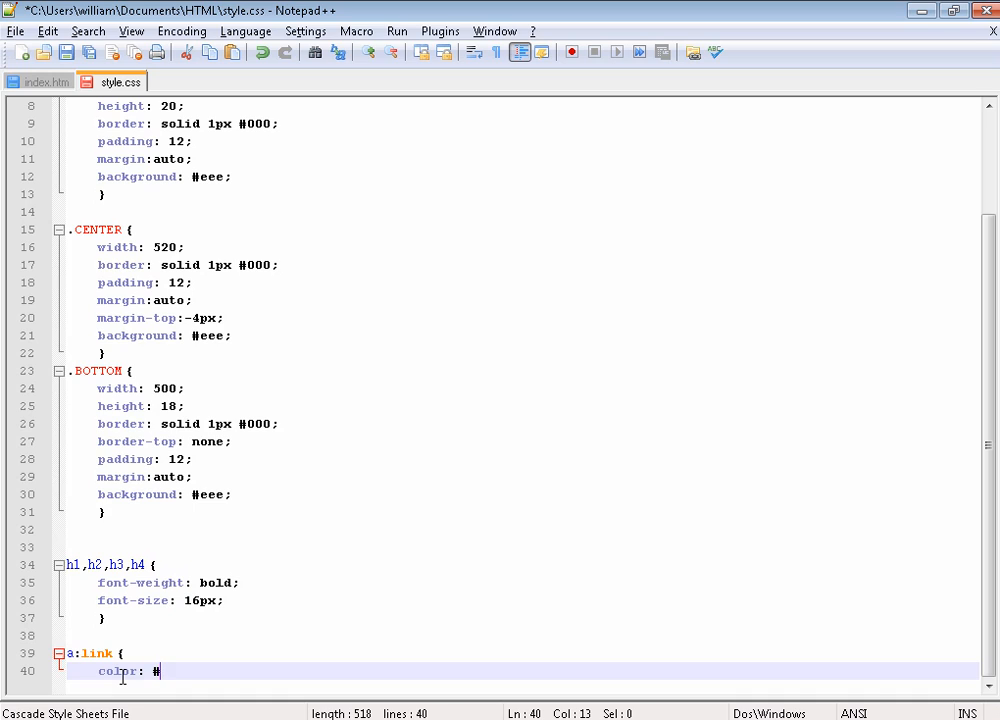
text(444)
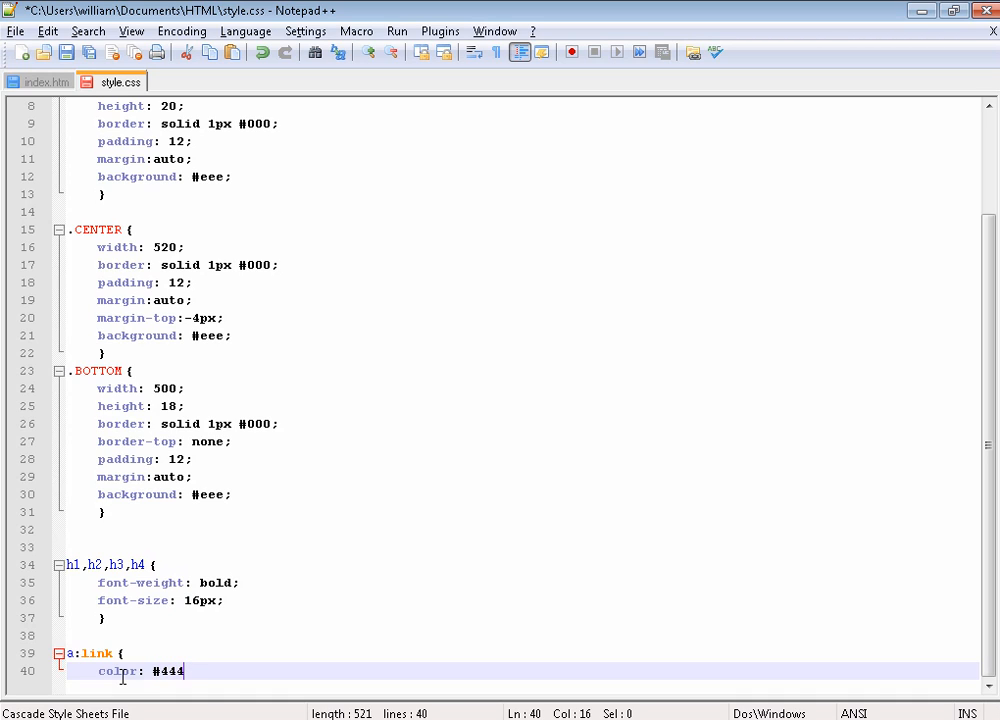
key(enter)
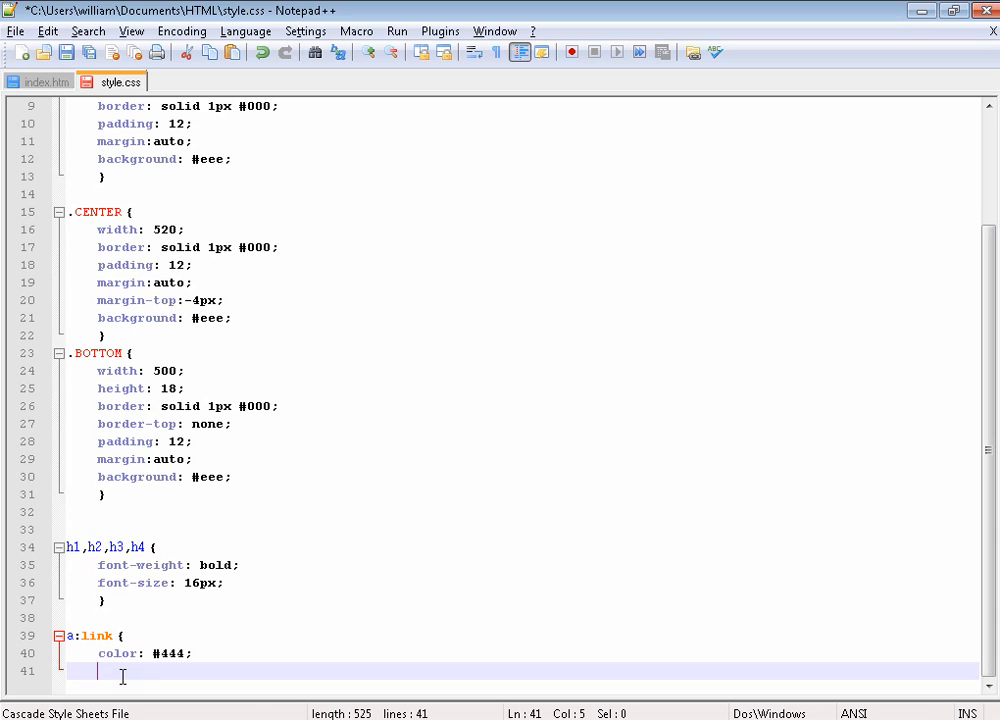
Add text-decoration none and font-weight bold, then close the a:link rule
text(font-decoration:)
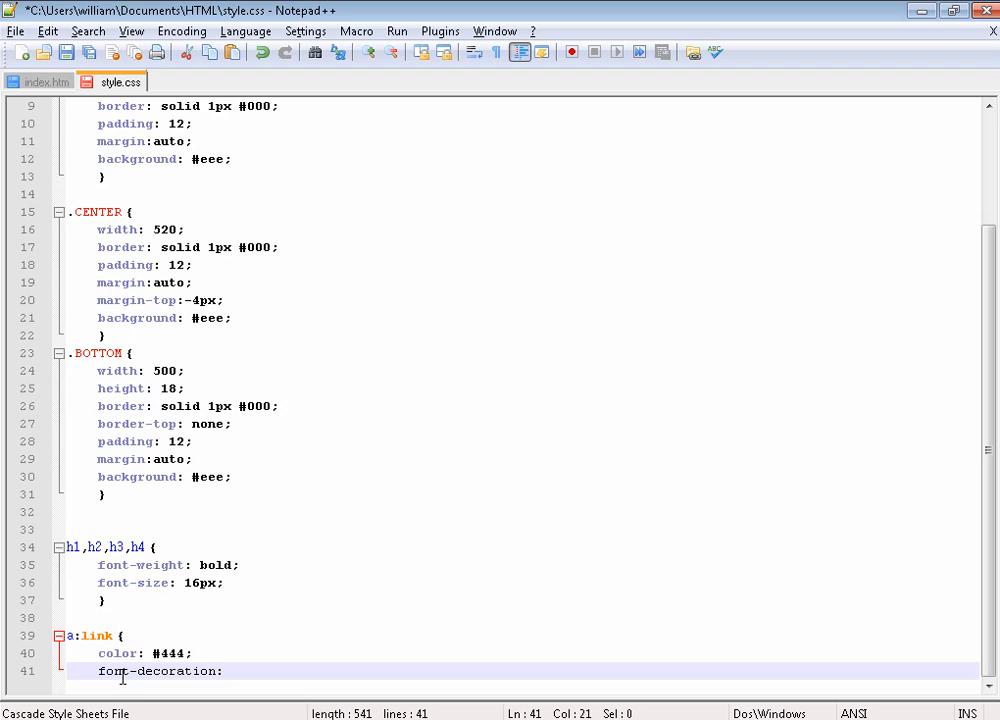
text(text)
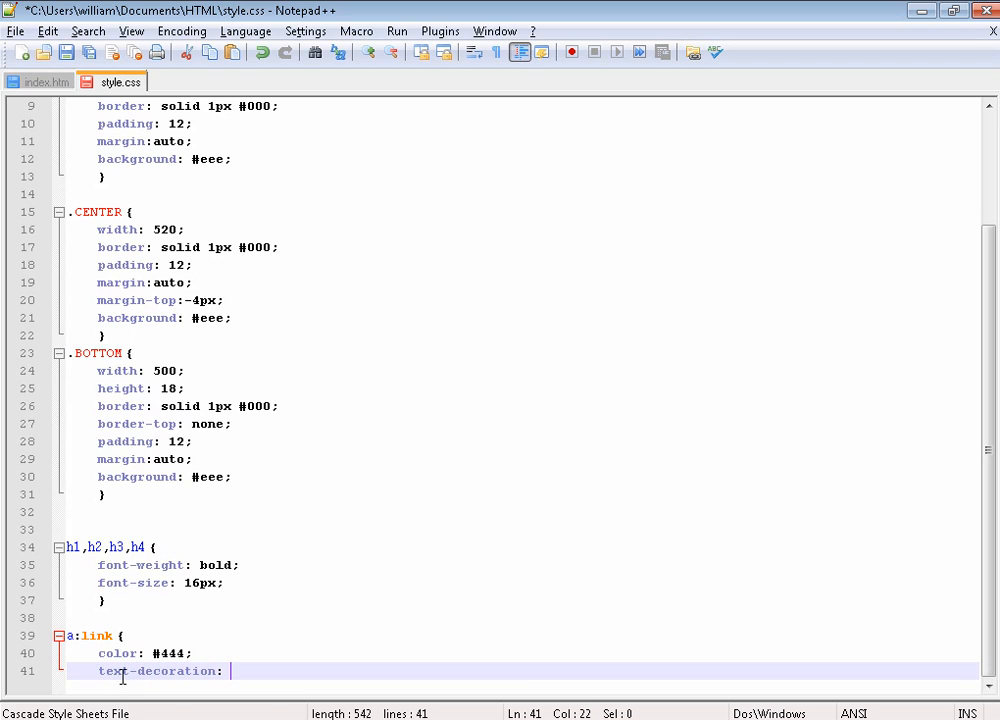
text(none;)
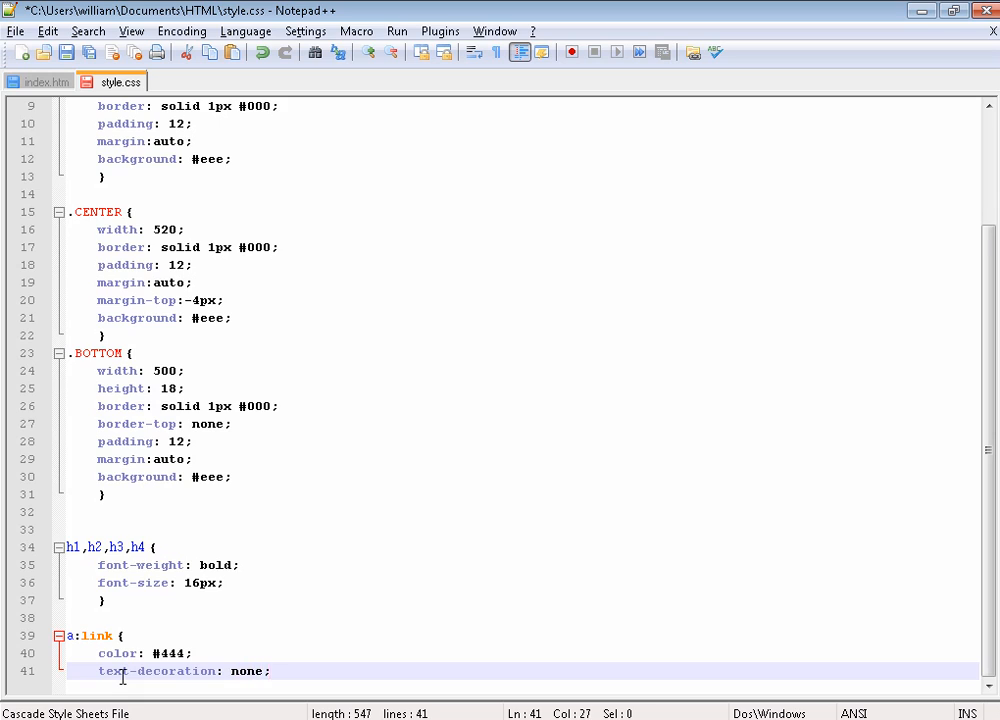
text(font-weig)
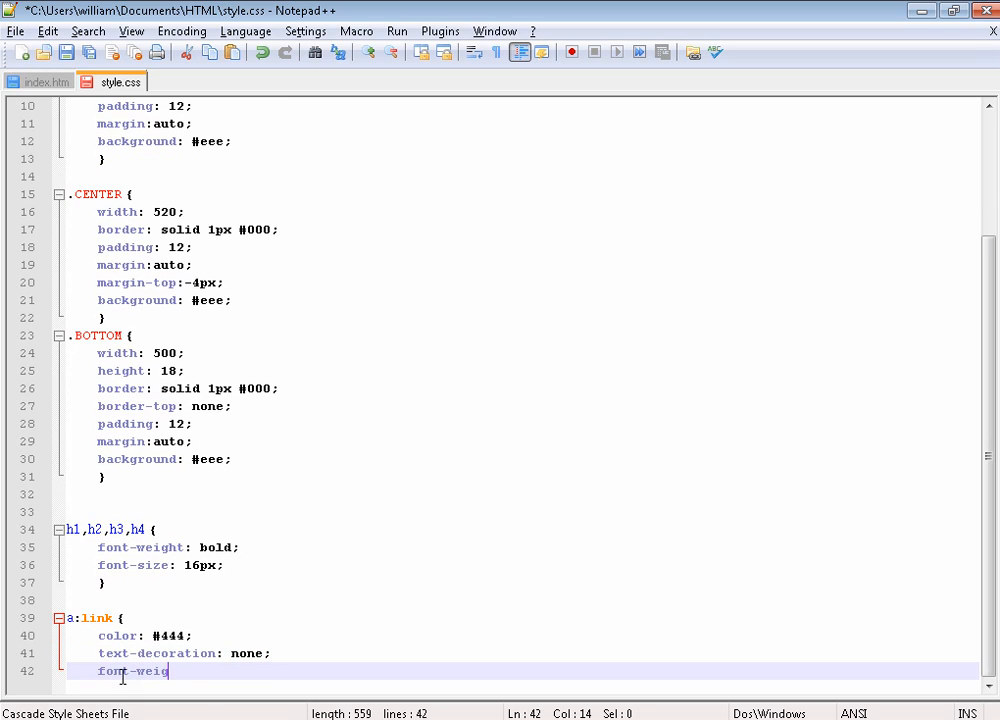
key(enter)
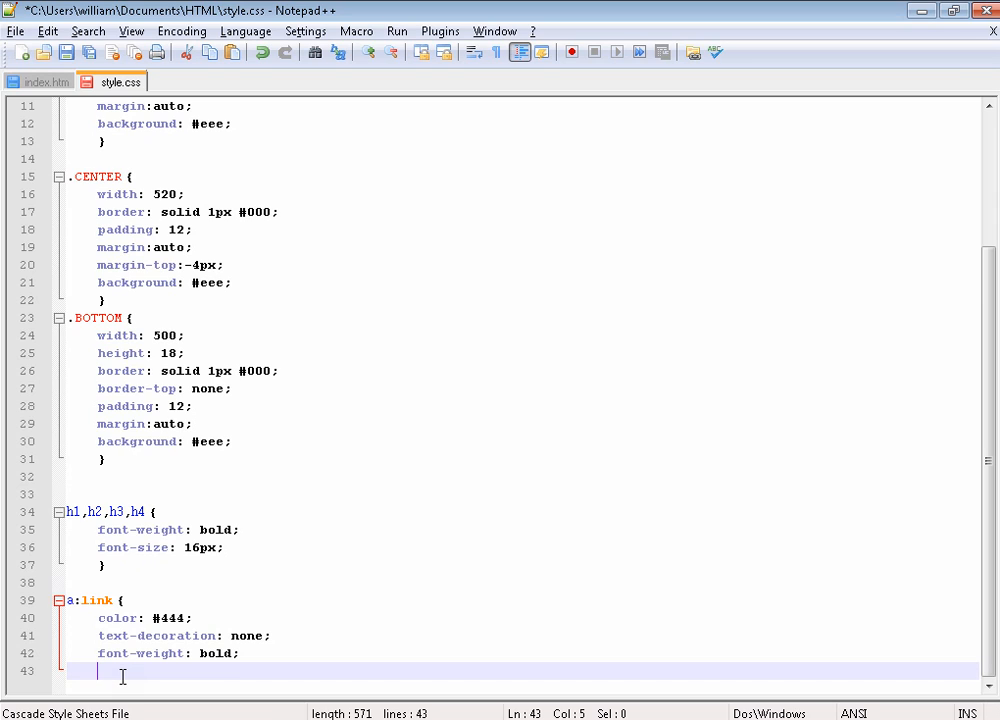
text(})
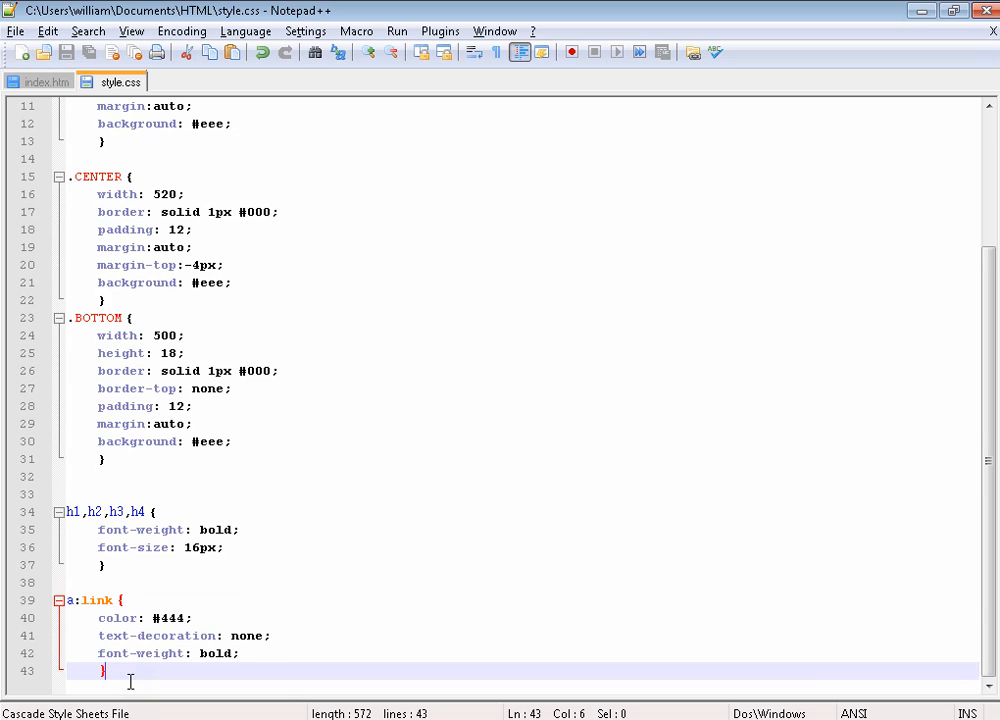
Add an a:hover rule below a:link, copied from it
key(enter)
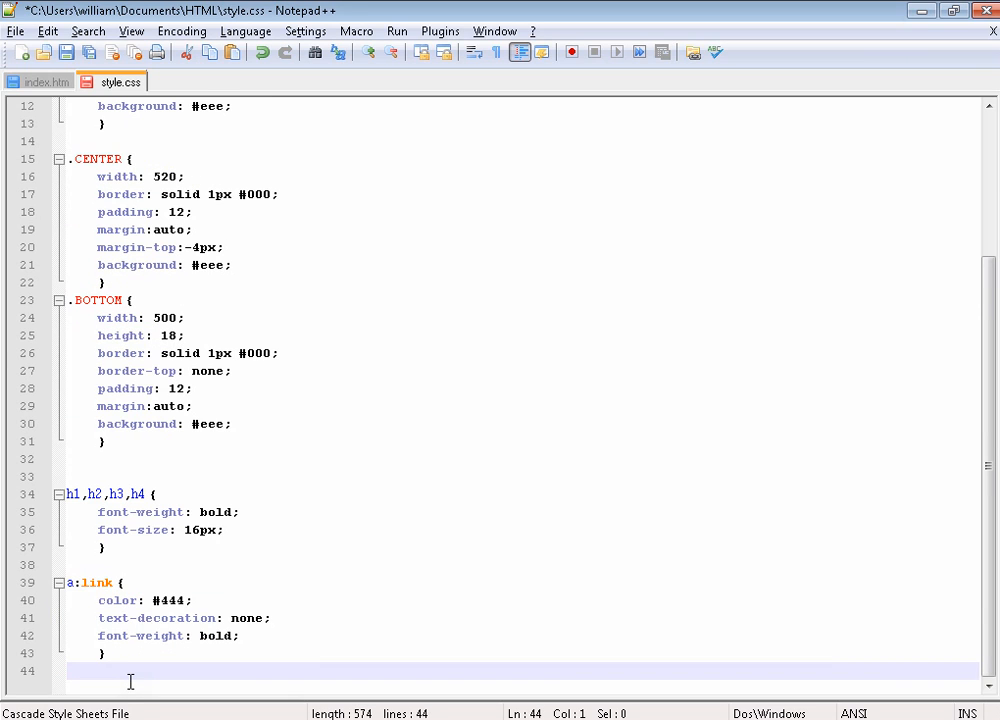
text(a:)
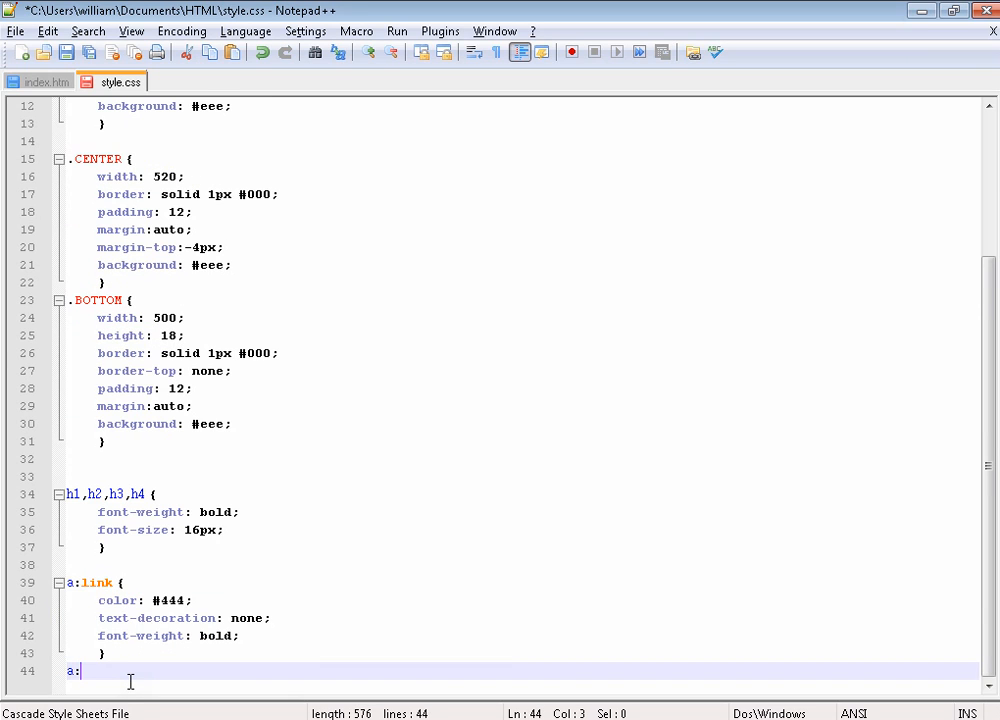
text(hover:{)
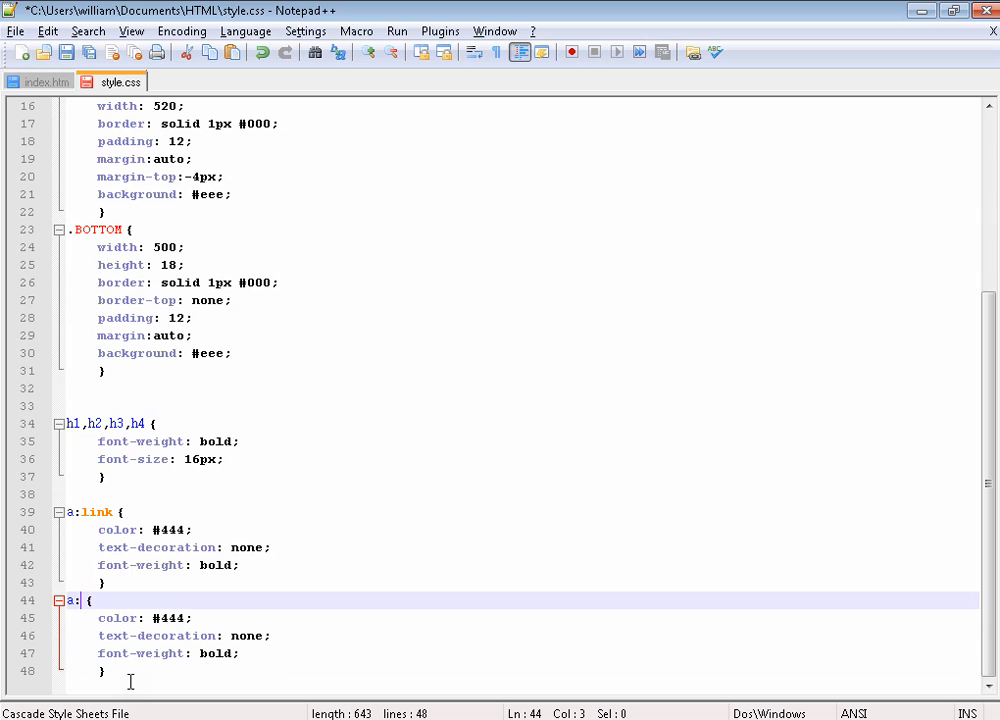
text(hover)
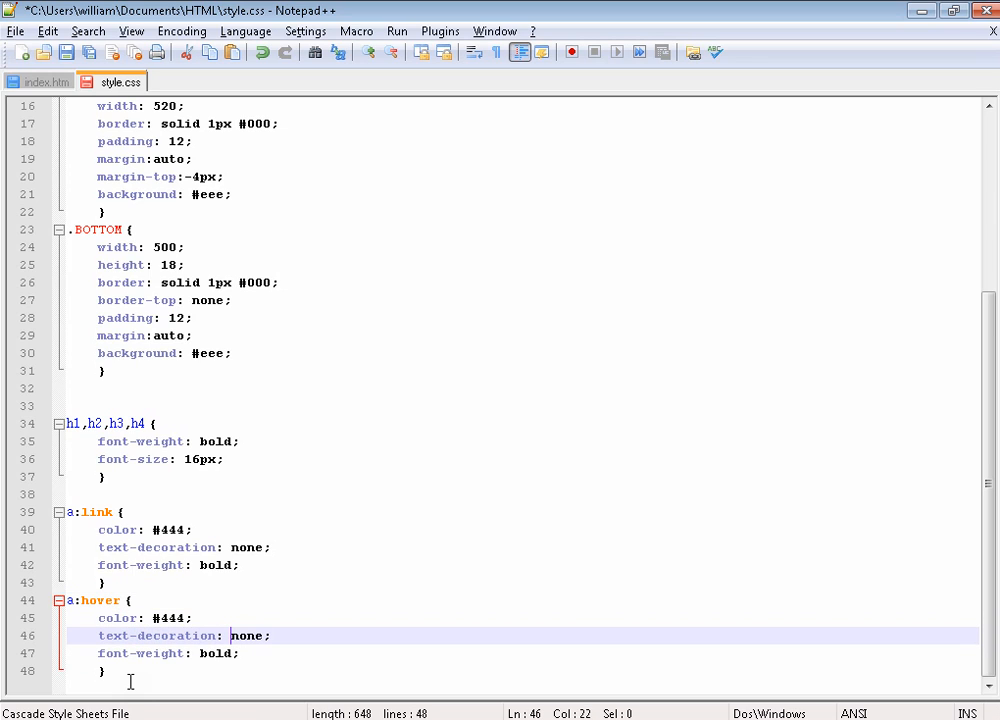
Change the a:hover text-decoration to underline and begin the a:active selector
text(und)
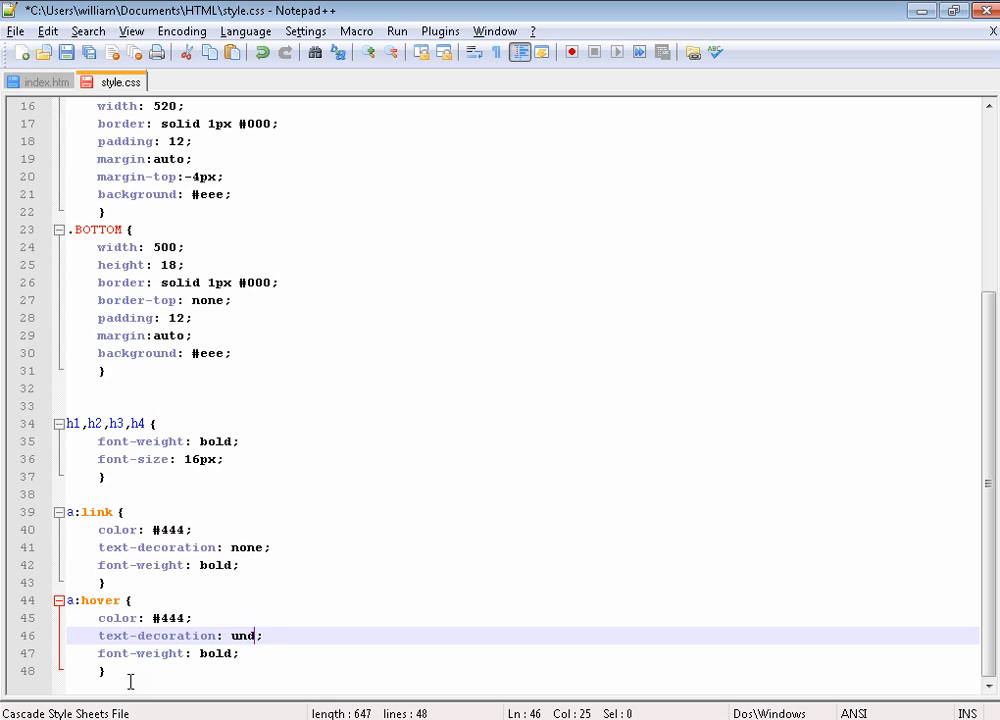
text(erline)
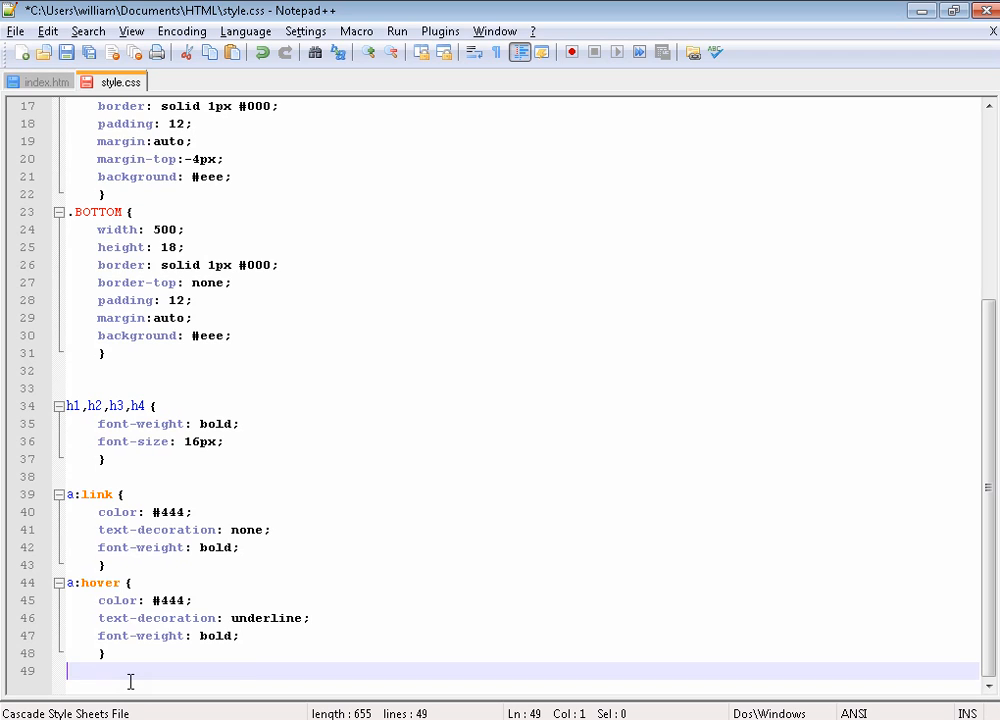
text(a)
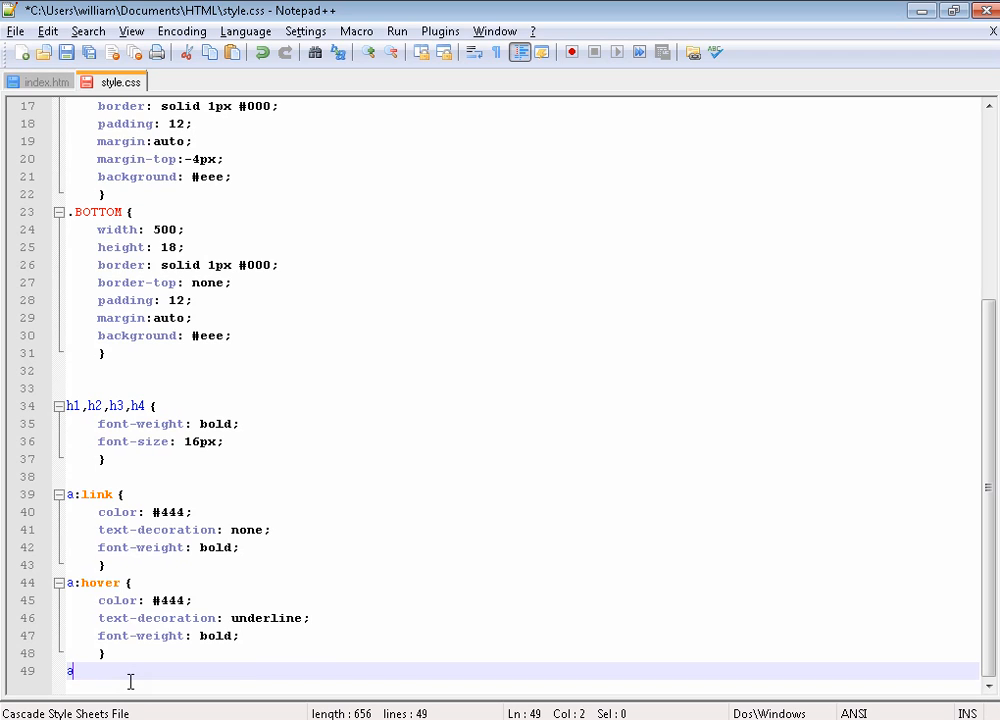
text(:ac)
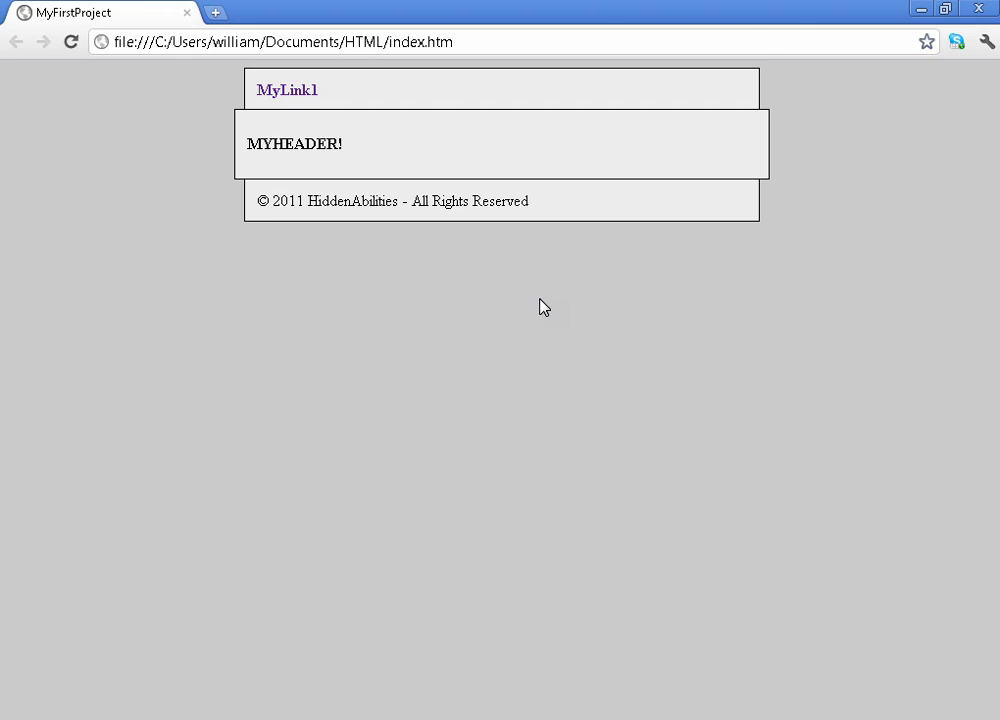
mouse_move(290, 96)
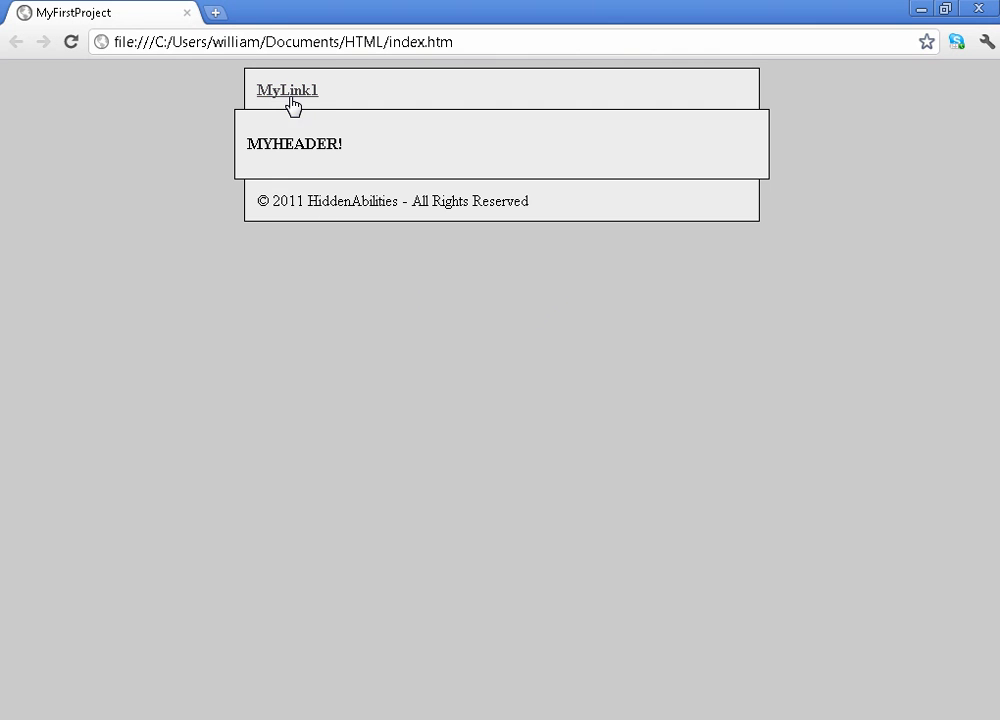
mouse_move(352, 132)
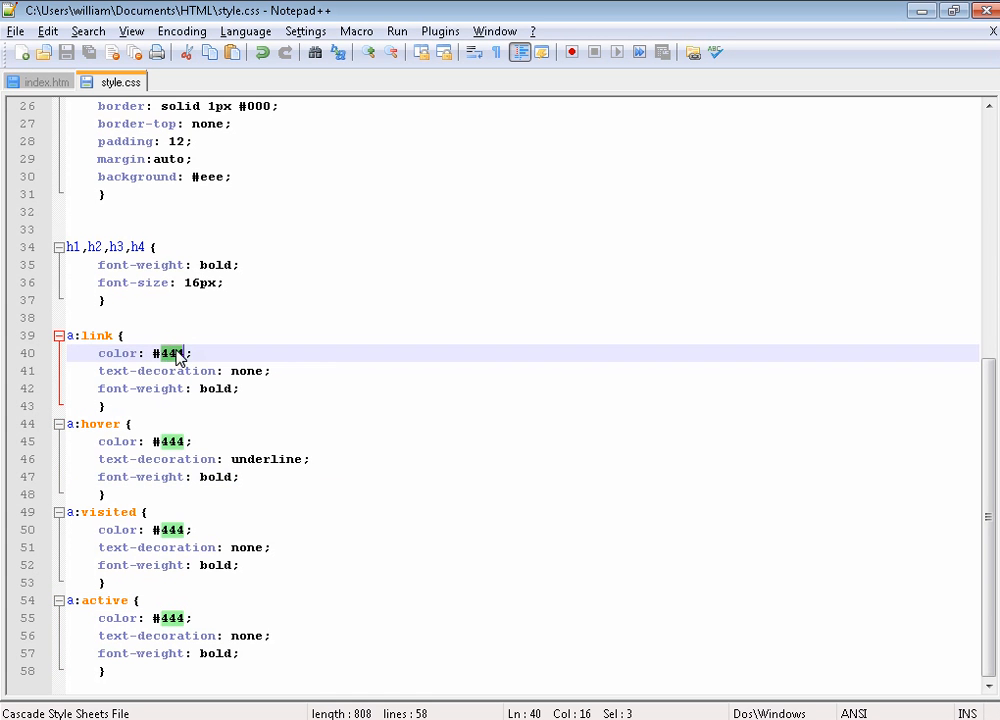
Set a link-state colour to #777 in style.css
text(777)
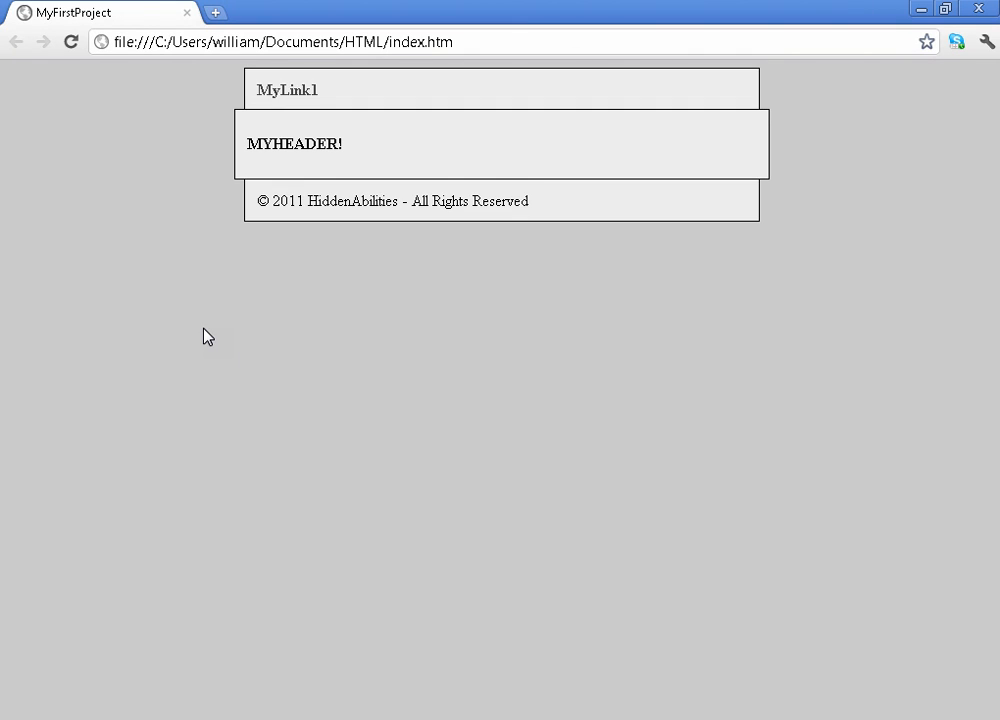
mouse_move(288, 420)
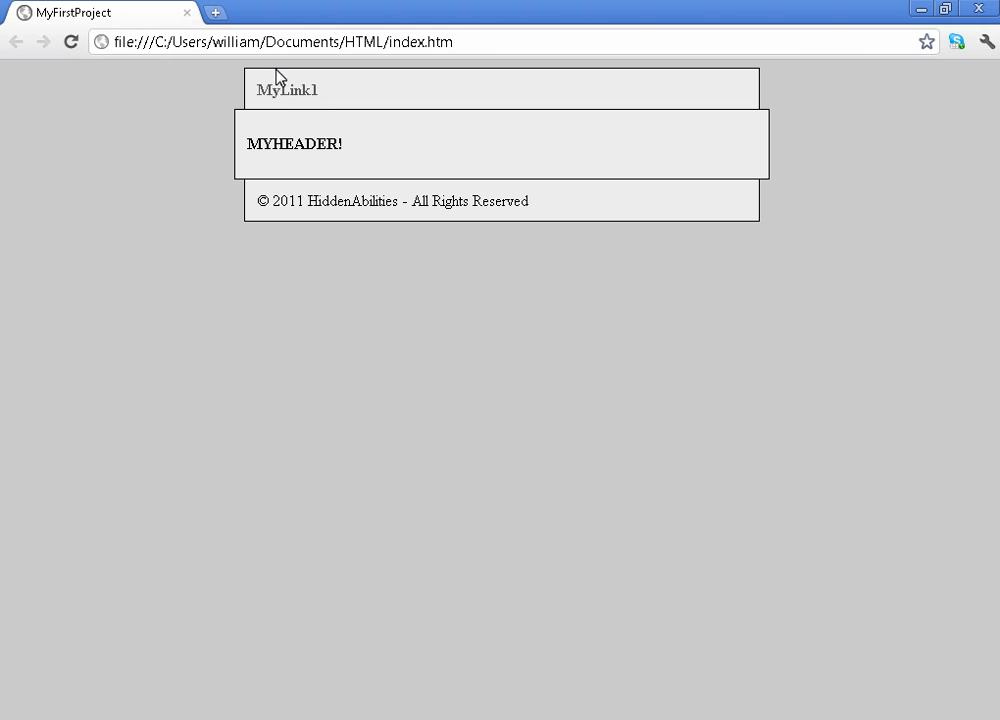
mouse_move(318, 142)
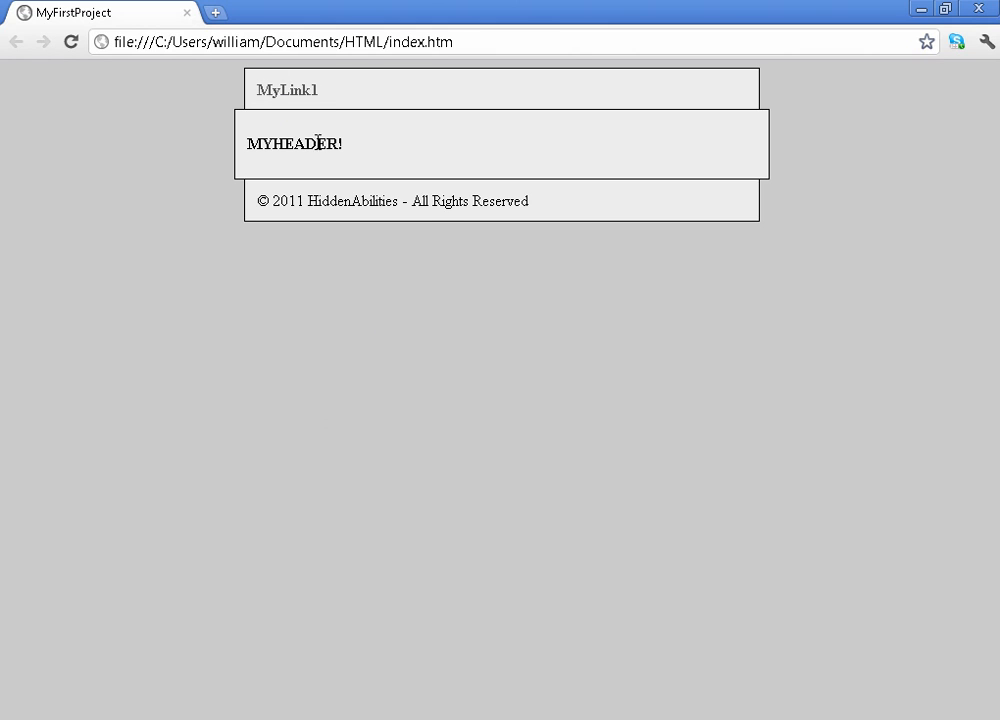
mouse_move(420, 500)
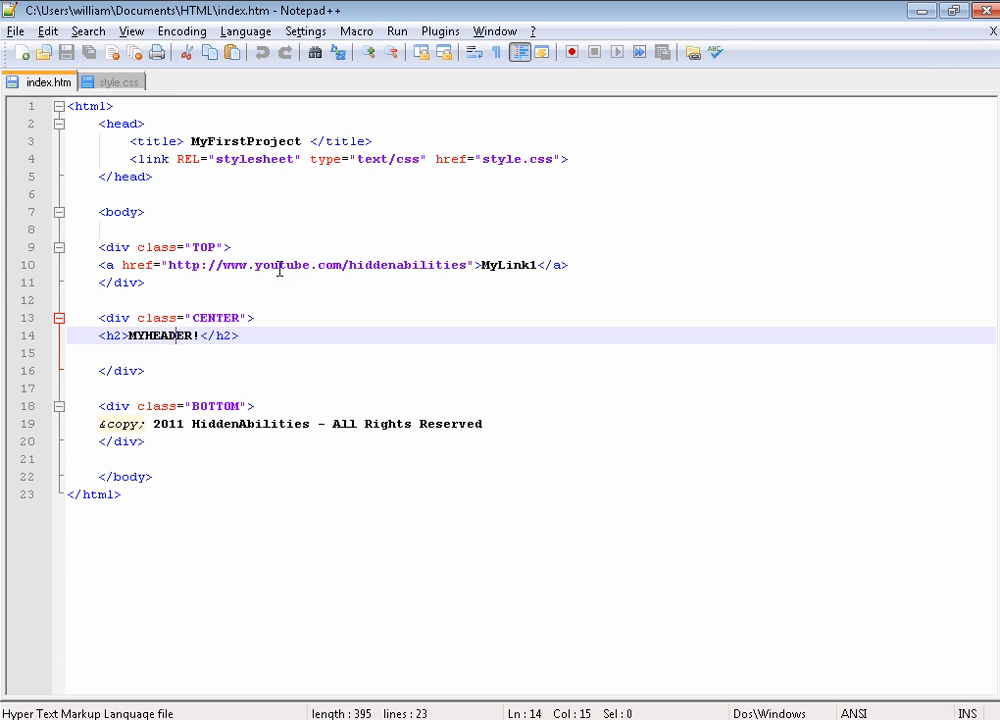
Rename the MyLink1 nav link to Home and point its href at index.htm
click(100, 352)
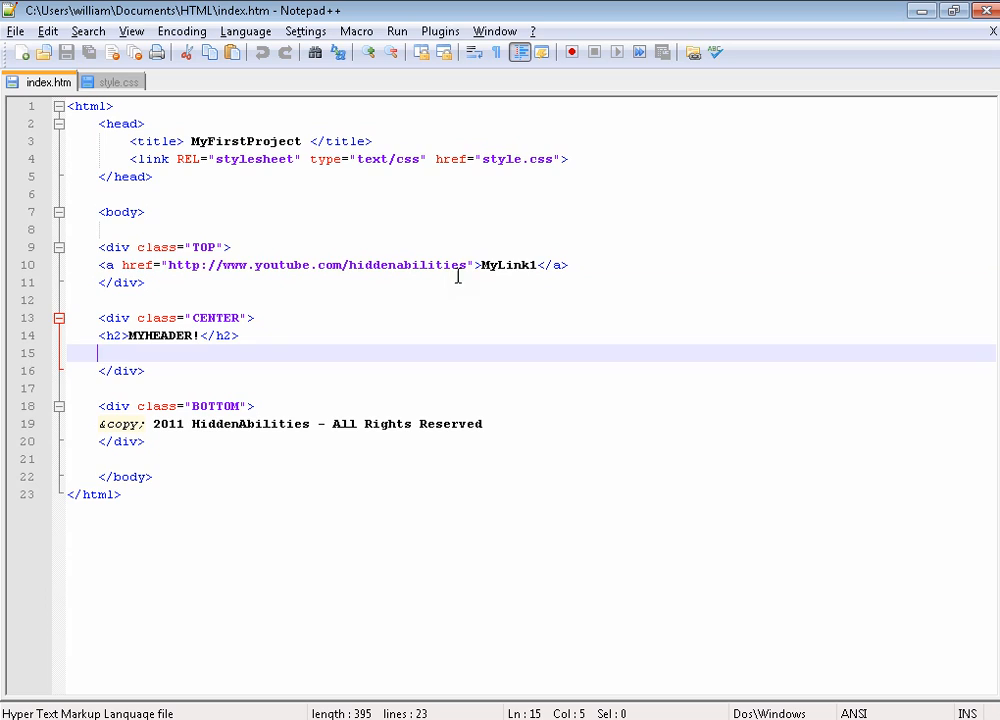
text(Ho)
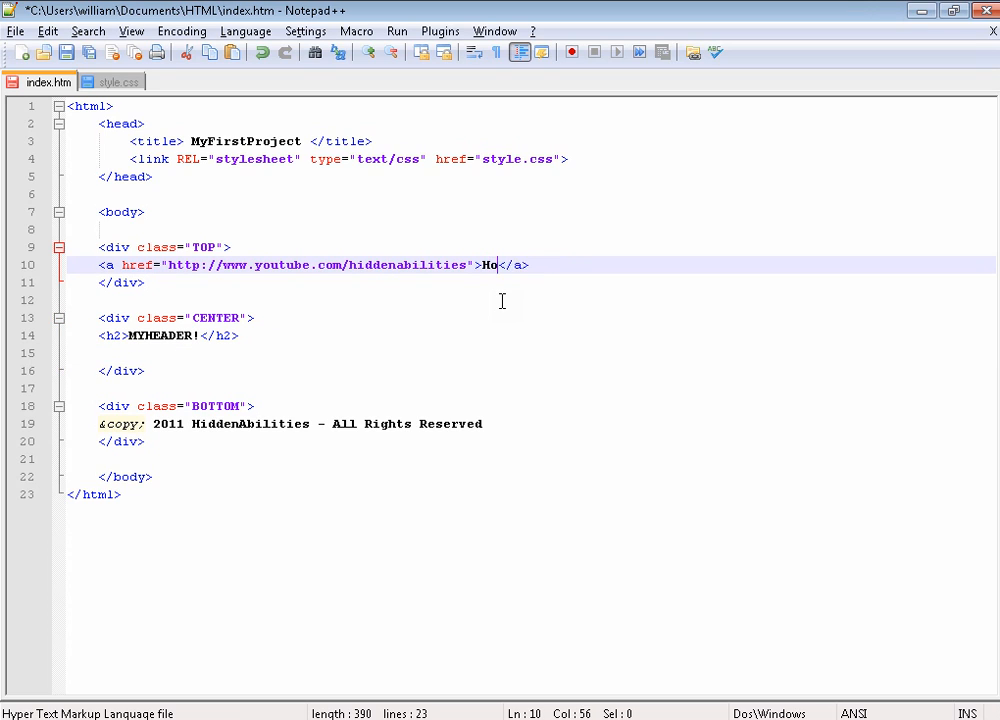
text(me)
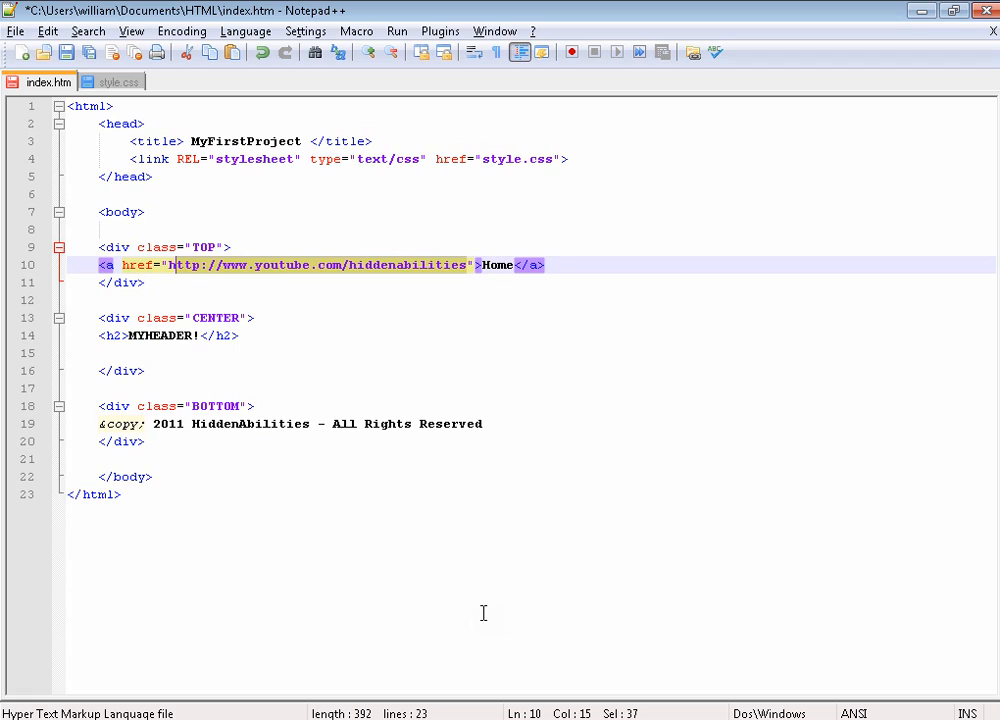
key(Delete)
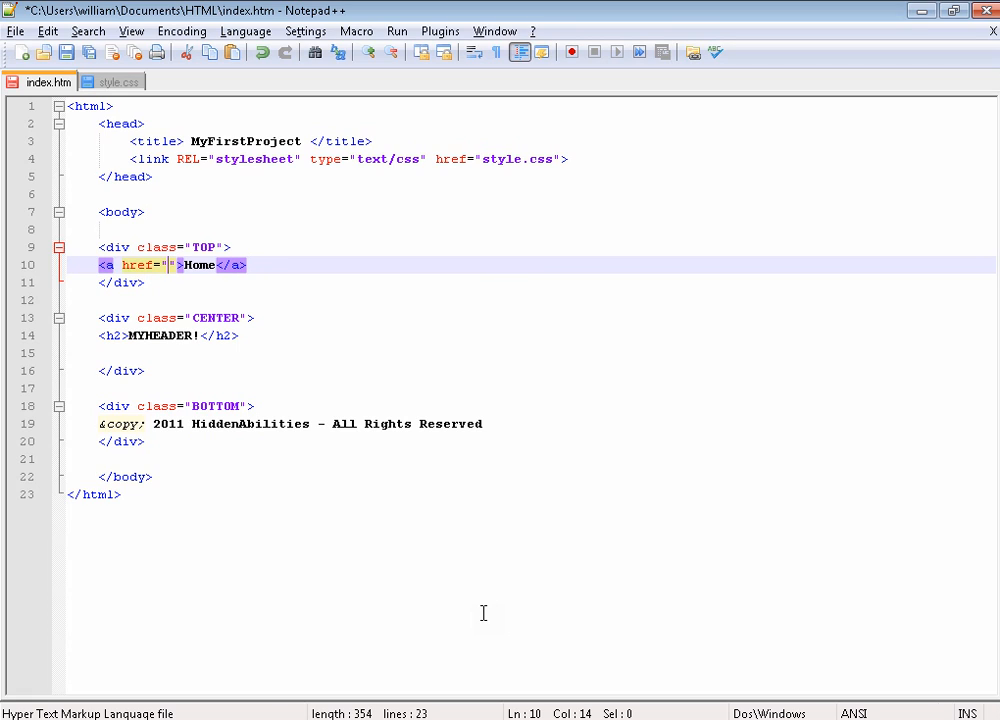
text(inde.)
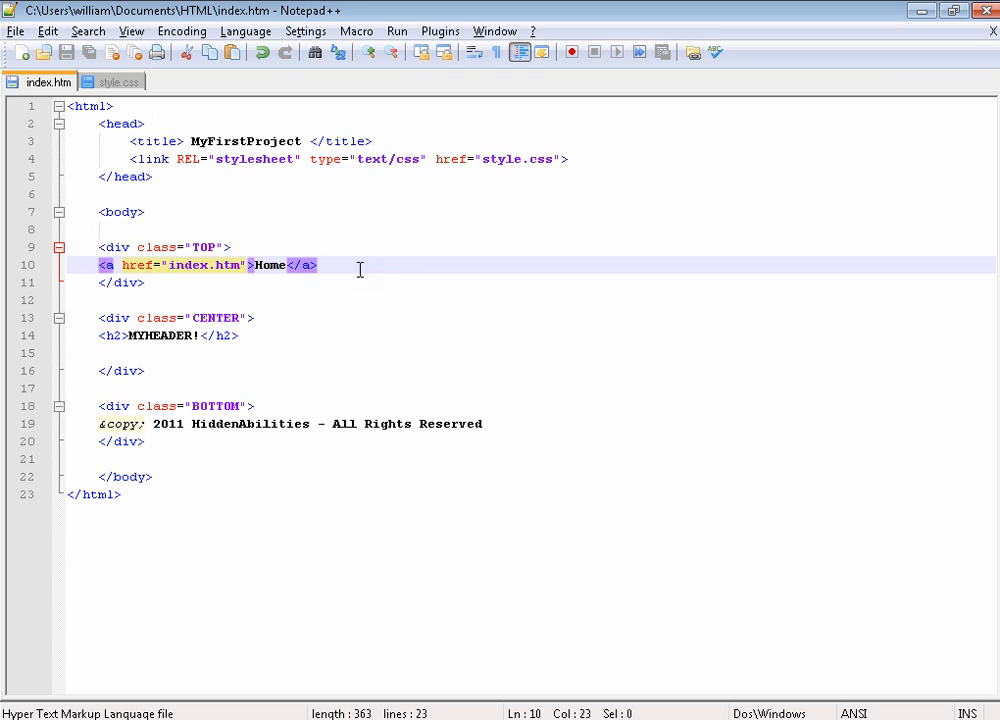
After the Home link add a | separator and an opening <a href="about.htm"> link
click(100, 158)
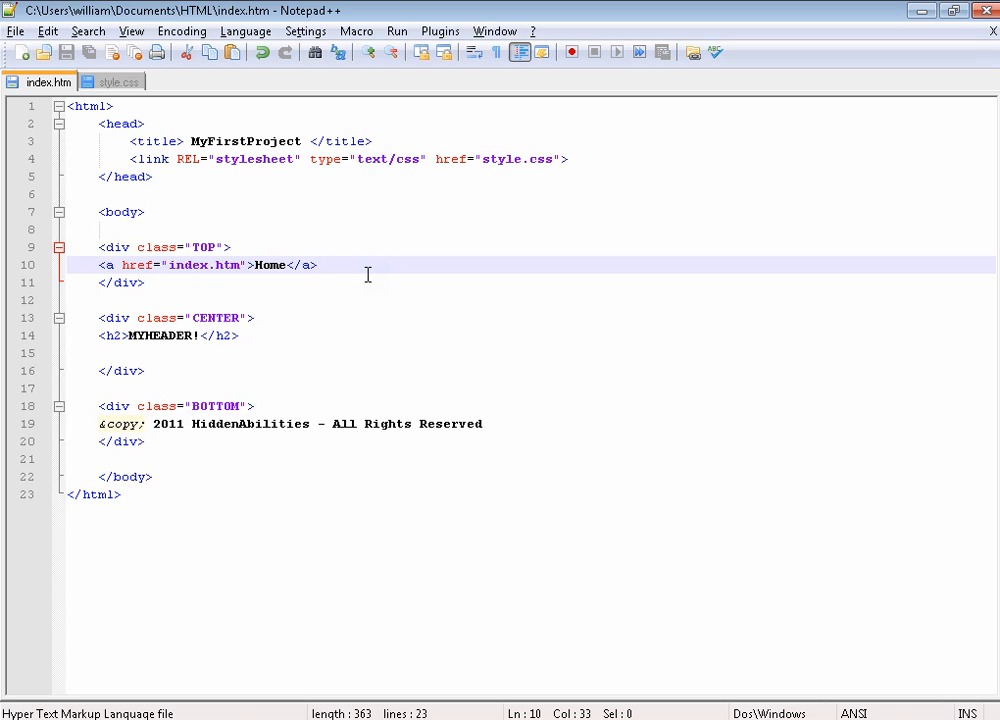
text(| <a)
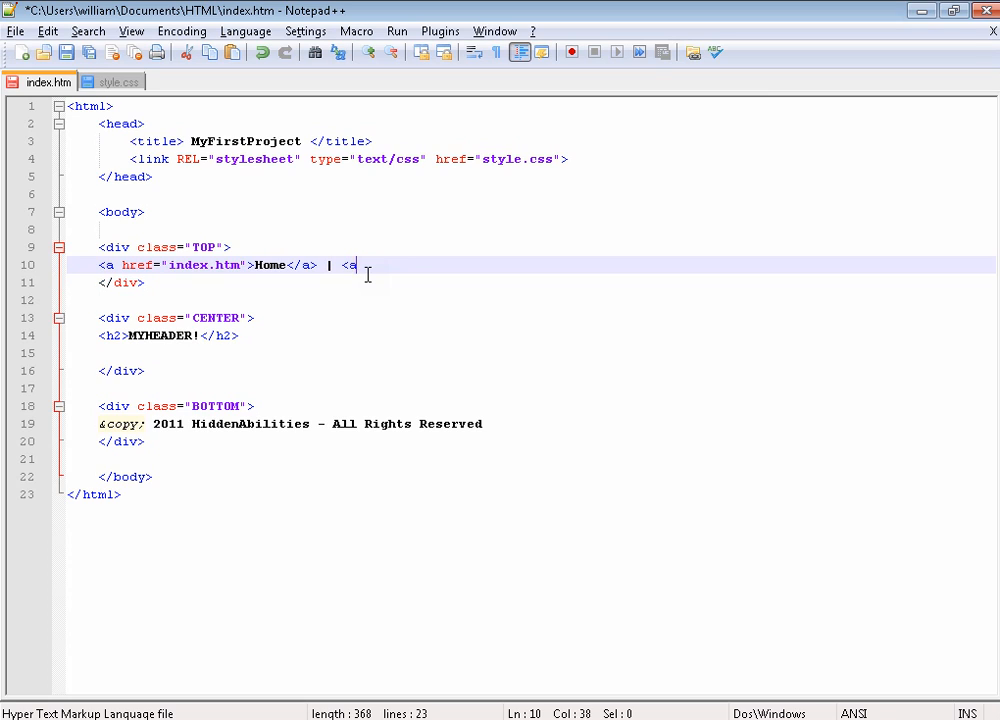
text(href=)
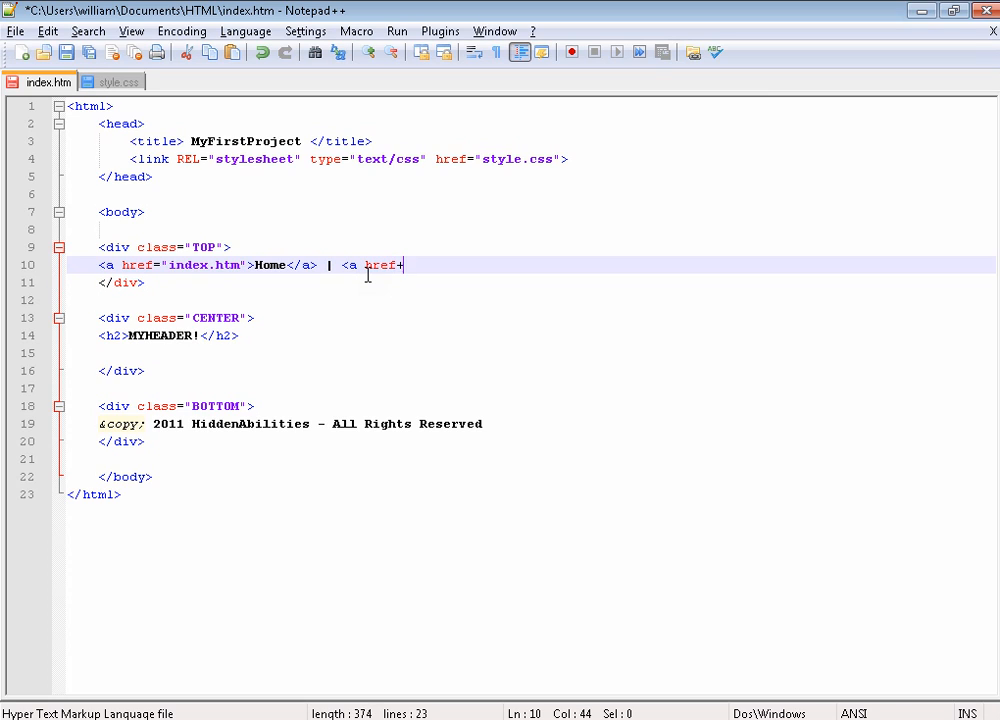
text(")
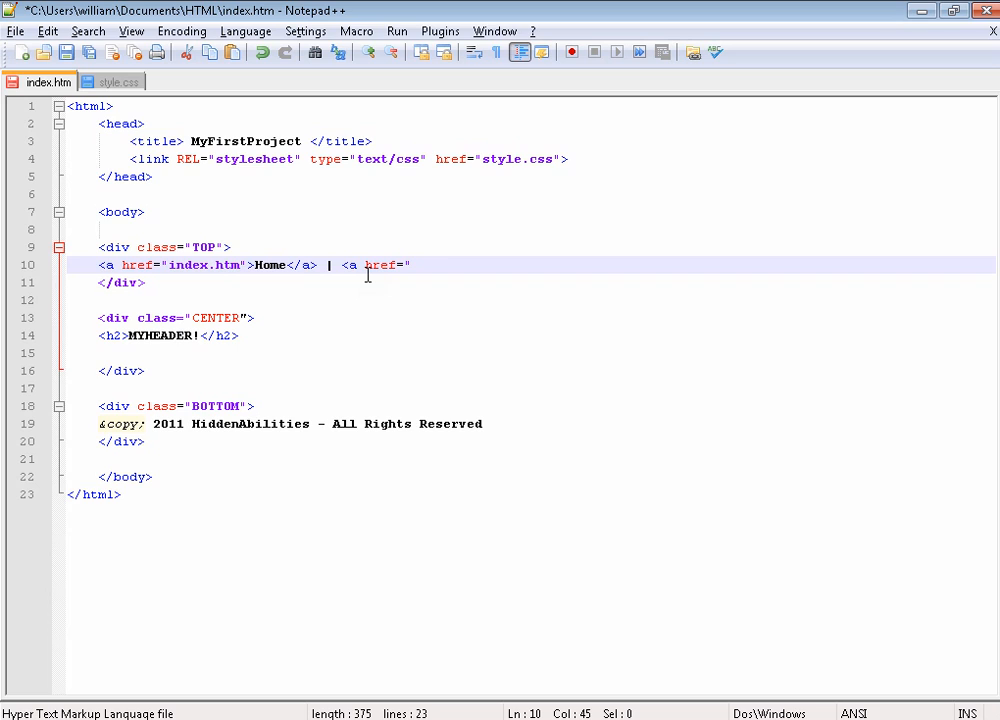
text(about.htm")
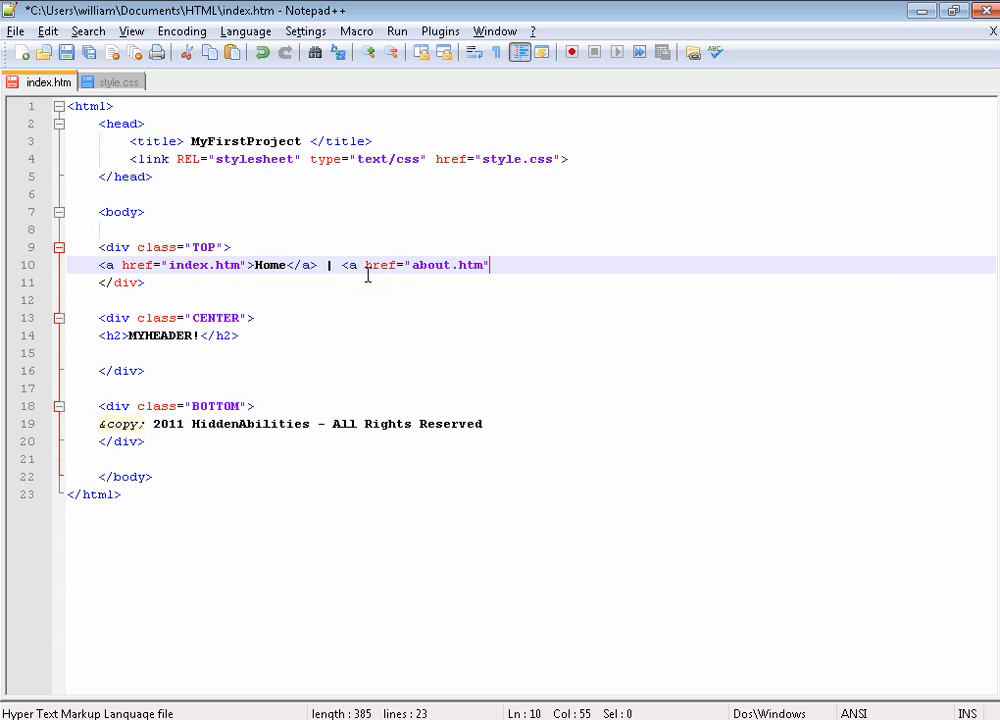
text(>)
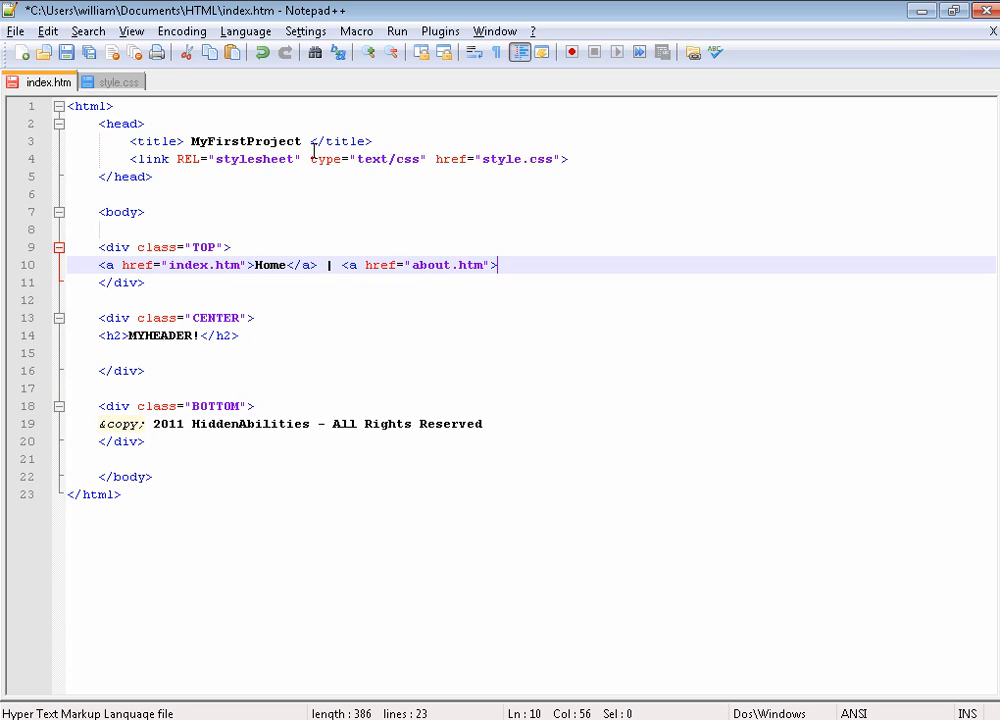
Save the page as about.htm via Save As
click(16, 32)
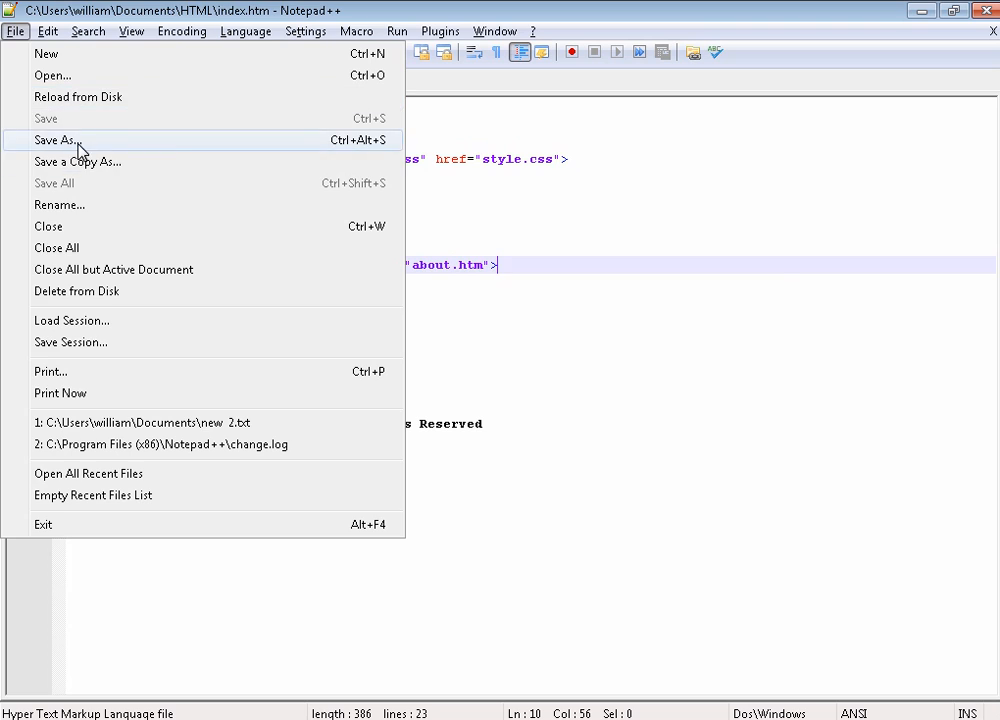
click(56, 140)
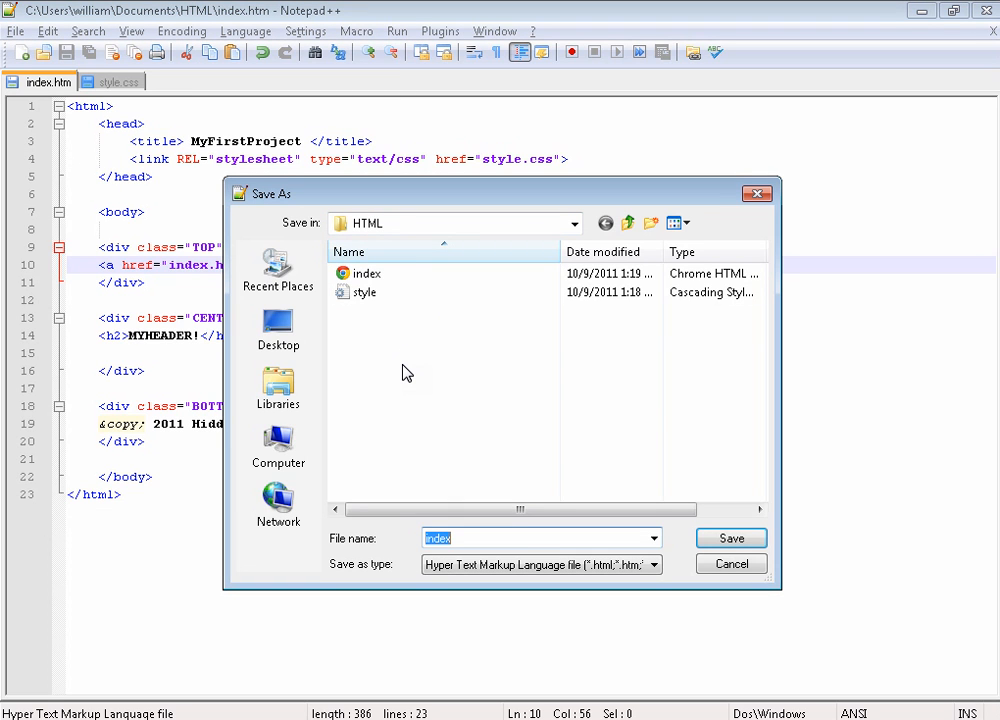
text(about)
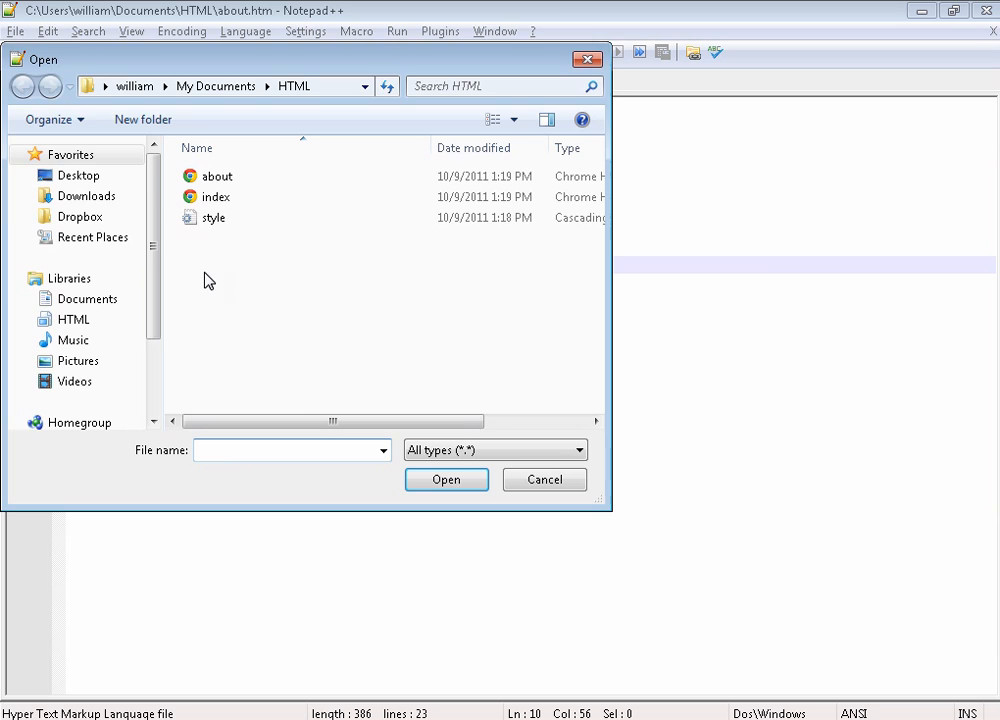
Reopen index.htm and switch between the about.htm and index.htm tabs
double_click(212, 218)
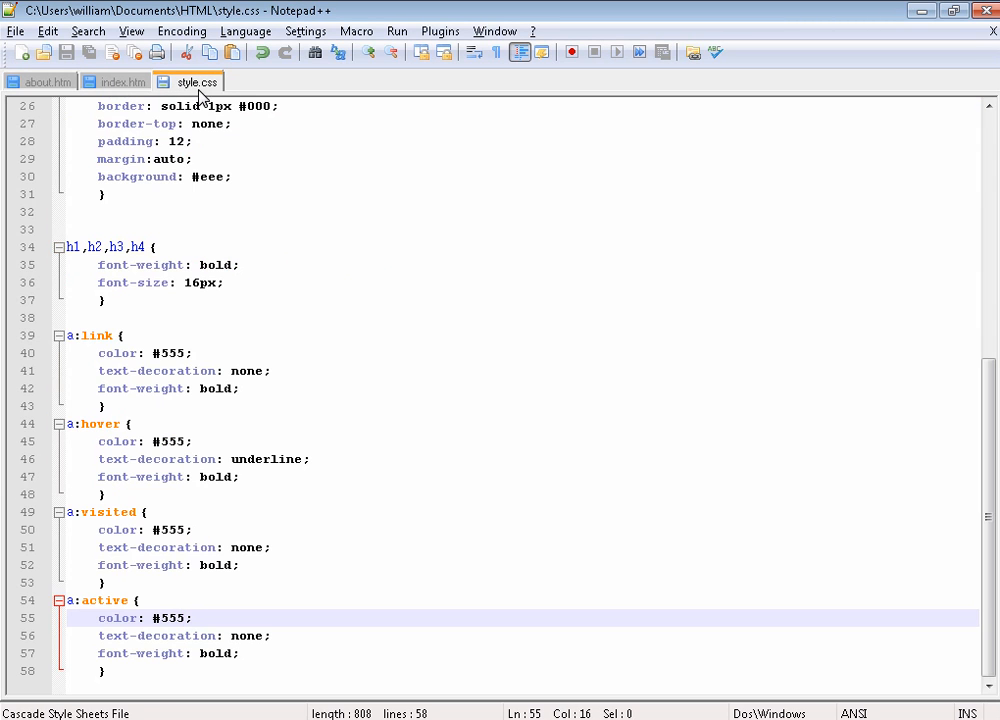
click(190, 80)
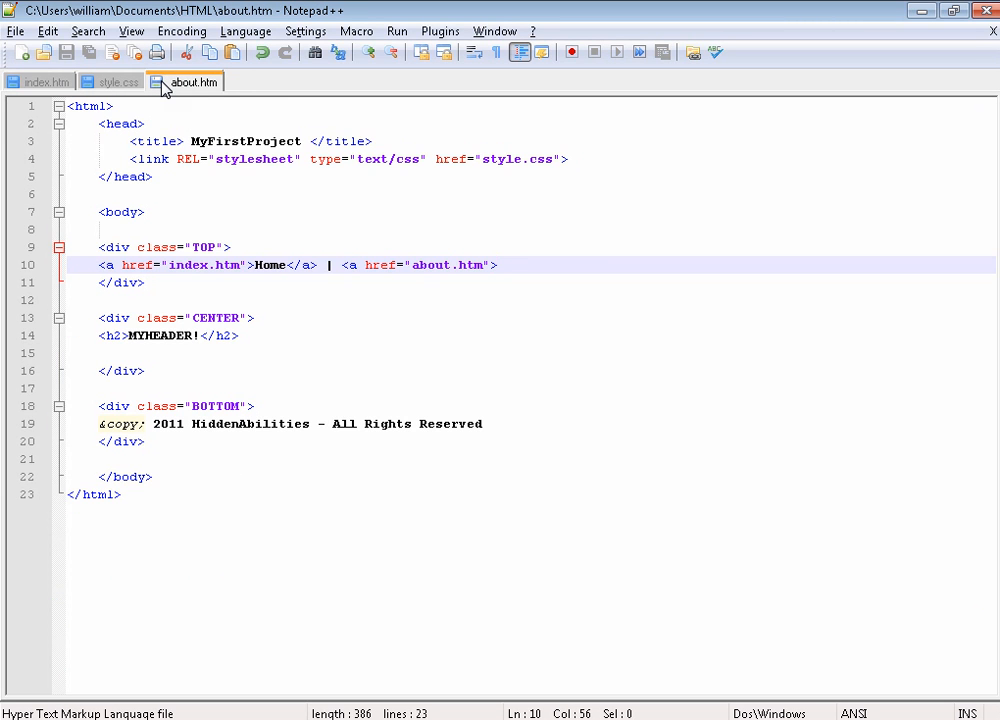
click(40, 80)
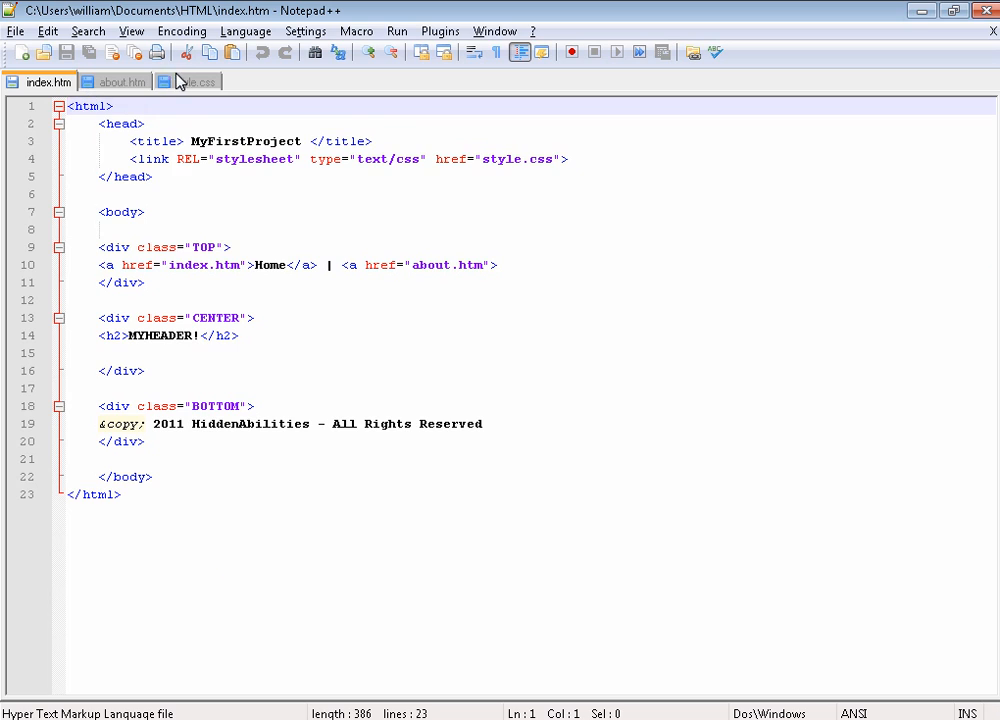
click(448, 442)
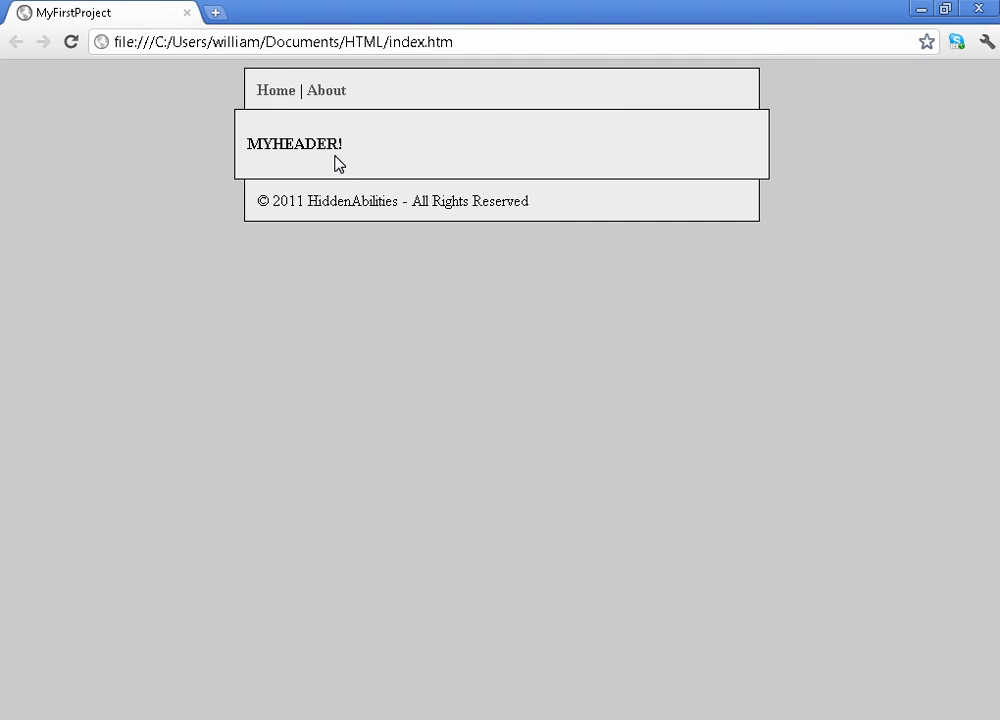
mouse_move(276, 90)
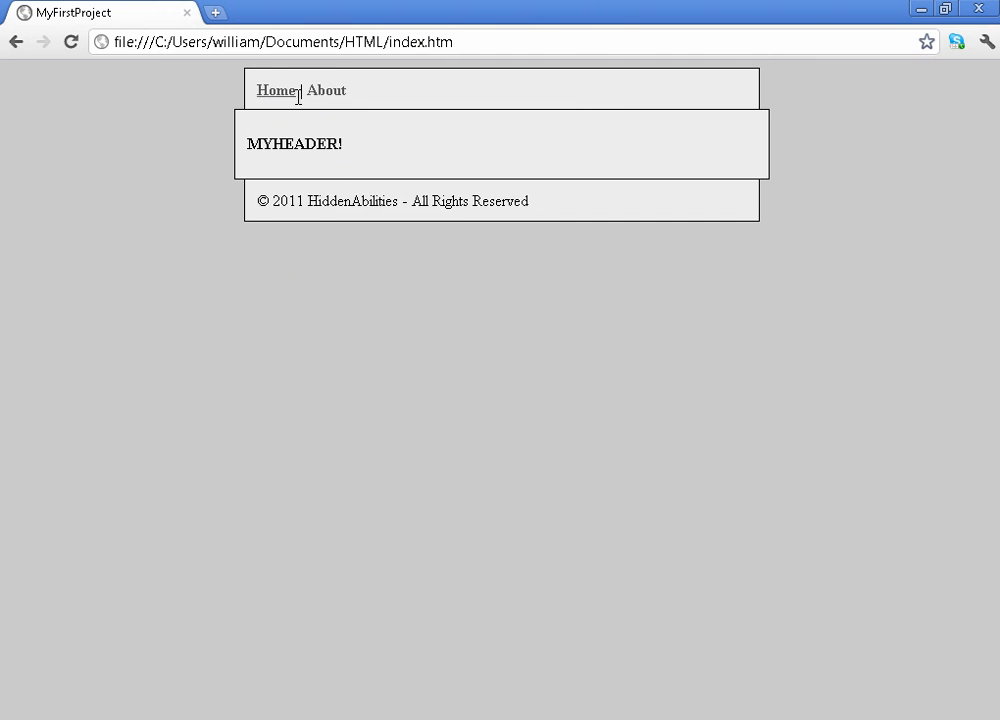
Follow the About nav link in Chrome to open about.htm
click(324, 90)
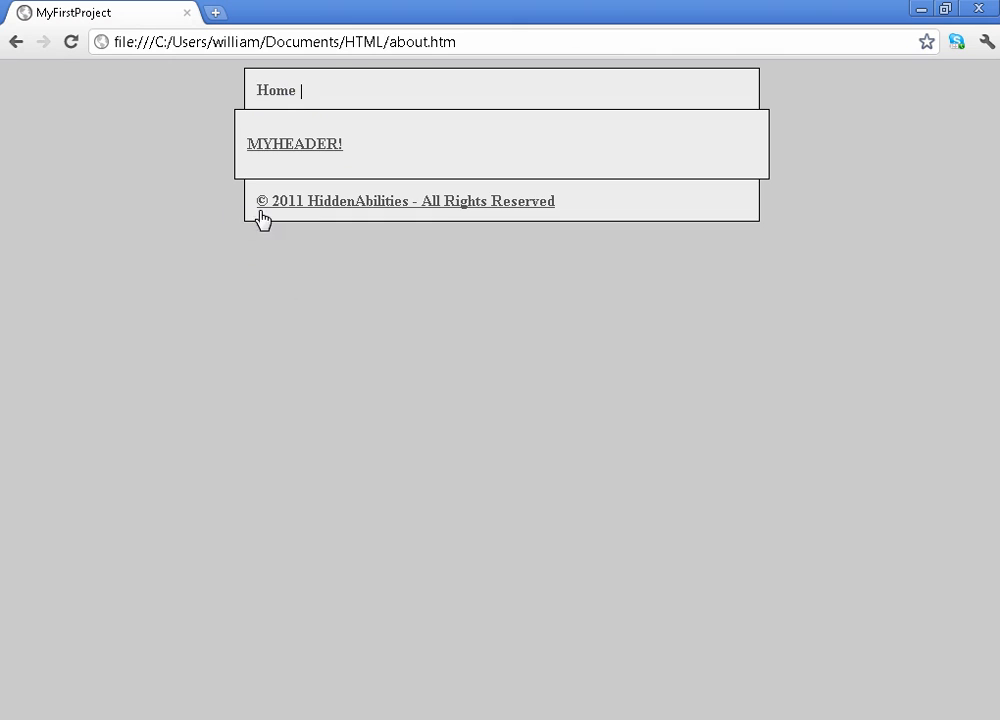
click(276, 90)
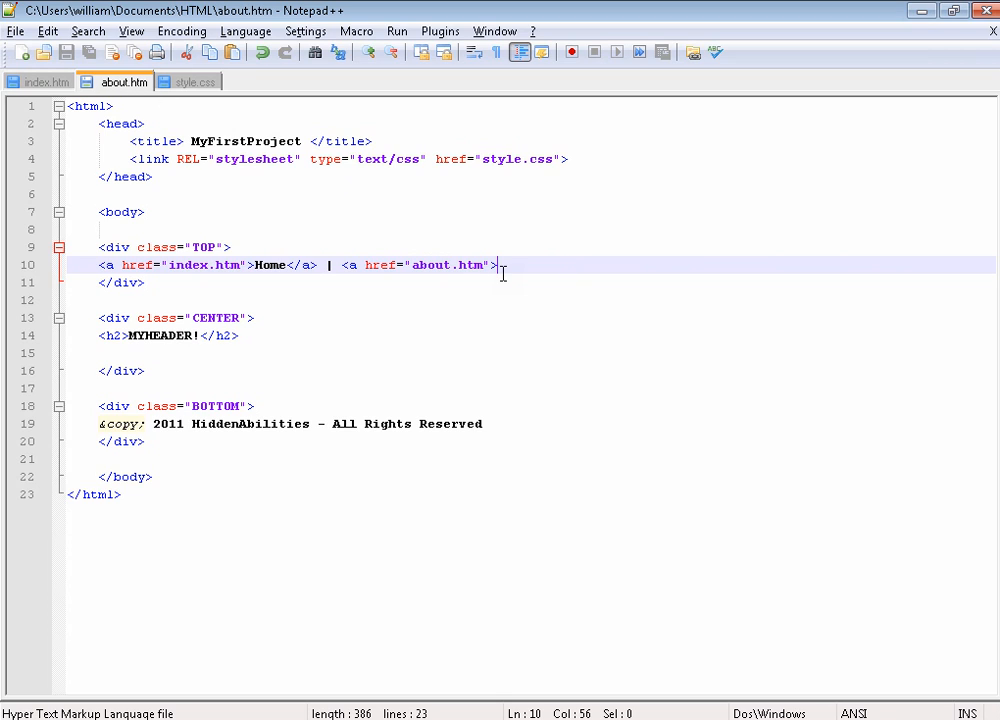
Finish the About</a> nav link and change the heading from MYHEADER to About
text(About</a>)
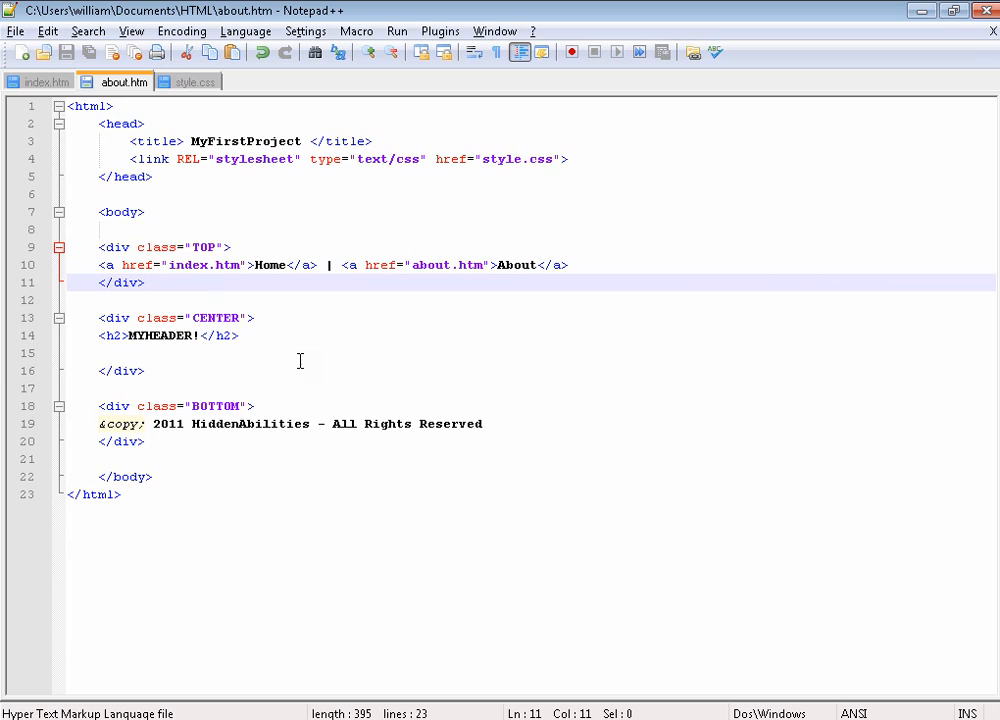
double_click(160, 336)
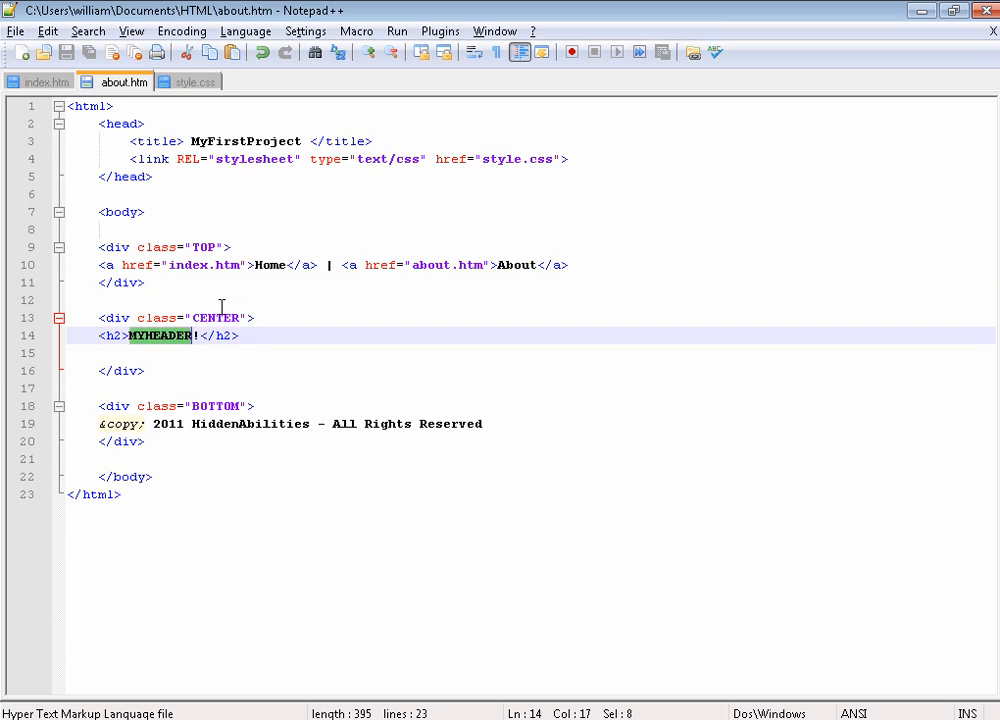
text(About)
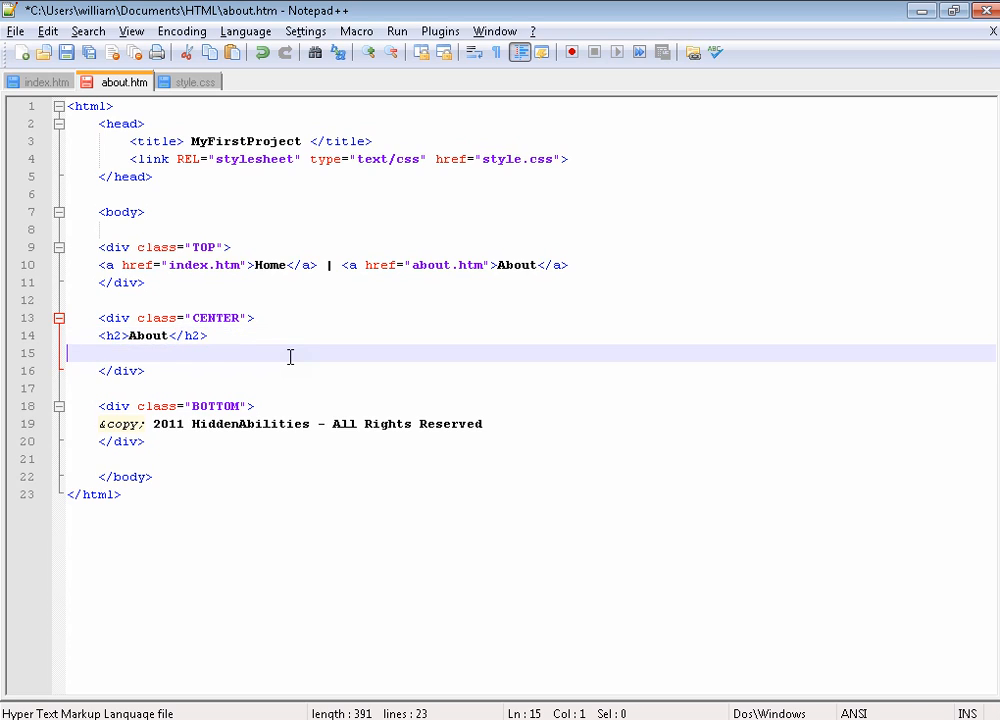
Add a paragraph reading 'About My website. information would go here.'
text(<p>)
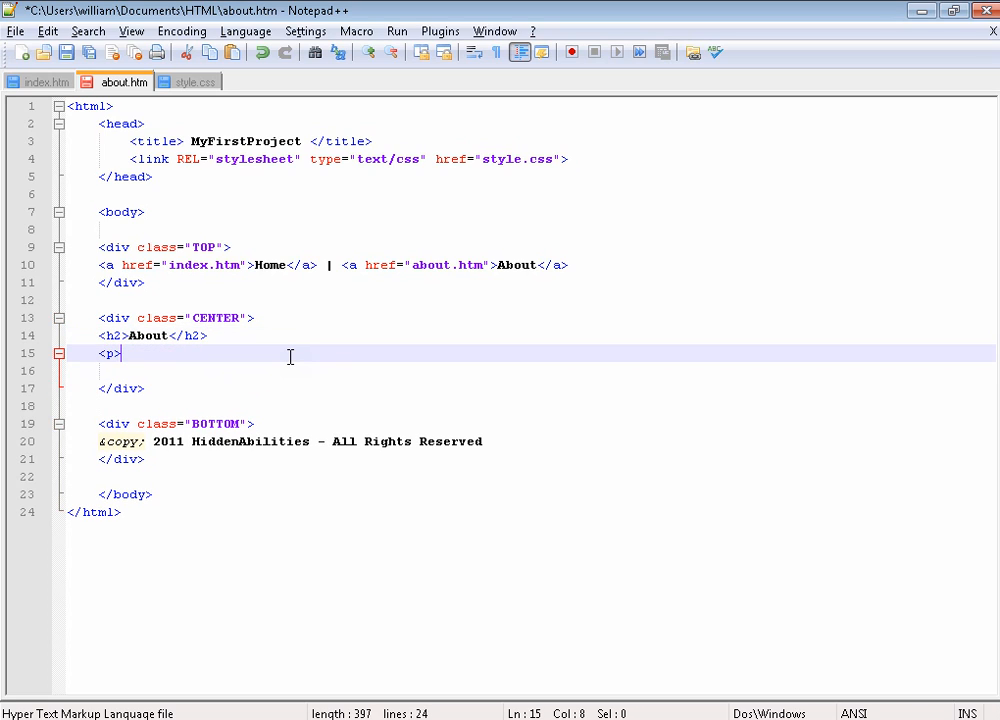
key(Return)
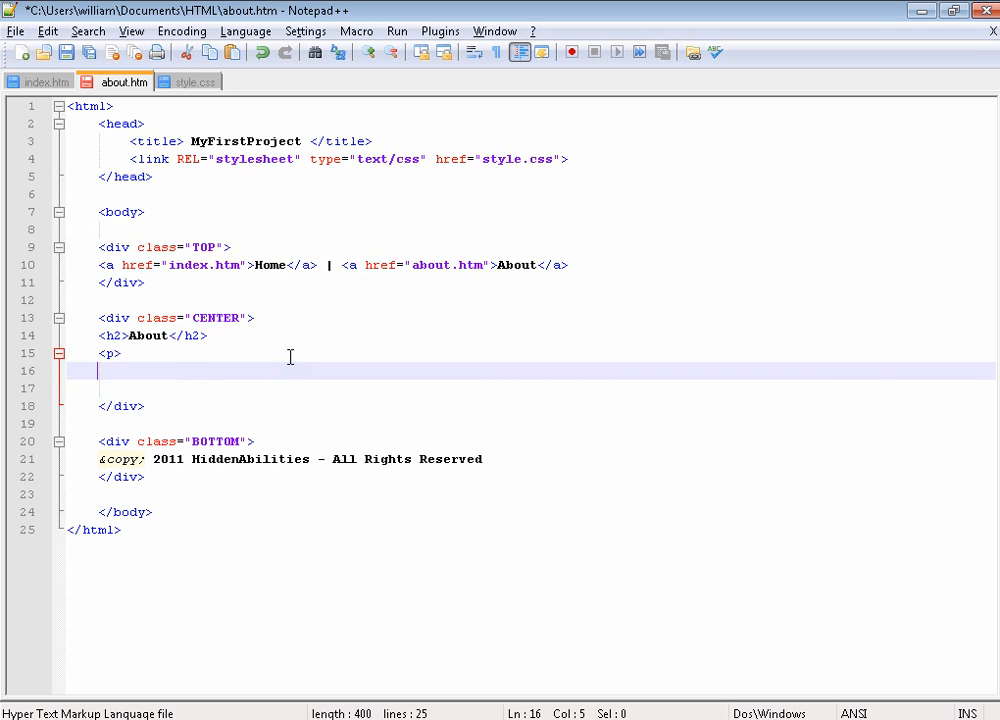
text(About My webs)
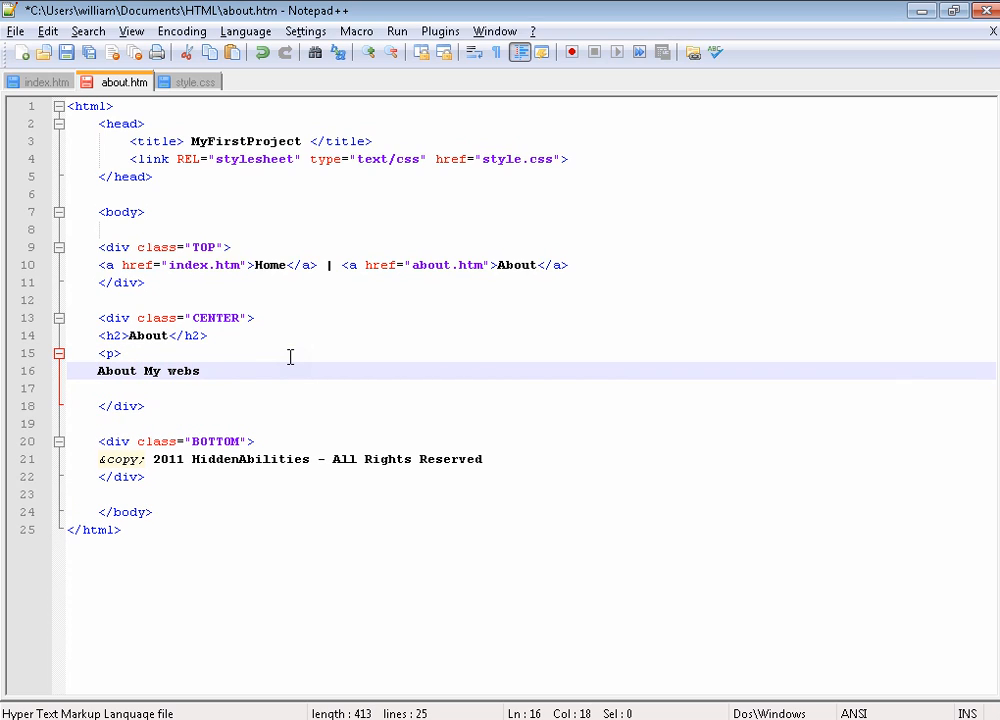
text(site. information)
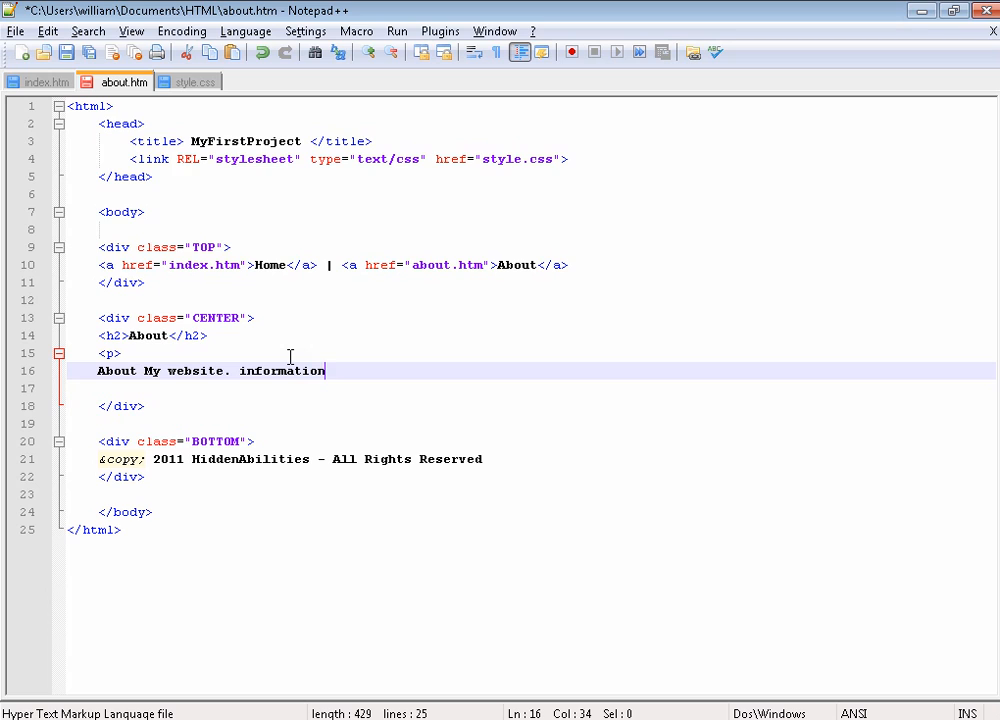
text(would go here.)
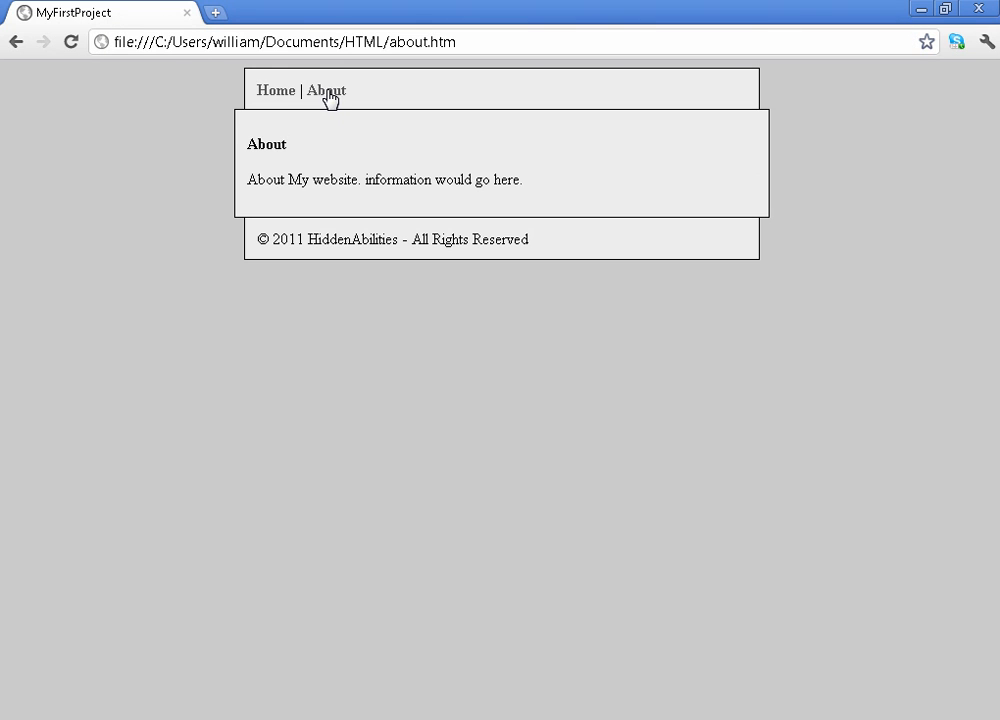
mouse_move(292, 164)
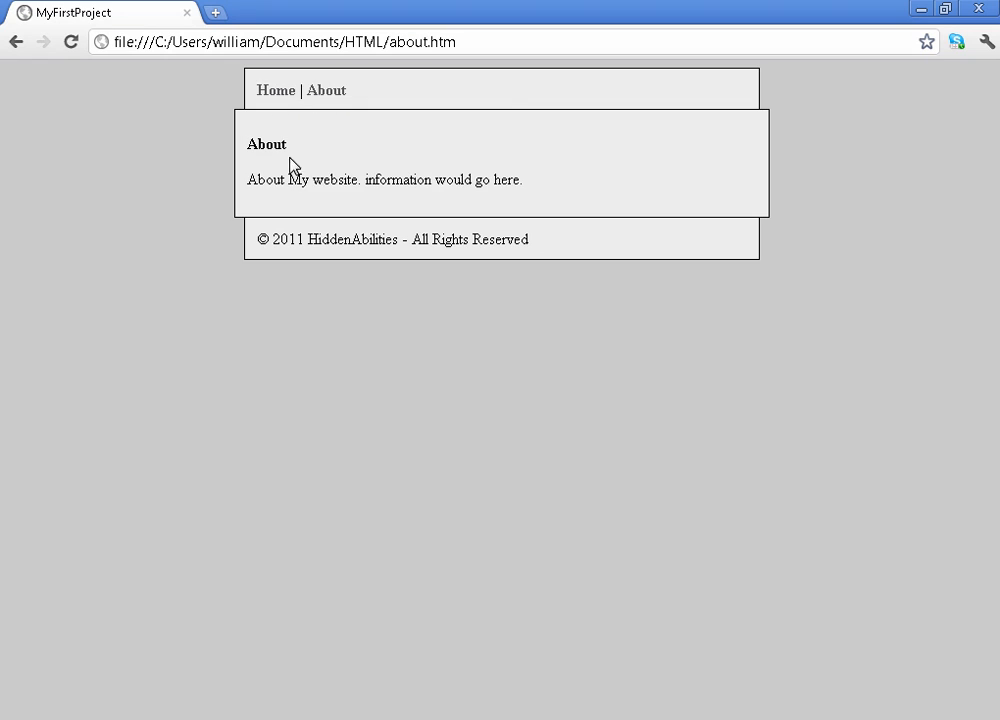
mouse_move(390, 272)
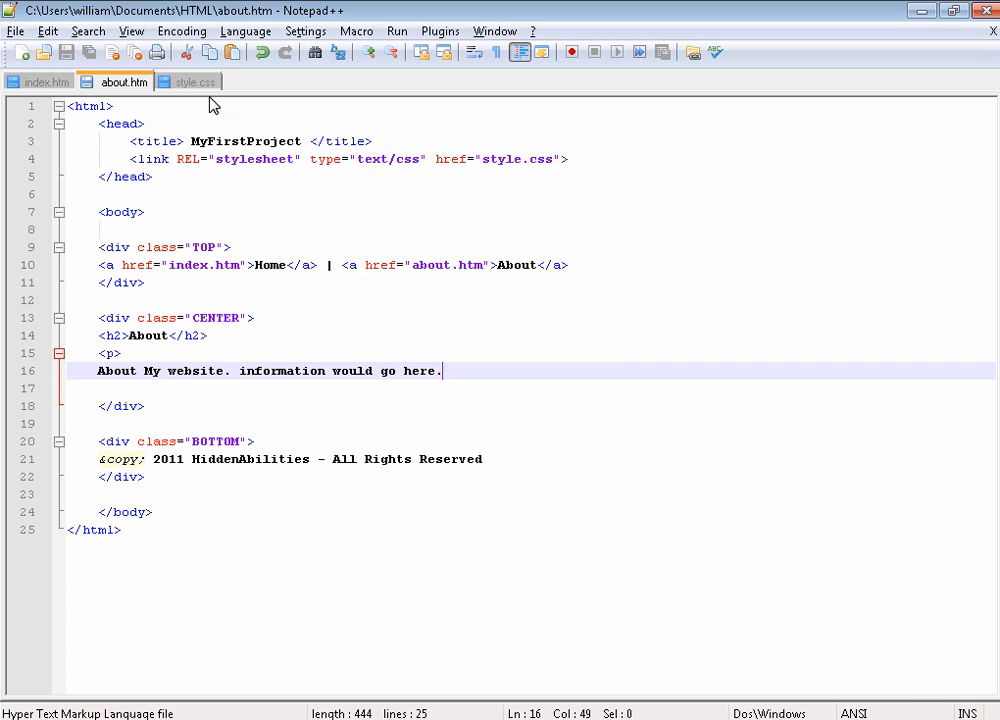
In index.htm change the heading to Home and start a <p> paragraph below it
click(44, 80)
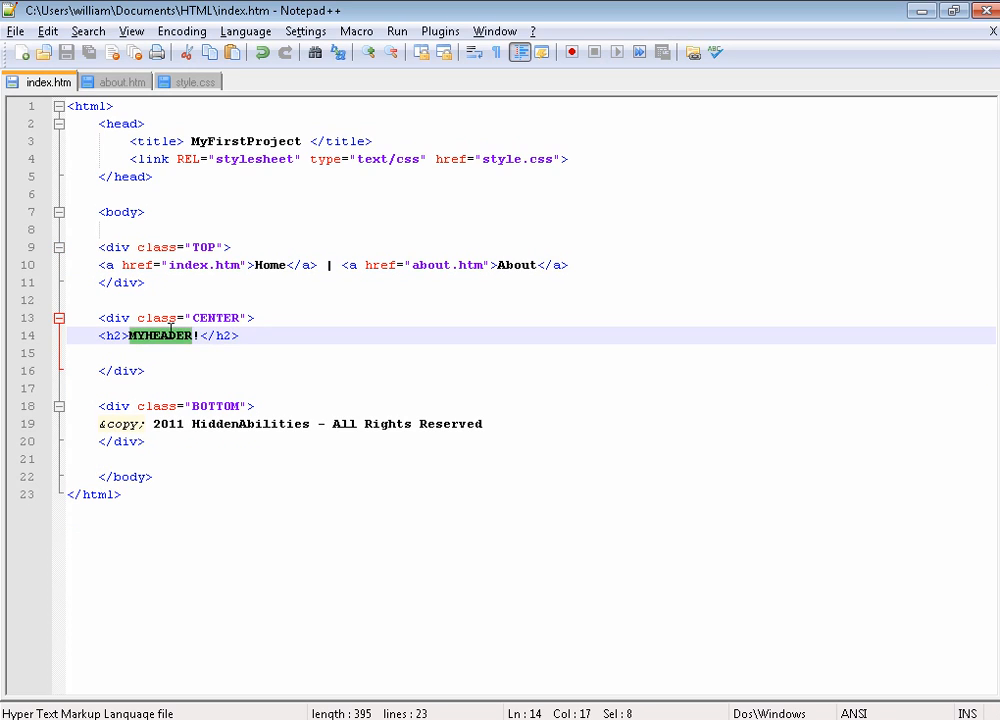
text(Home)
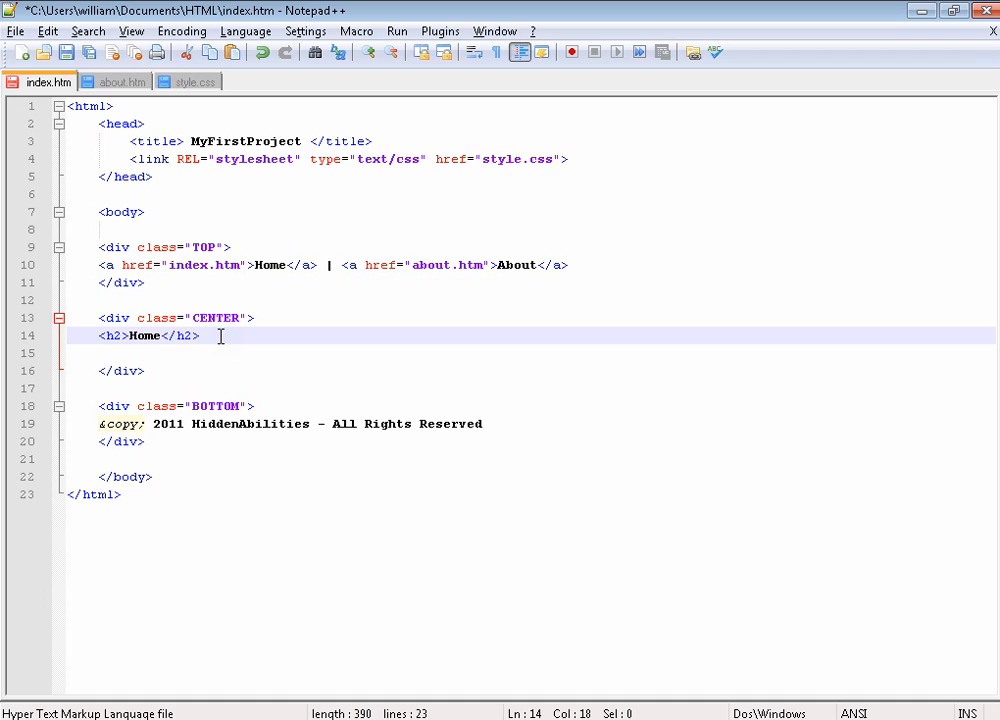
key(enter)
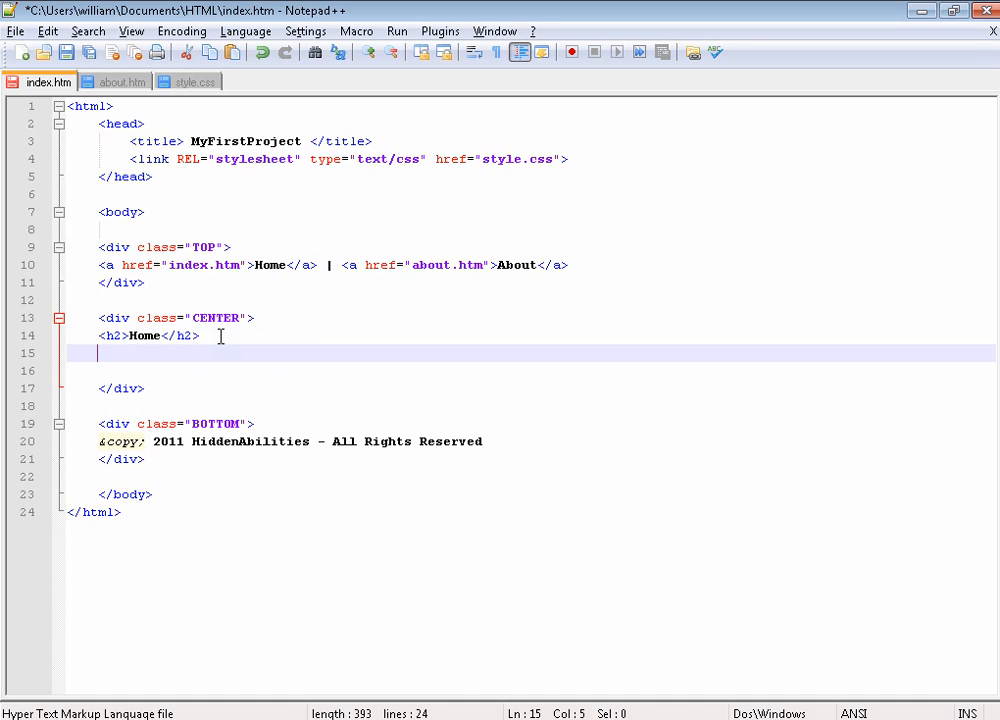
text(<p>)
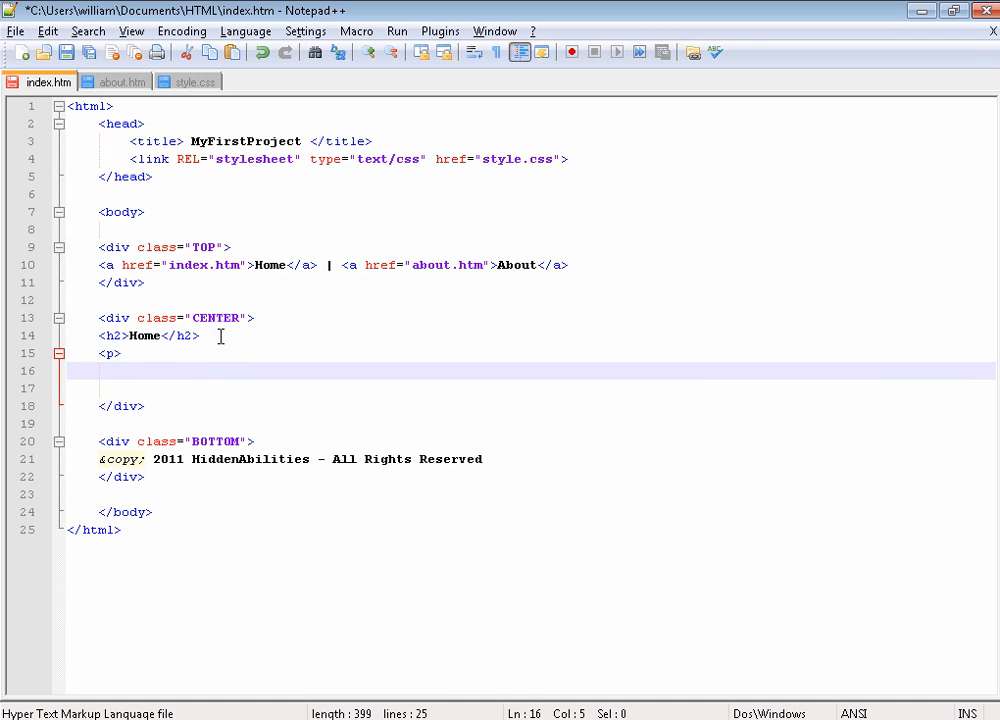
Write 'Welcome to my website. What ever goes here will be here' and preview in Chrome
text(Welcome to m)
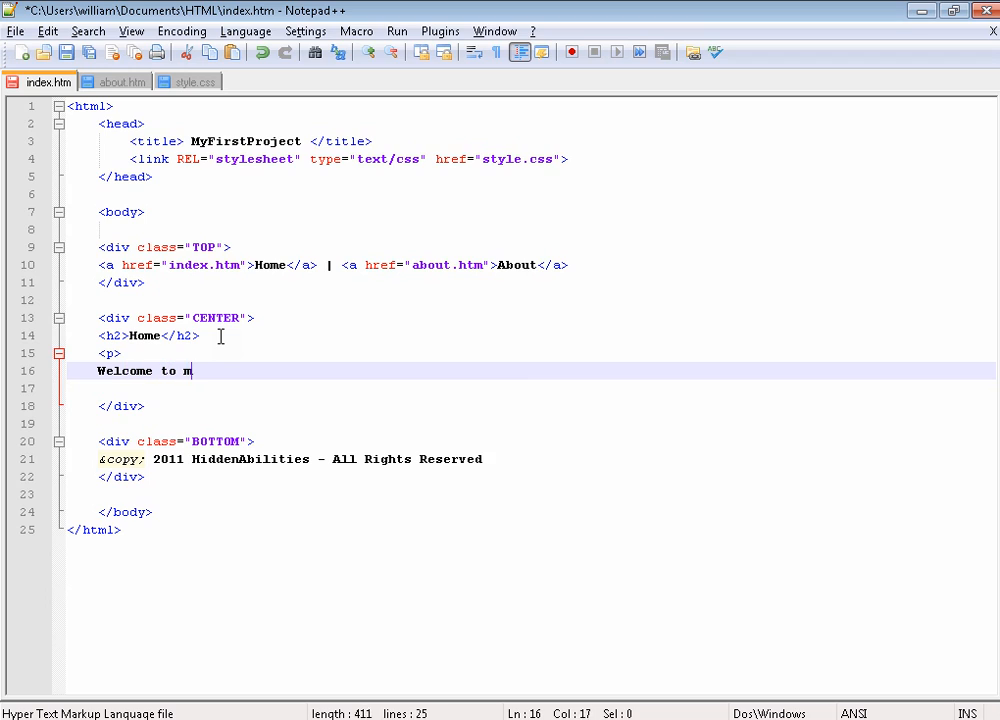
text(y website.)
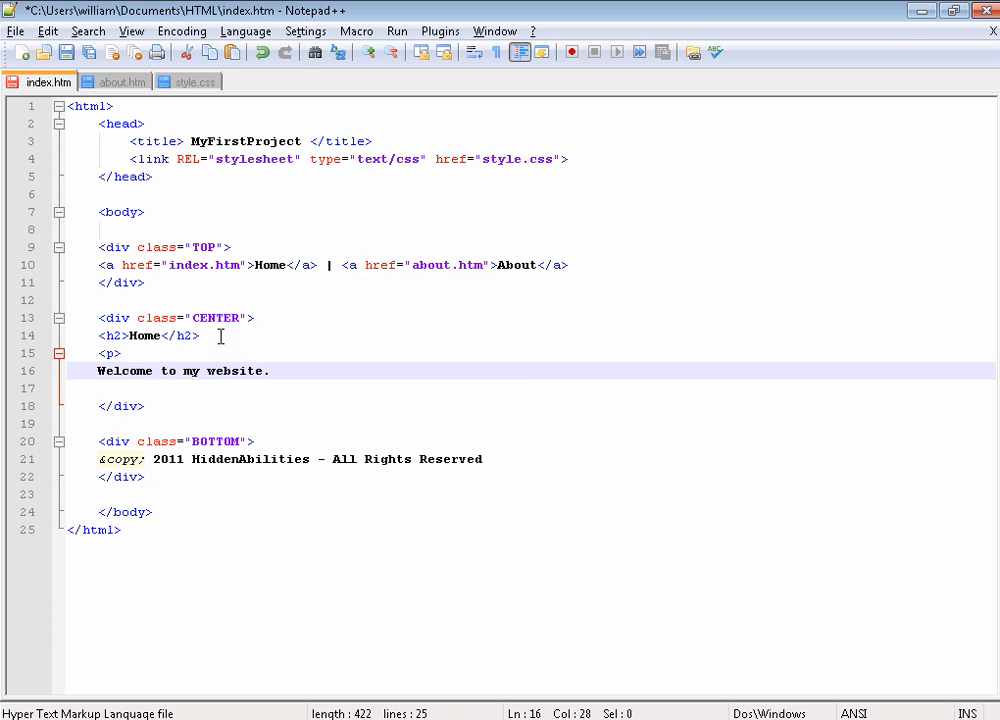
text(I)
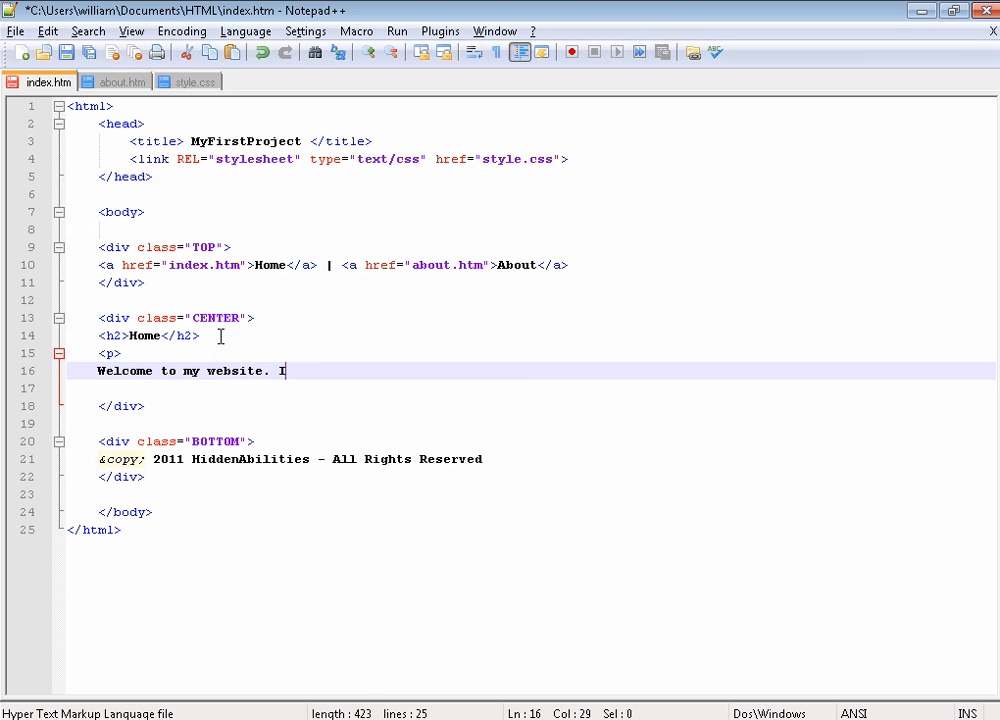
key(Backspace)
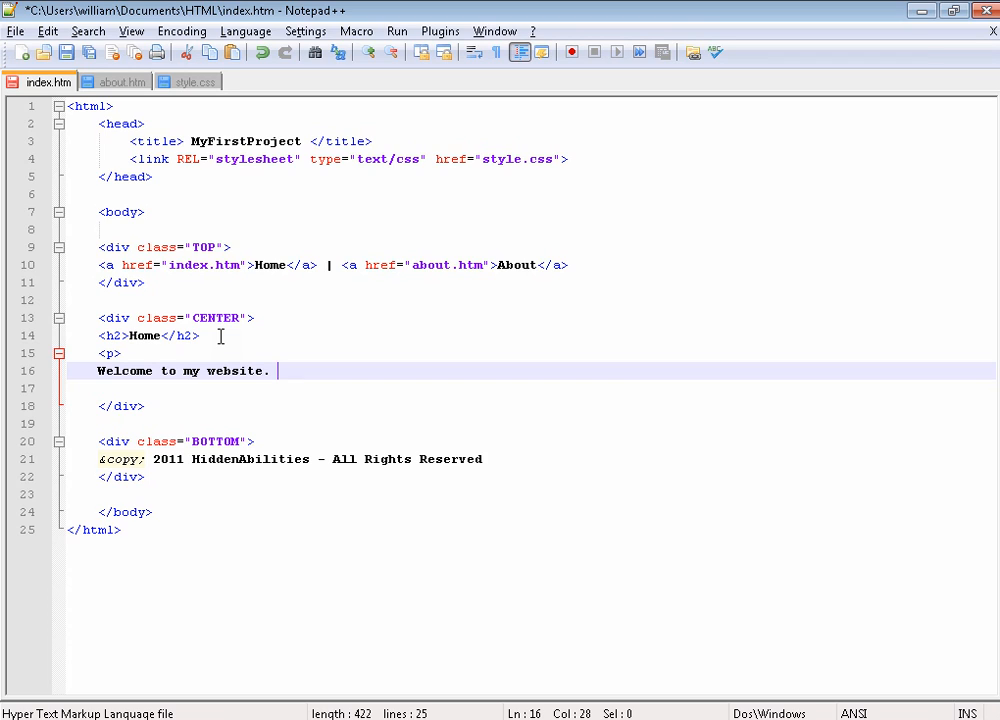
text(Wha)
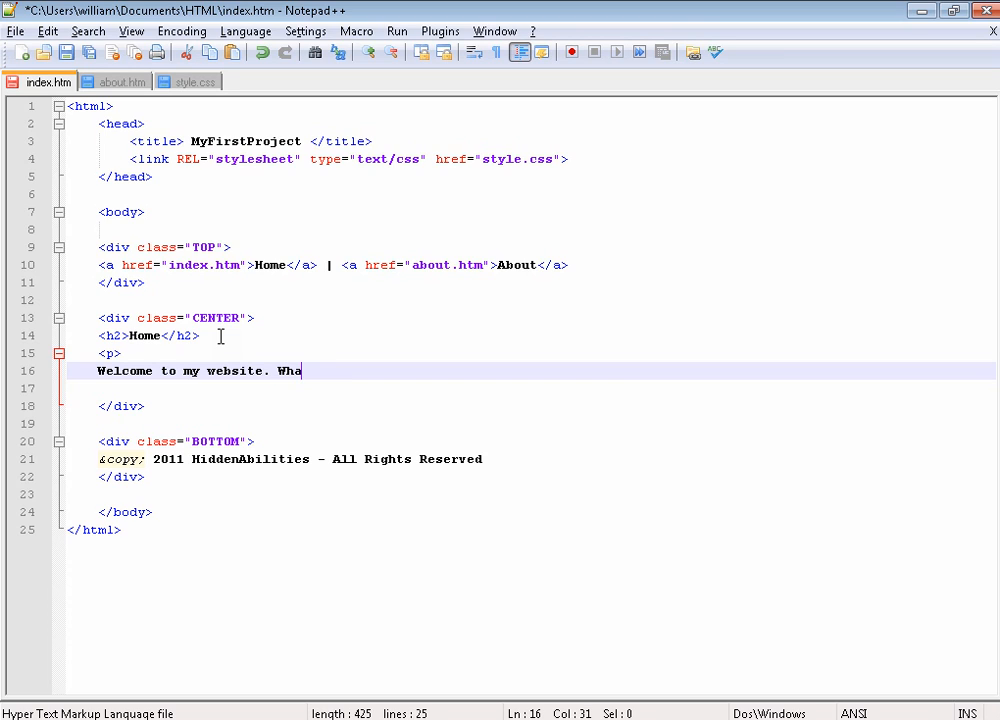
text(t ever goes here)
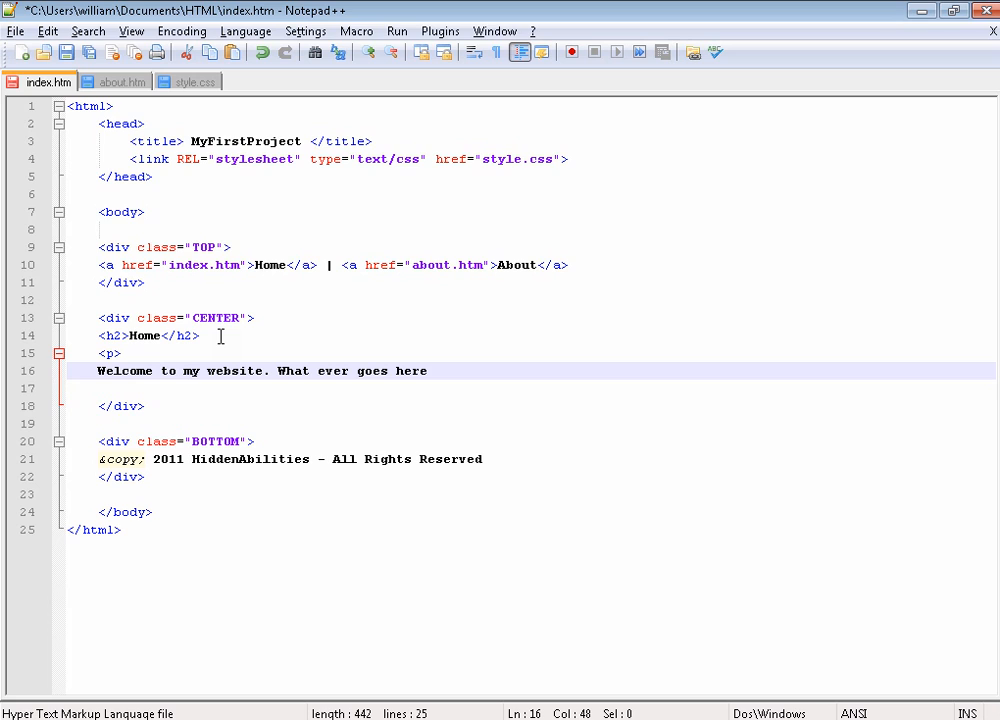
text(will be here)
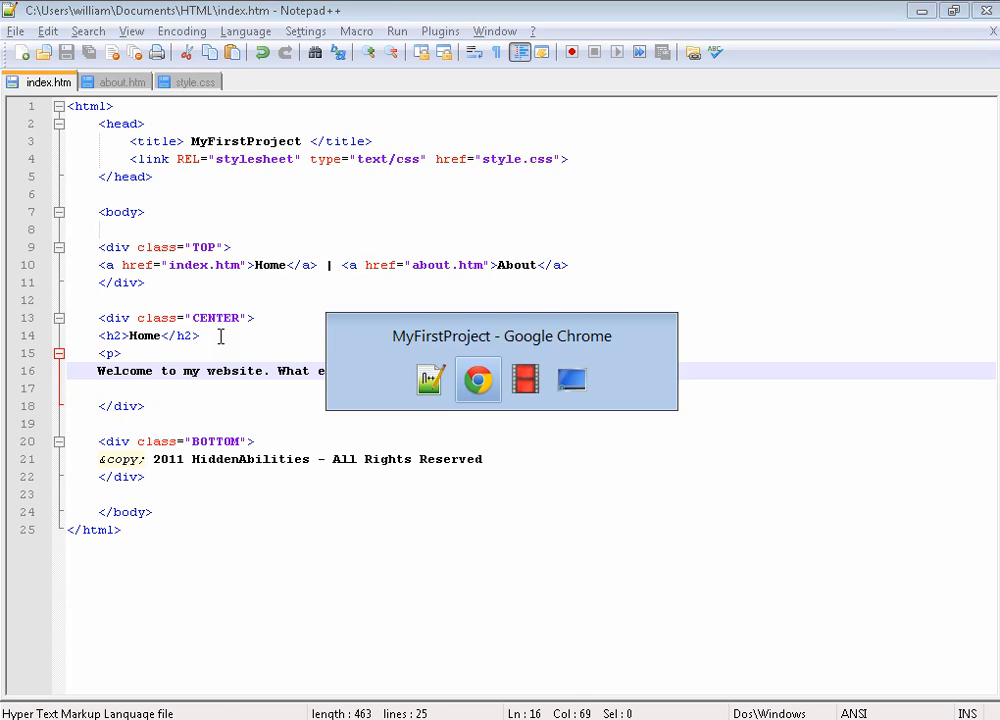
click(476, 378)
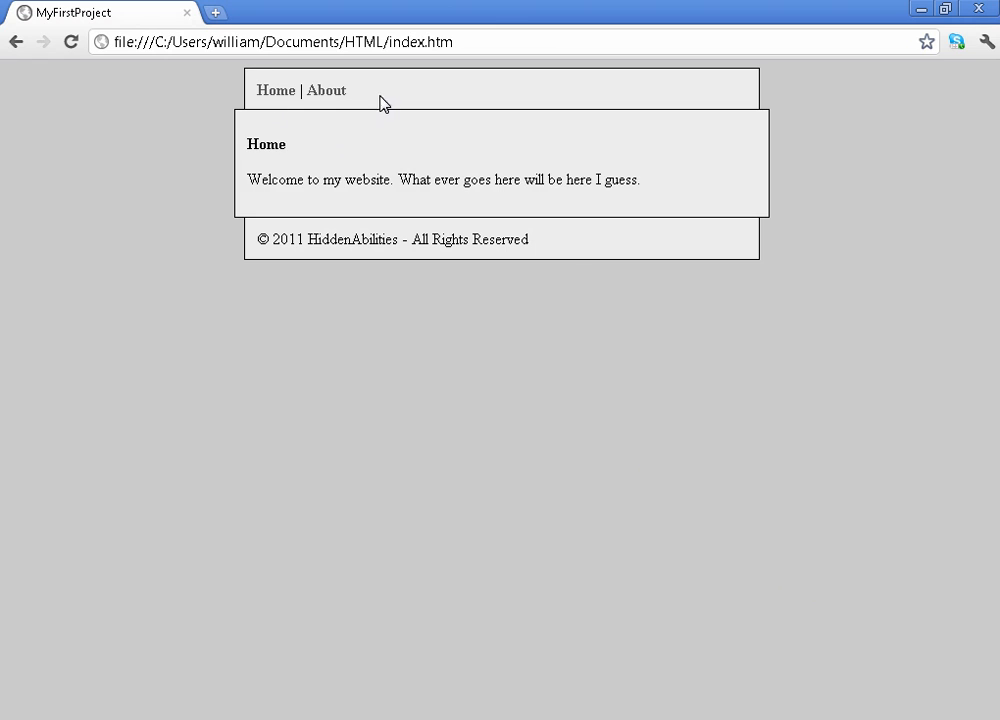
mouse_move(312, 96)
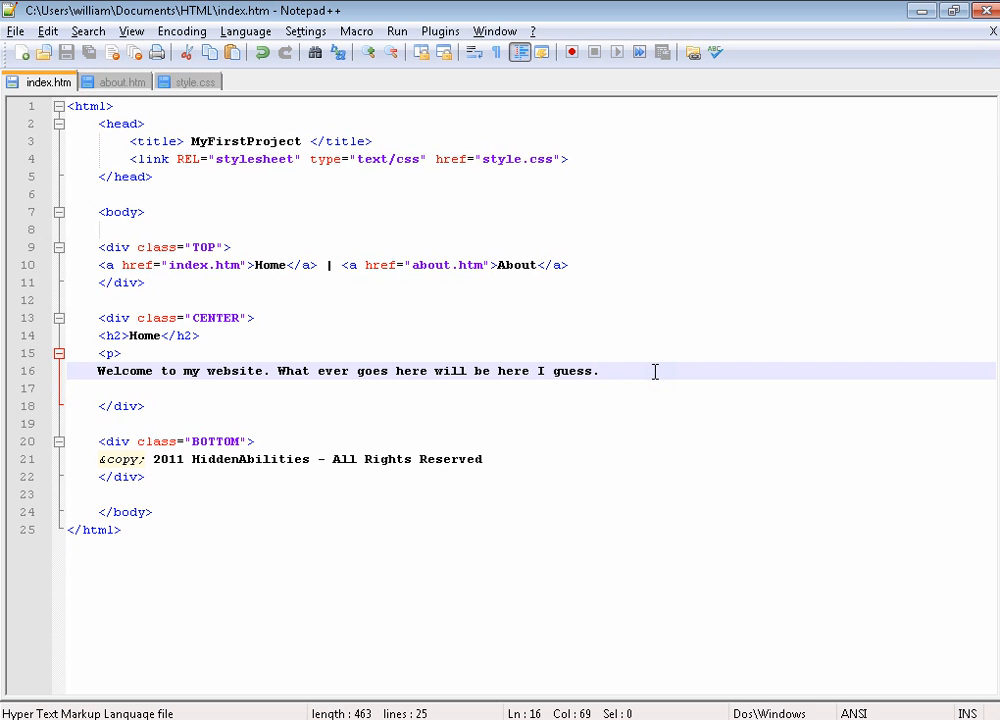
Add <br><br> line breaks and an Images: label below the welcome paragraph
text(<br><br>)
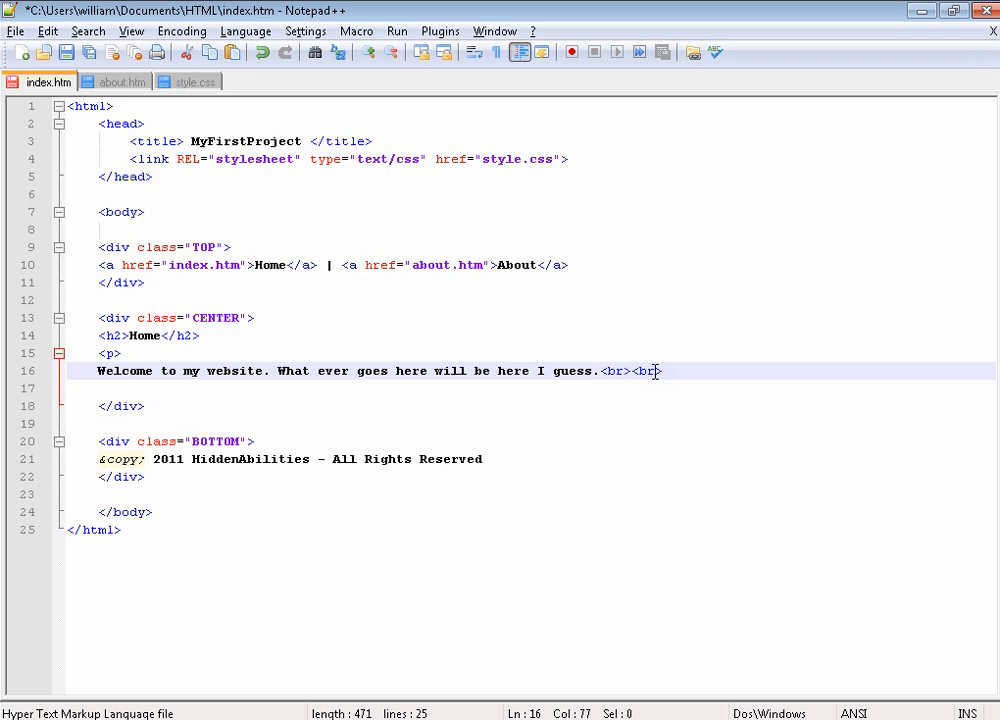
text(Images:)
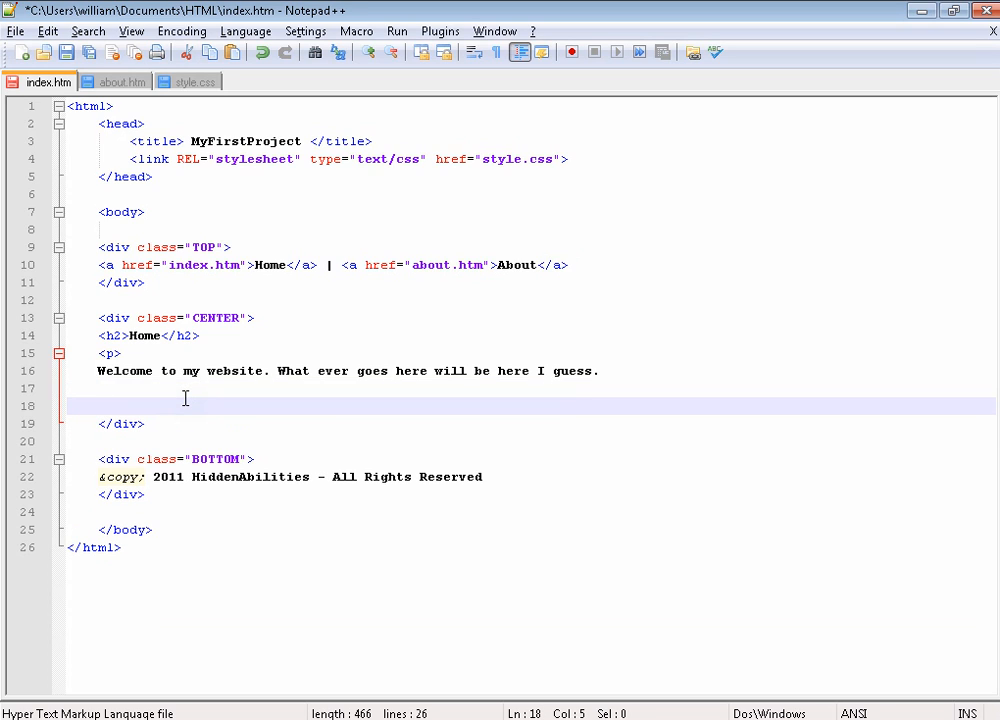
key(Return)
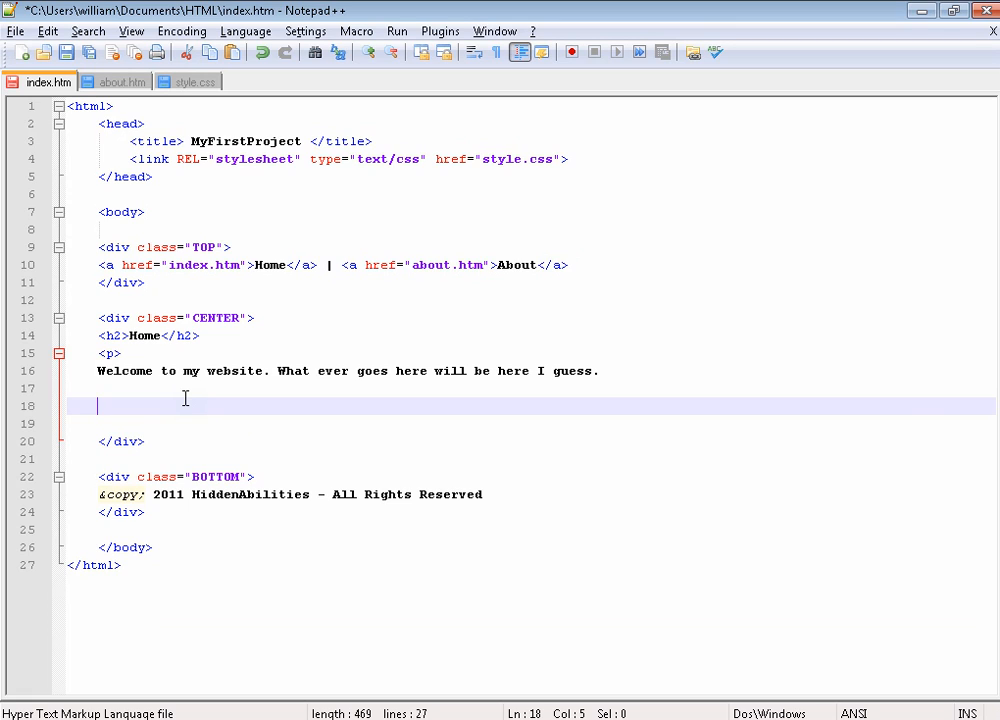
text(<br><br>)
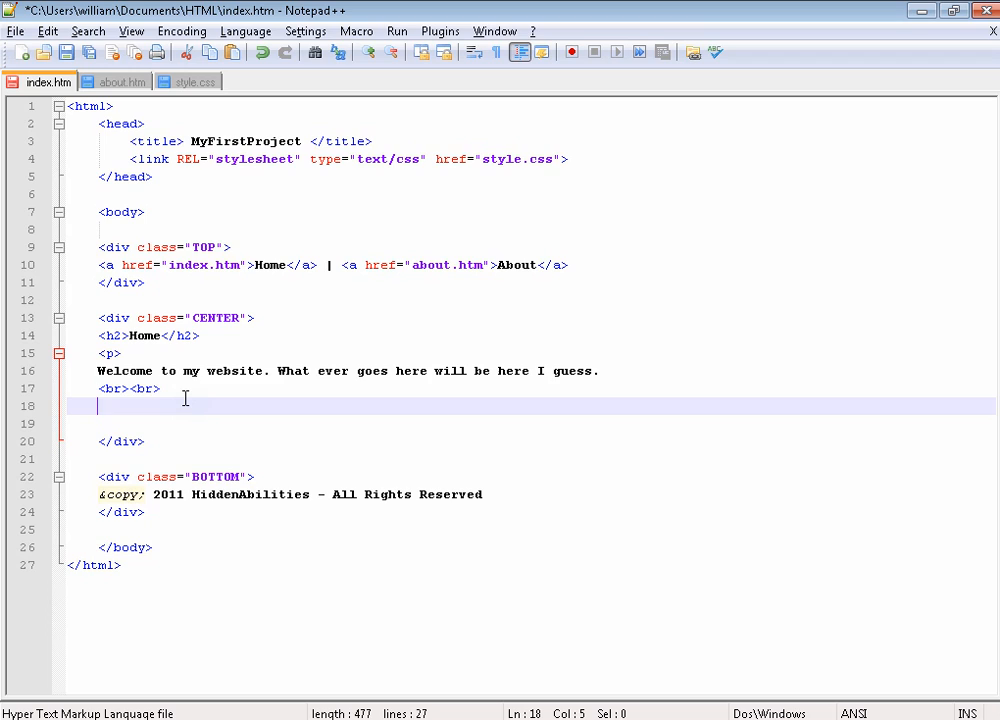
Add a one-cell table <table><tr><td>My Table</td></tr></table> and view it in Chrome
text(<table>)
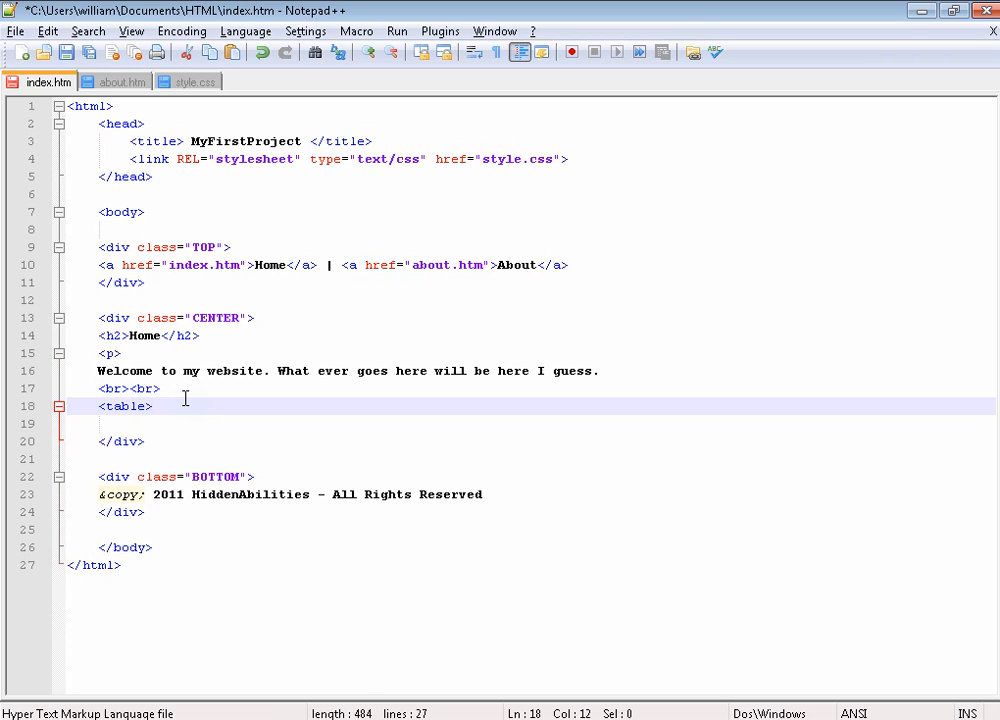
text(<)
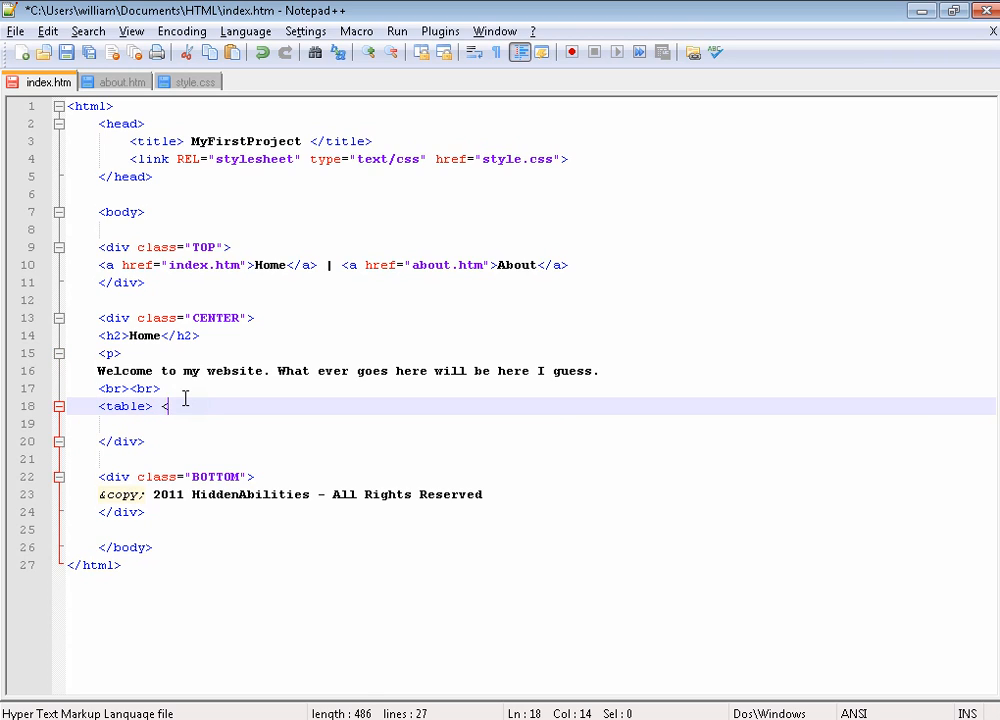
text(tr>)
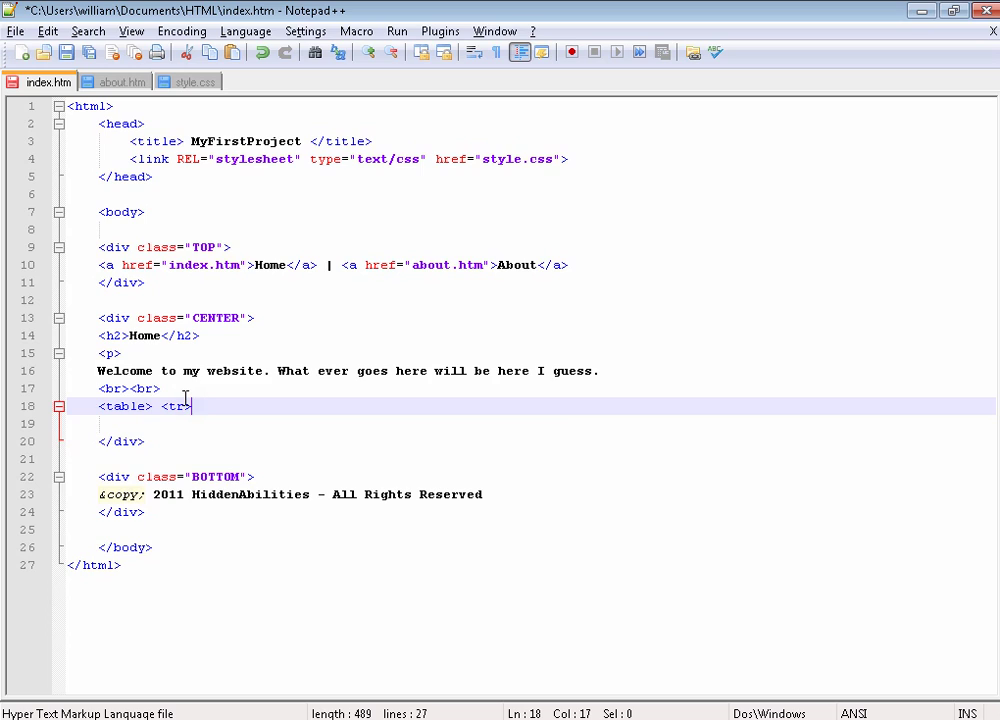
text(<td>)
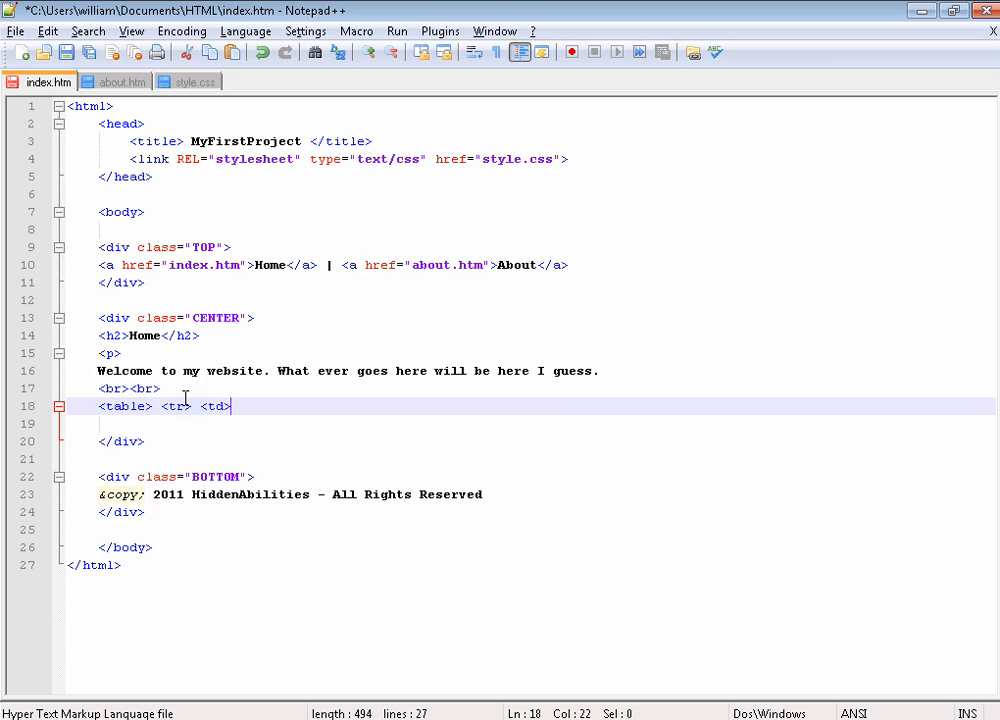
text(My)
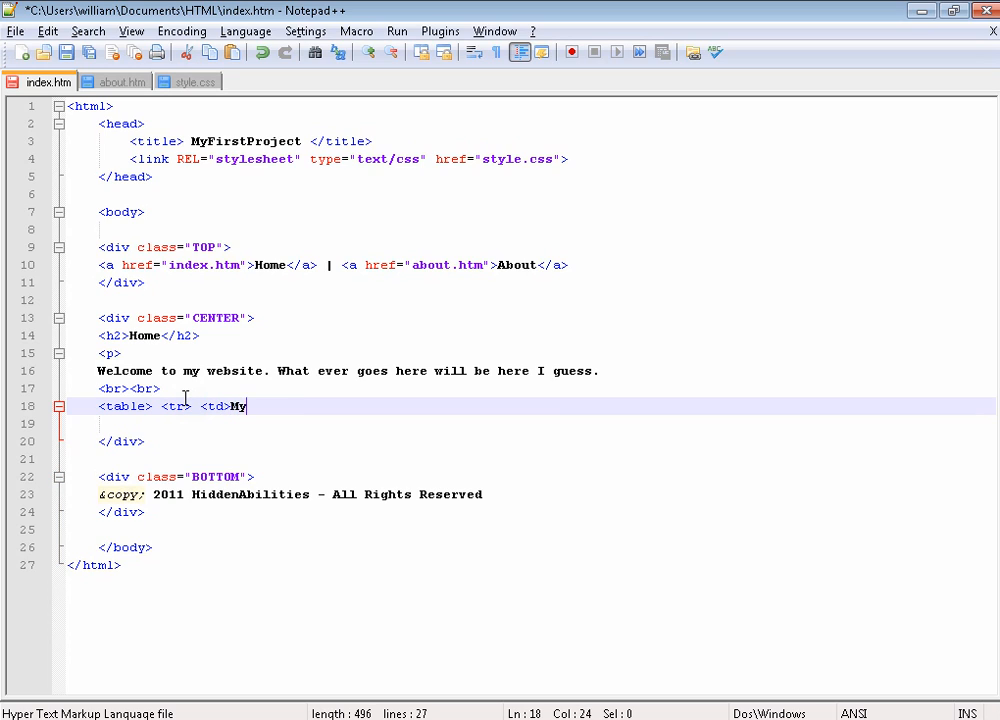
text(Table</td><)
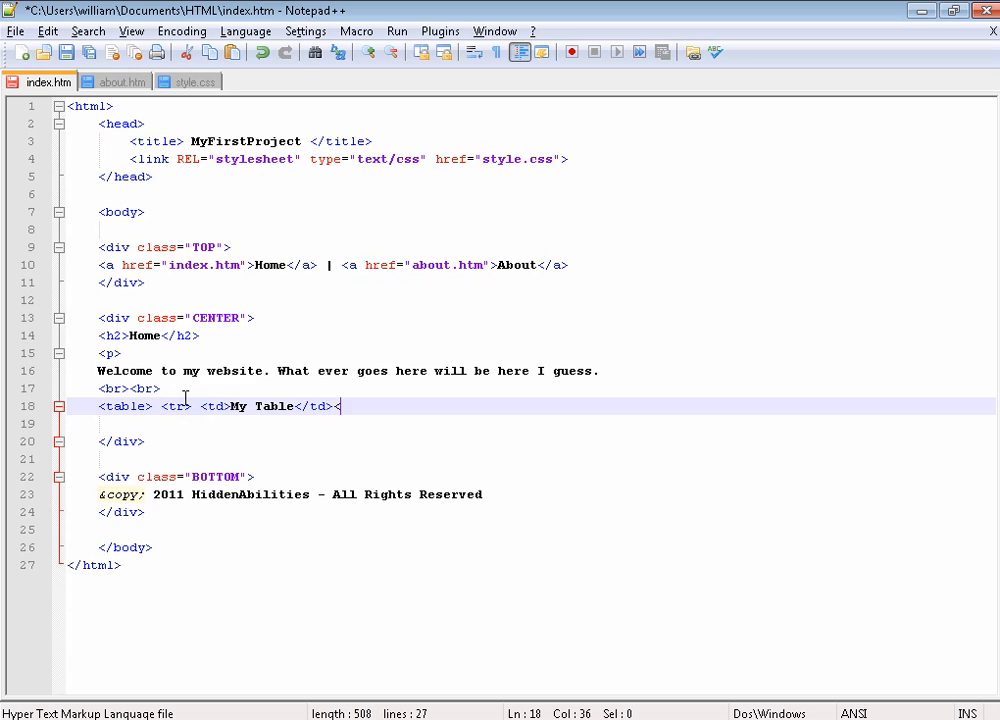
text(/tr>)
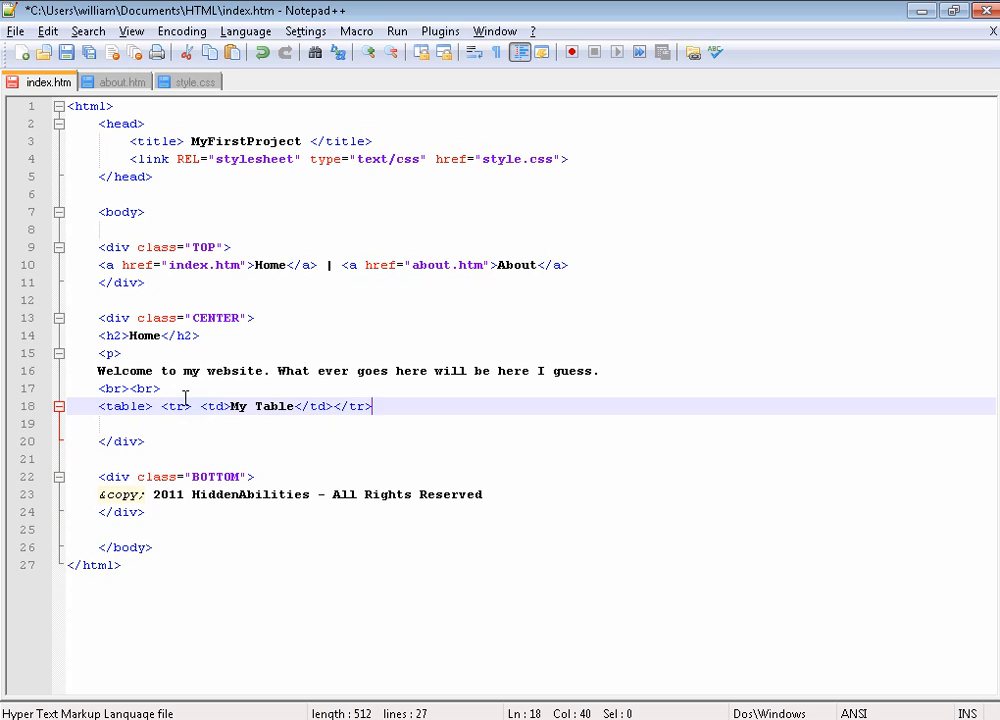
text(</table>)
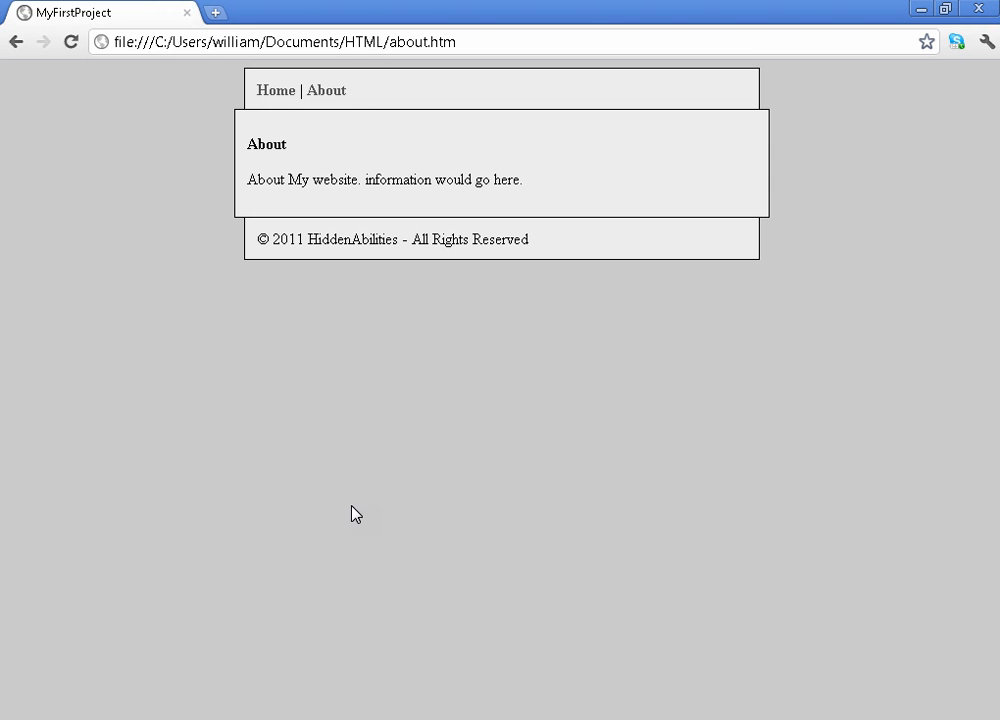
click(276, 90)
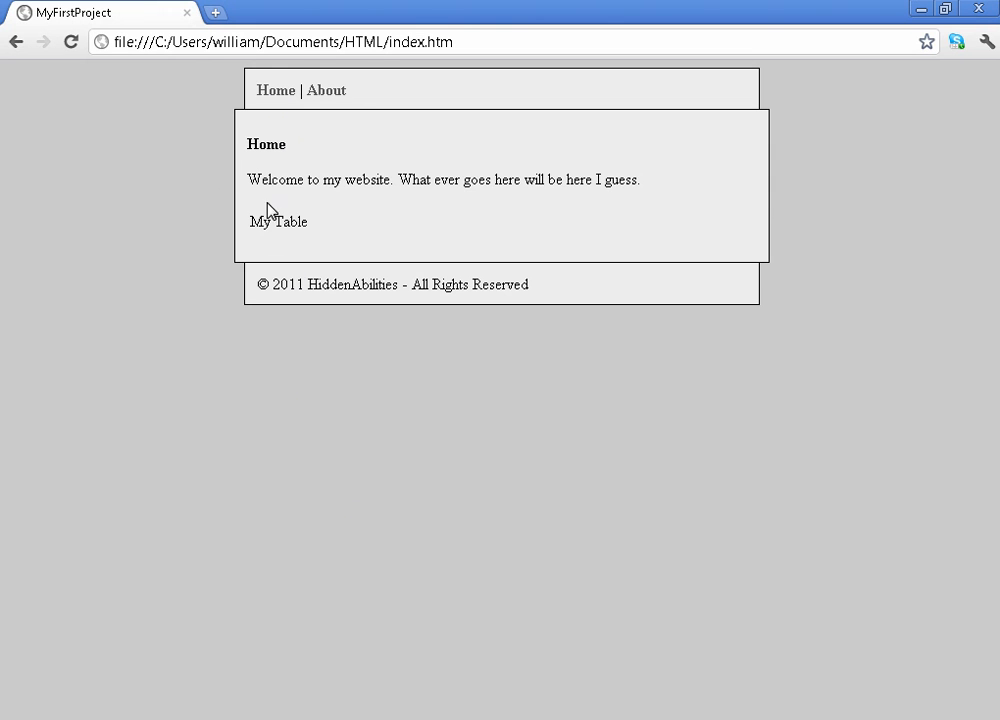
mouse_move(306, 162)
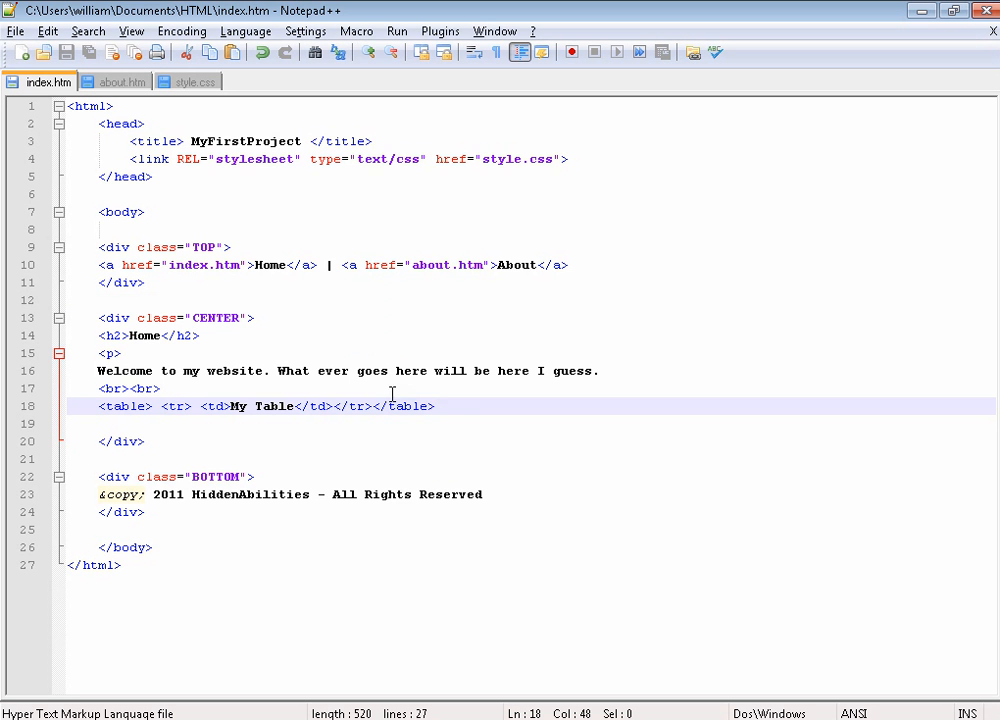
Add a second <td> cell after My Table in the index.htm table row
click(332, 406)
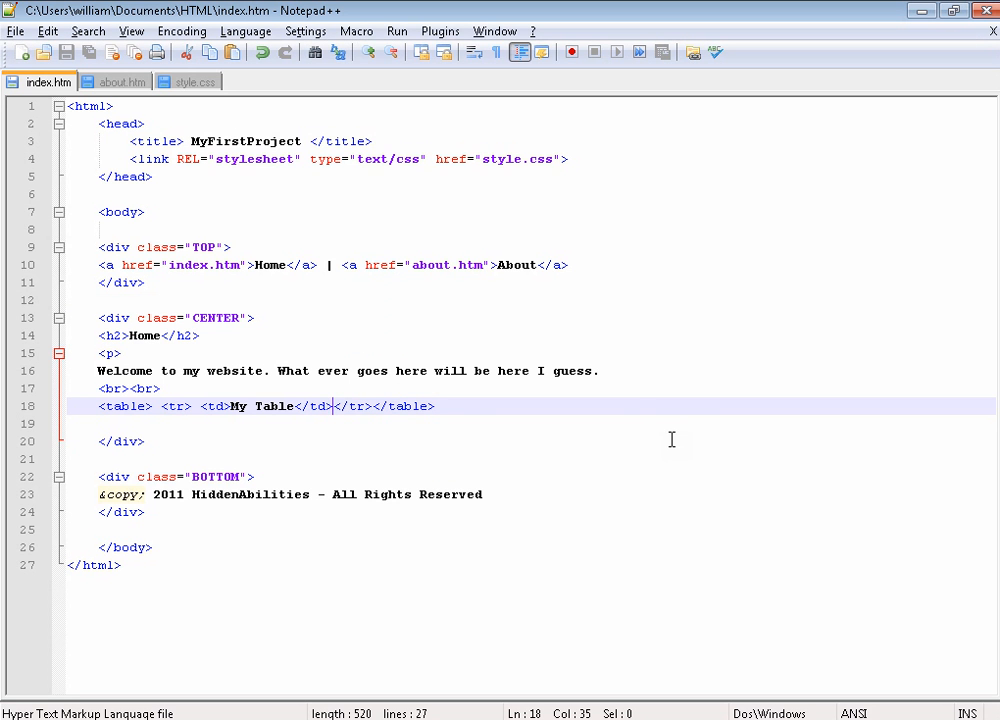
text(<td>Demision</td><)
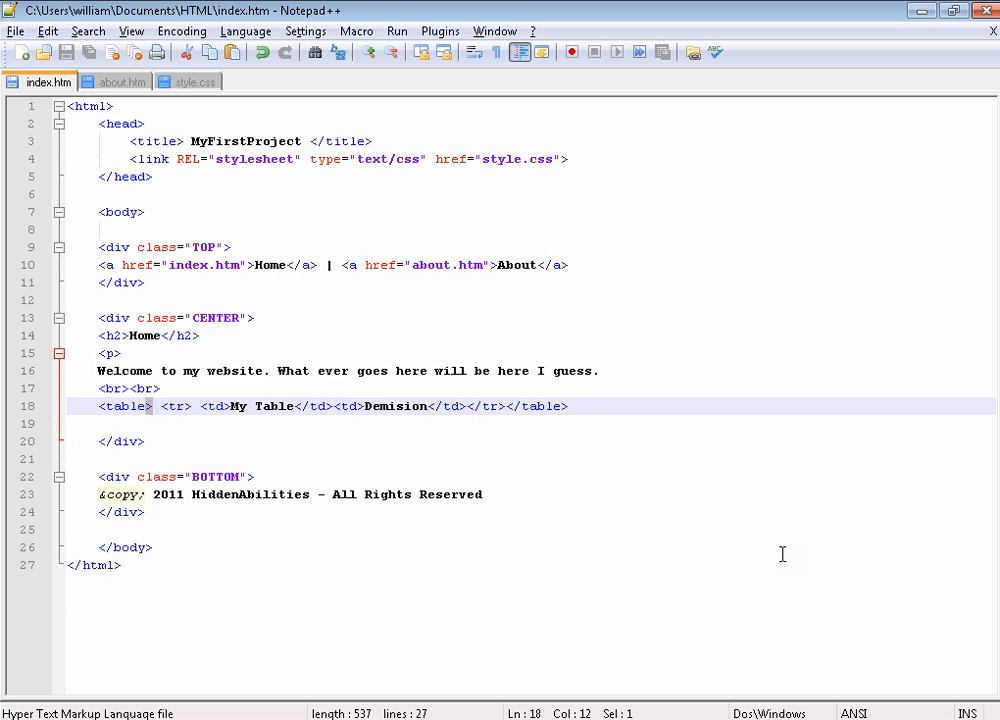
Give the table tag style="border: solid 1px black", then remove it again and return to style.css
text(sty)
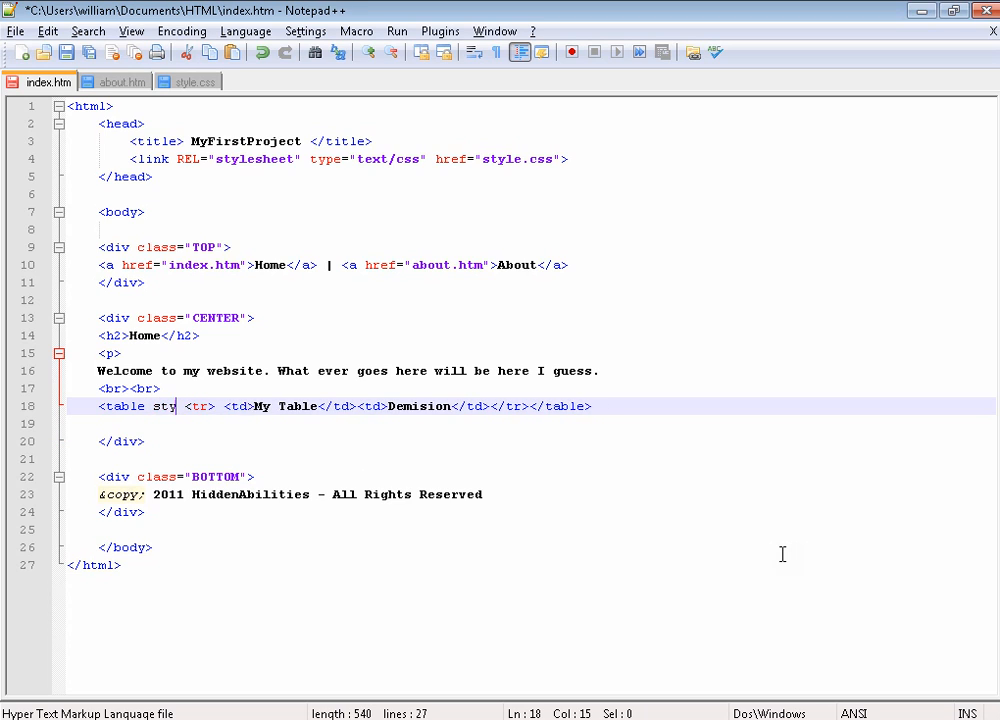
text(le=")
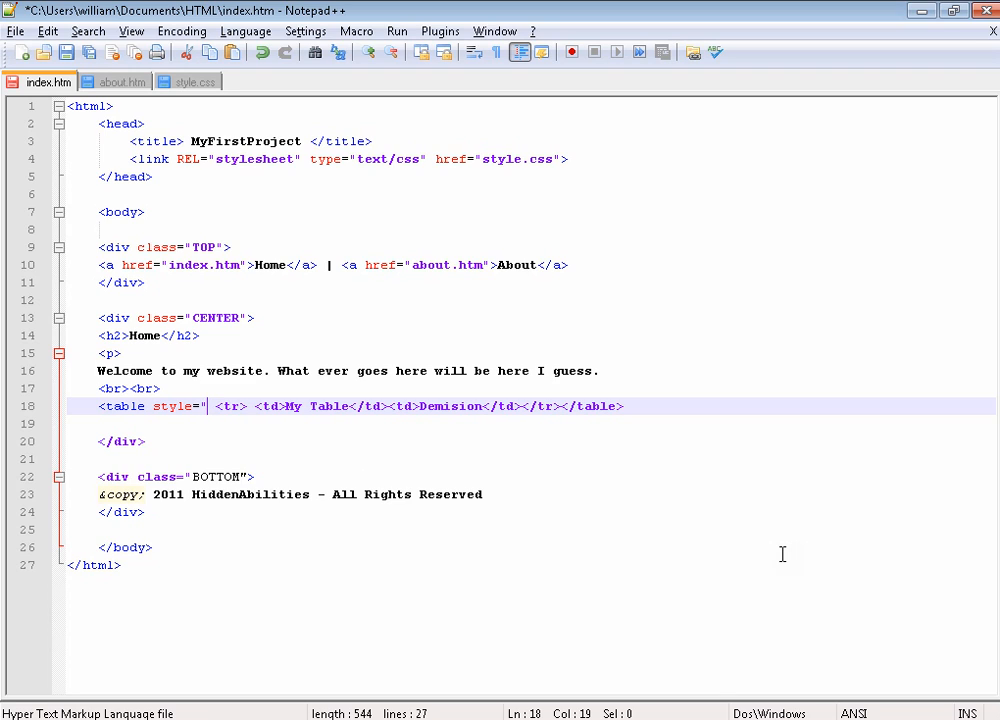
text(border: solid 1)
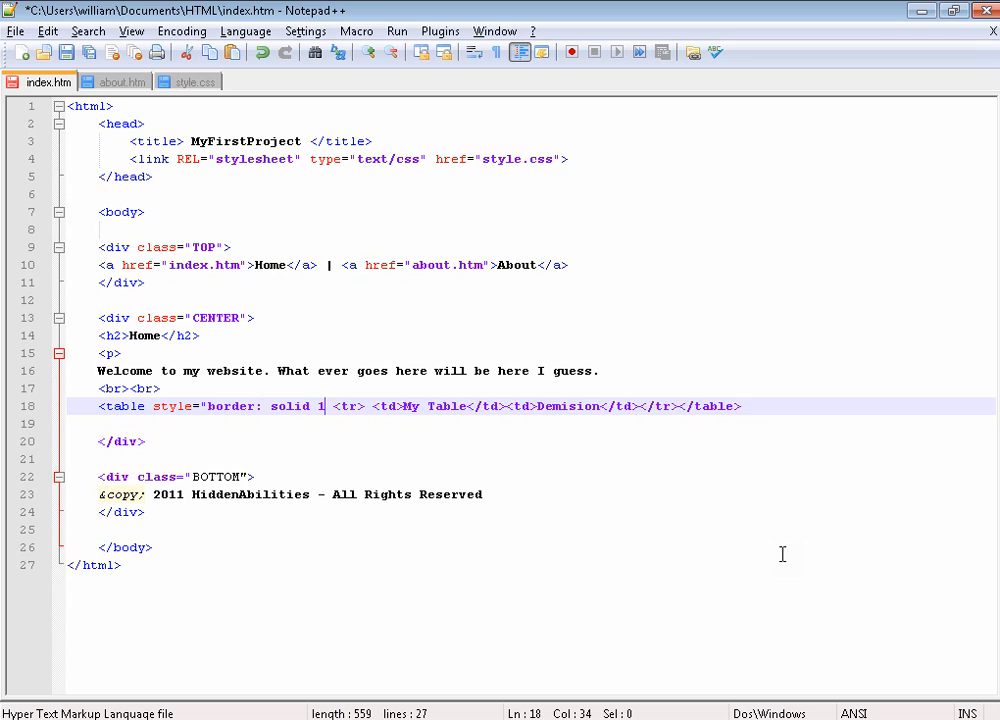
text(px black">)
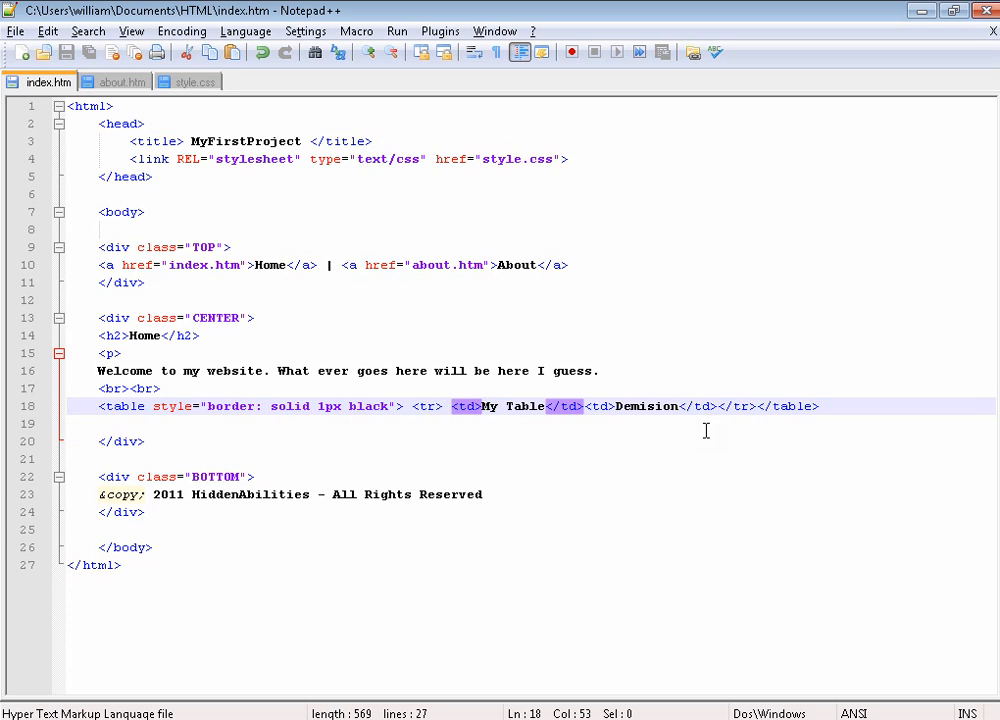
click(616, 406)
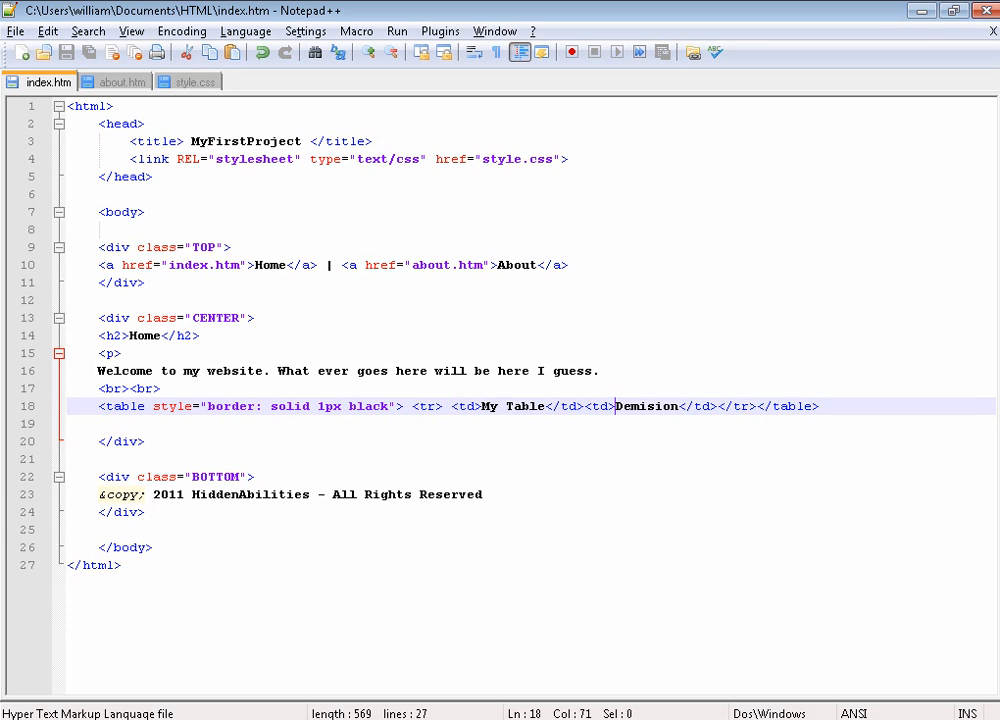
mouse_move(44, 396)
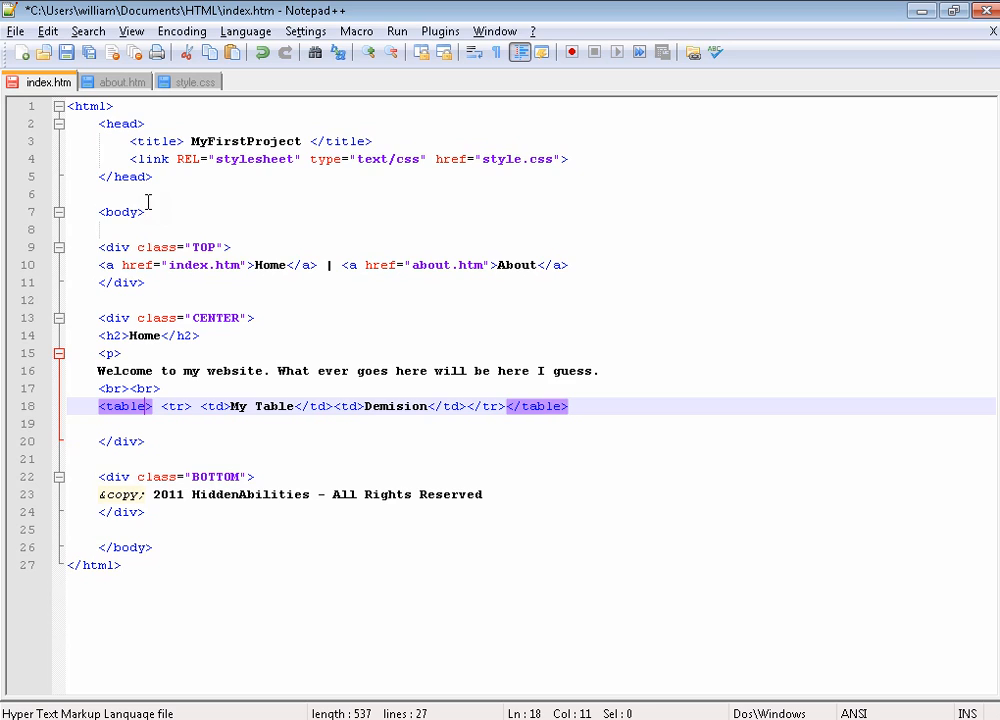
click(188, 80)
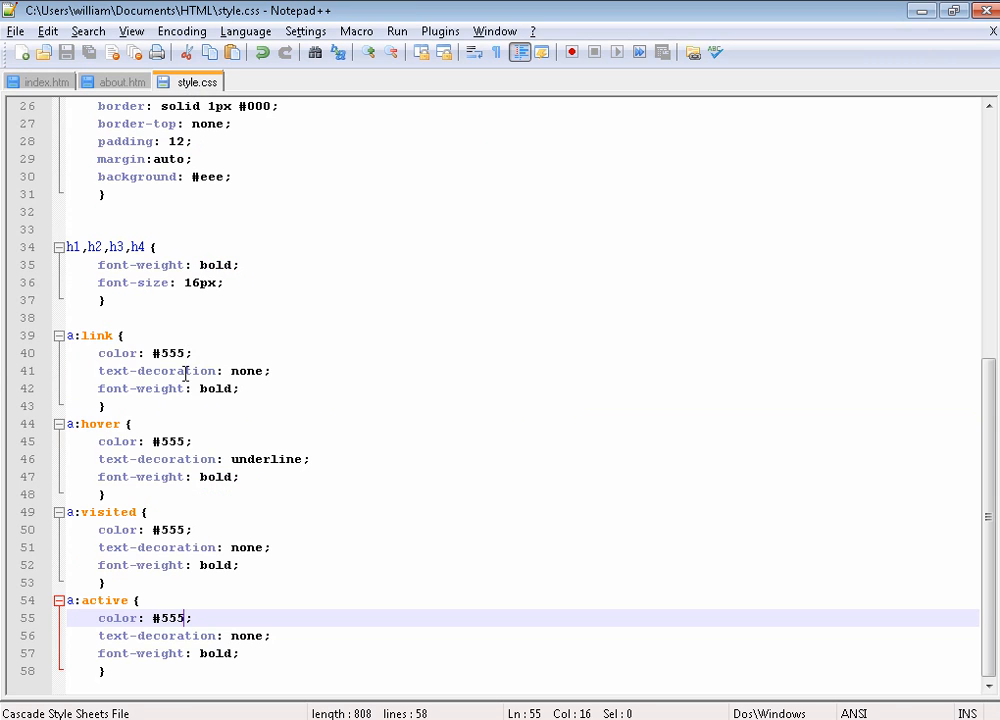
Append a table,td,tr rule with color: black, font-weight: bold and border: solid 1px
text(table,td,t)
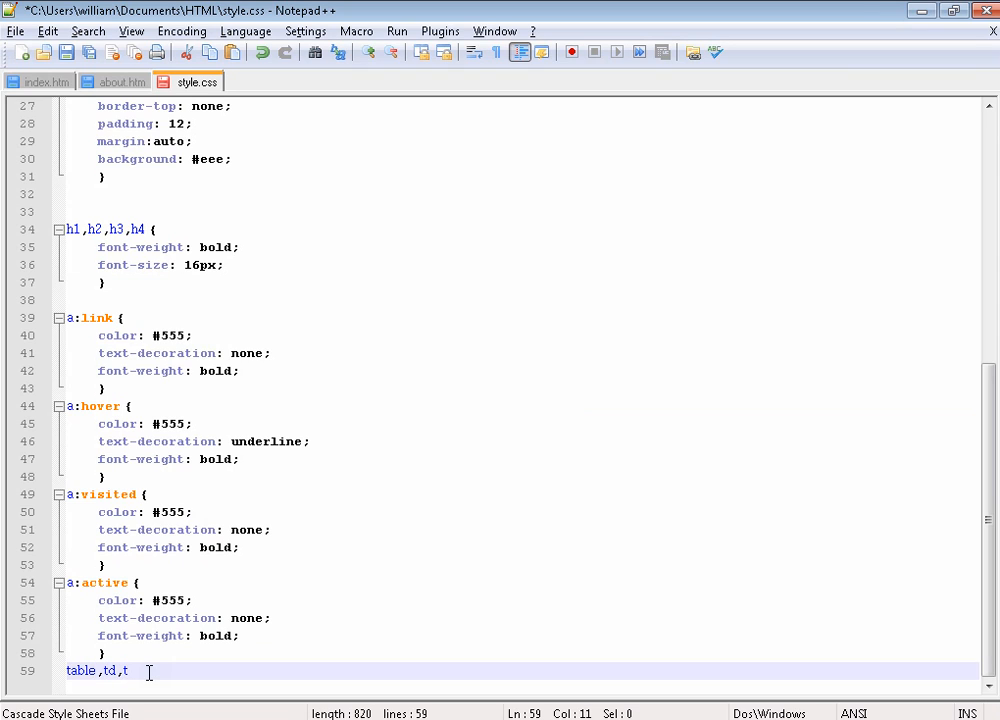
text(r {)
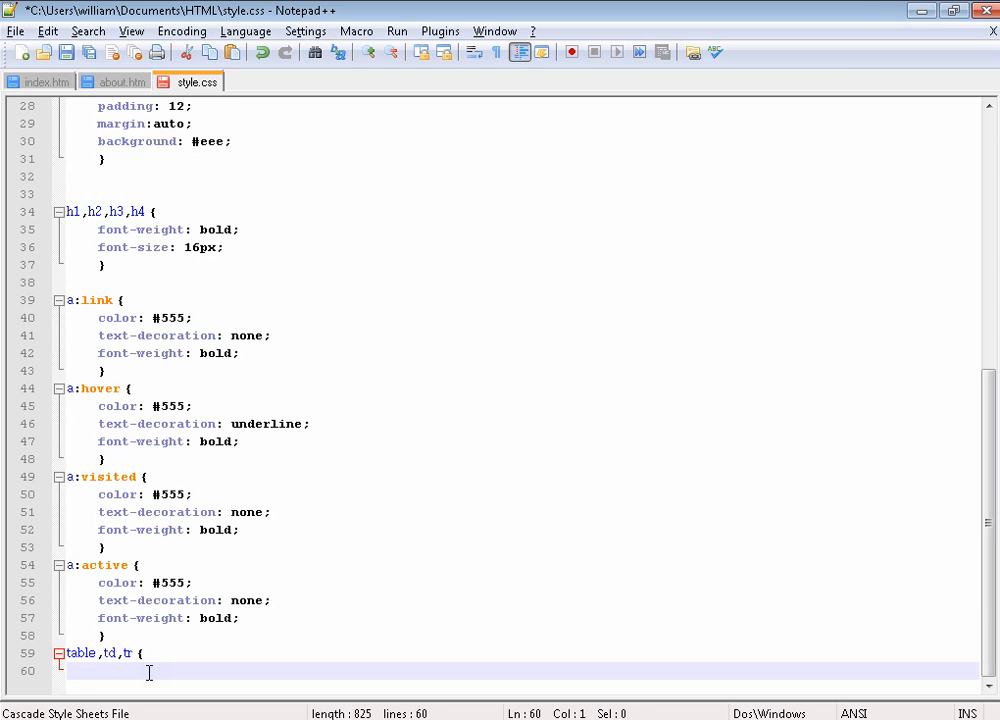
text(color: black;)
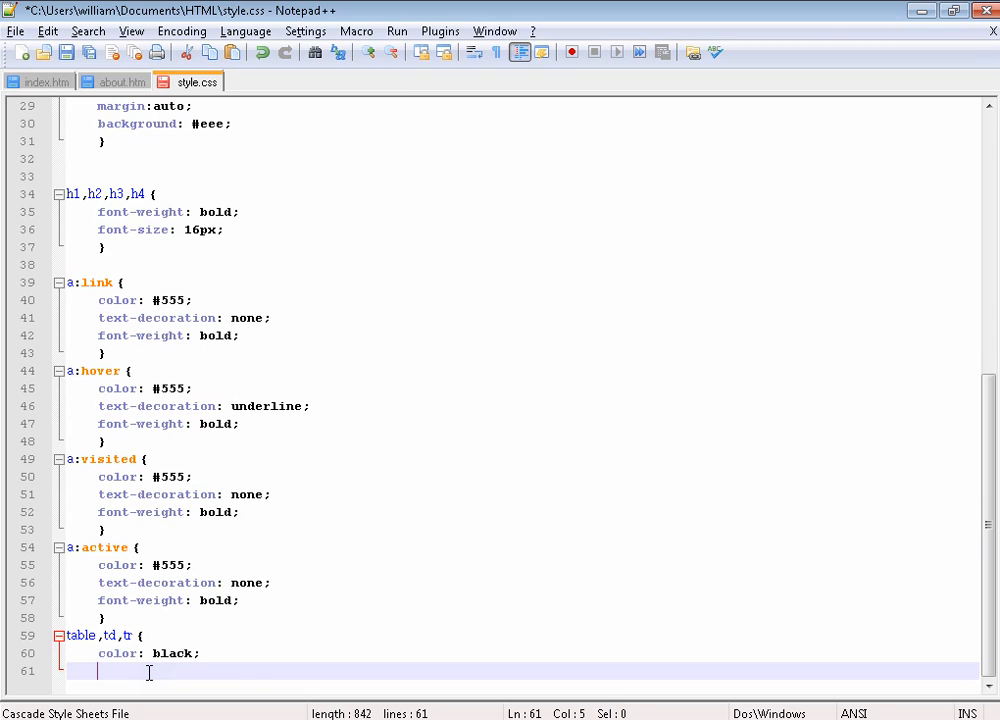
text(font-weight: bold;)
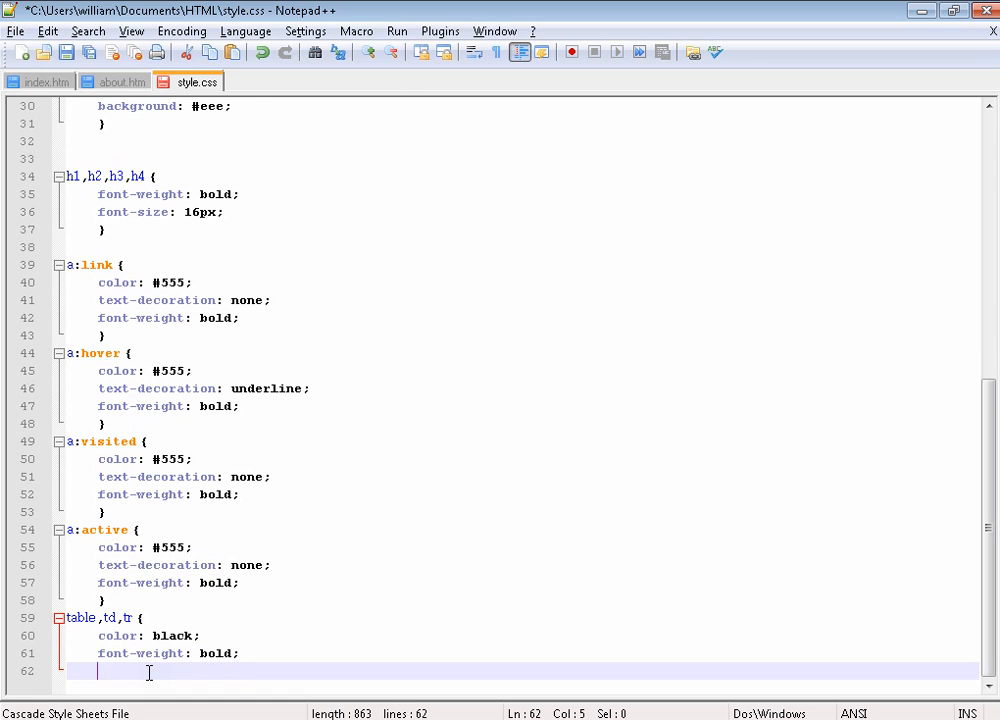
text(border: solid 1p)
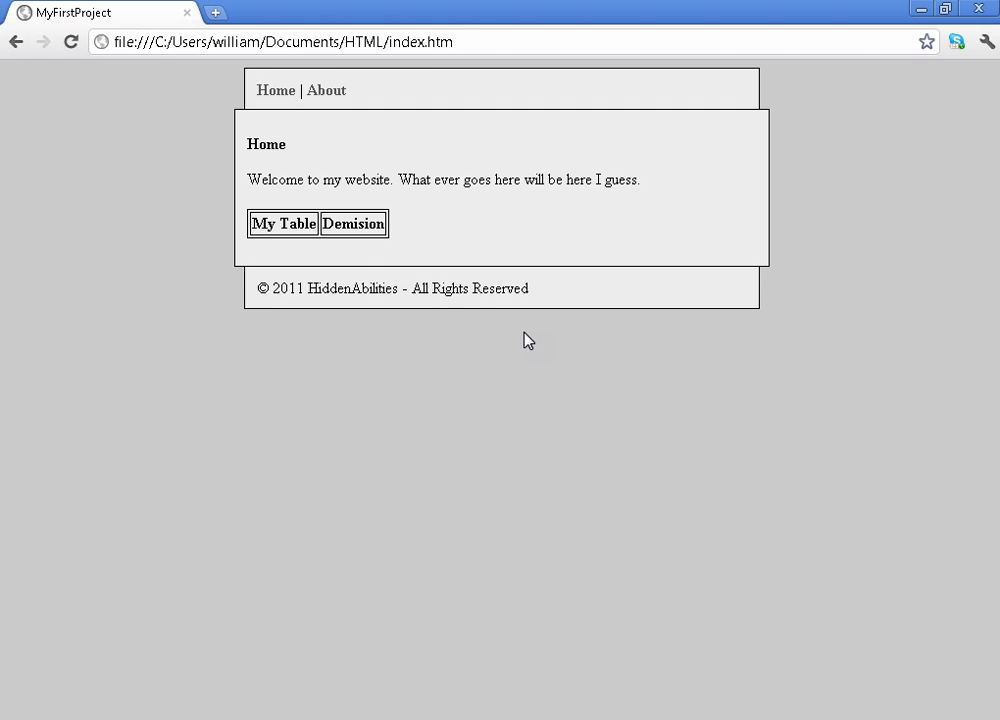
mouse_move(524, 348)
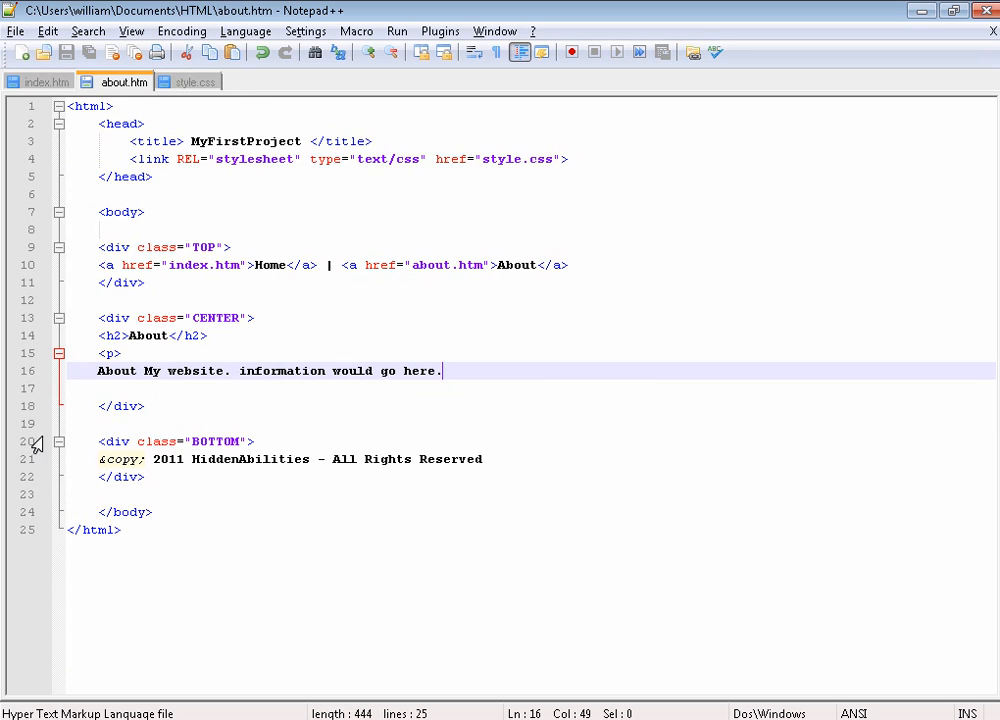
Replace the index.htm table's cell texts with Scores and Team
click(40, 80)
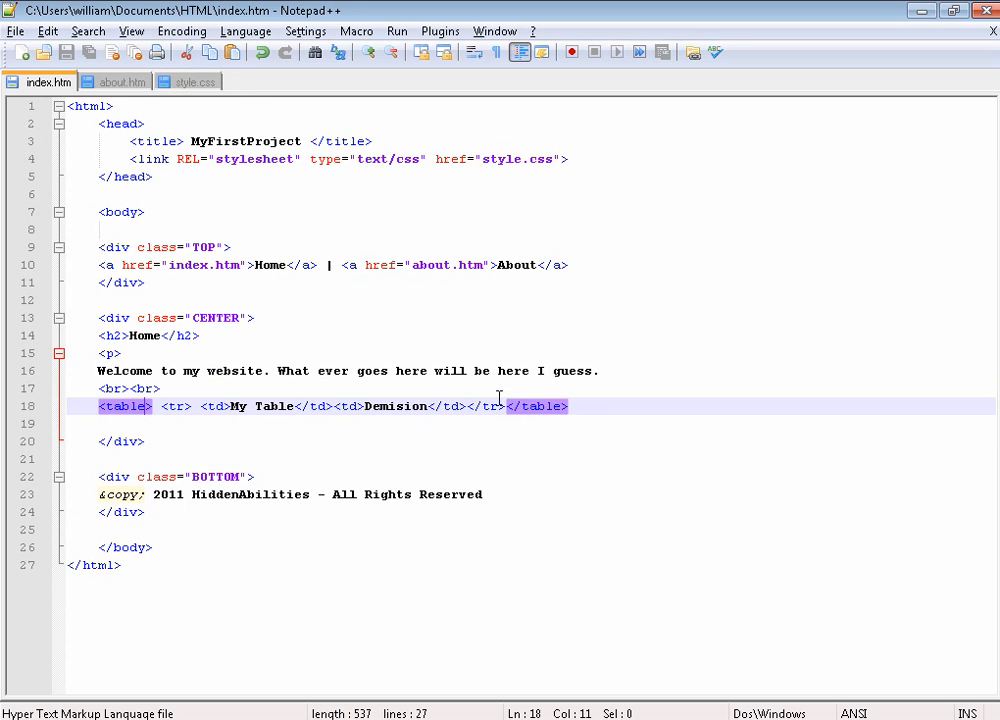
key(Delete)
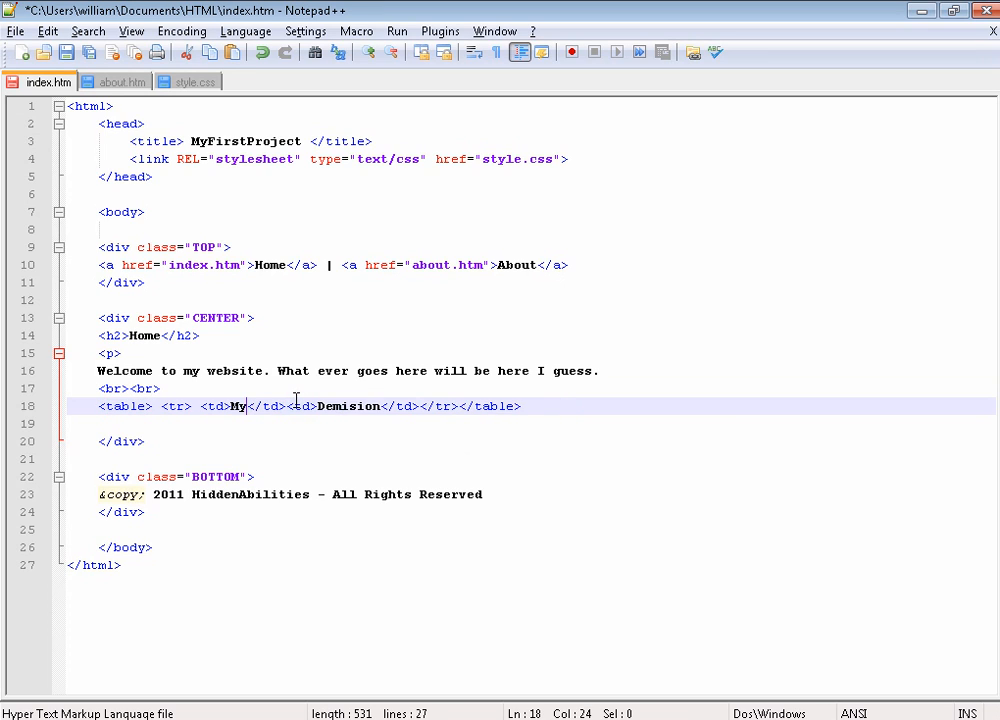
text(Scores)
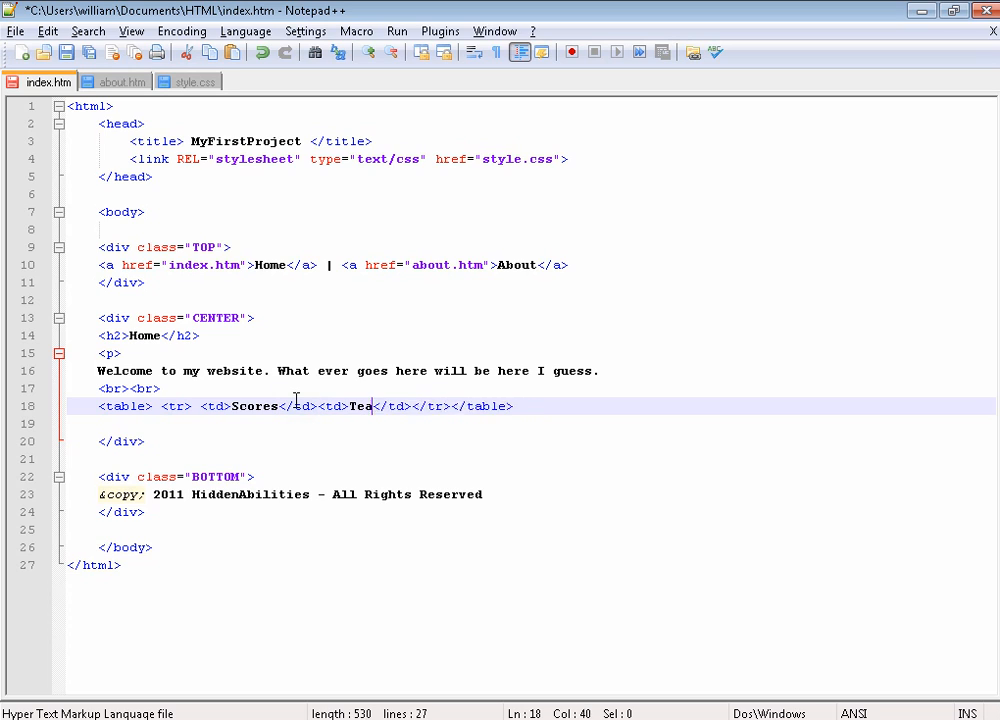
text(m)
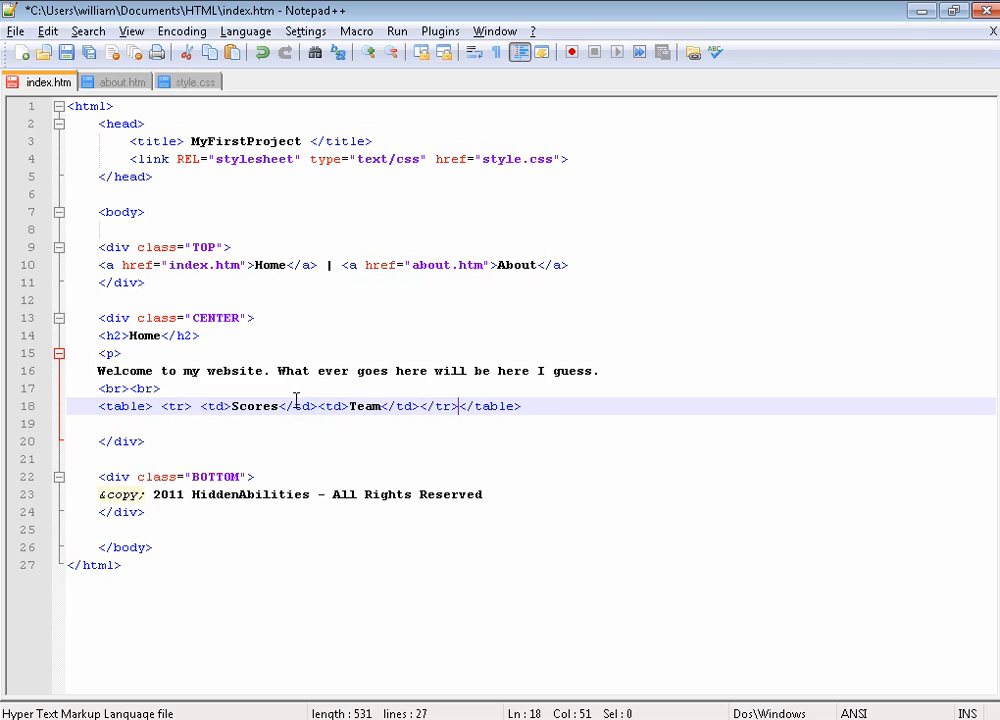
Add a second table row with cells 20 and HomeTeam
text(<tr>)
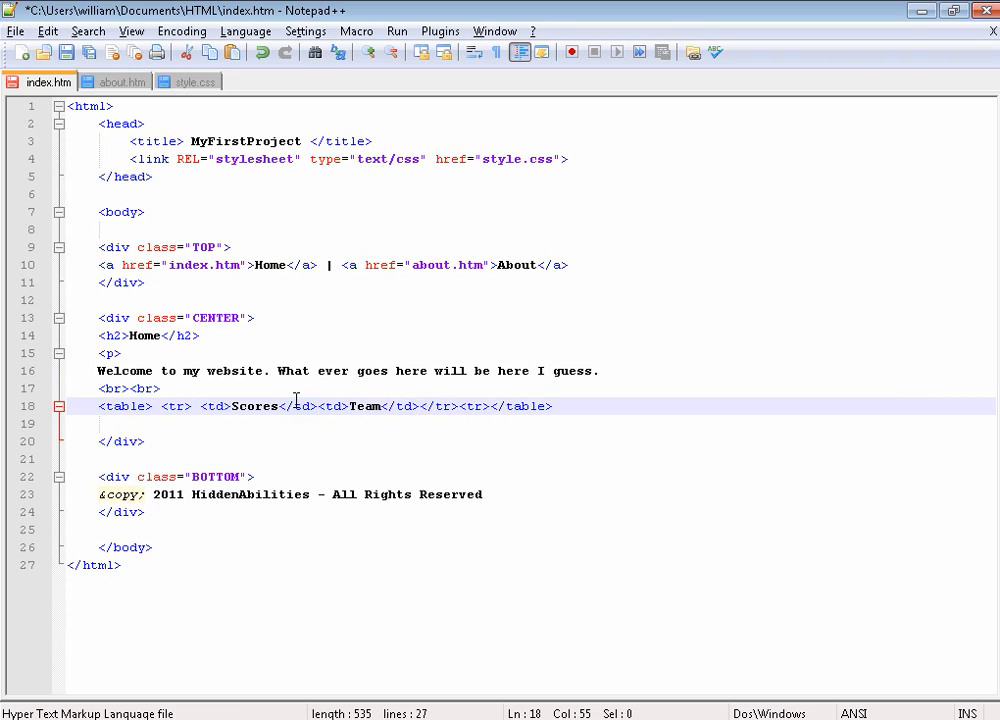
text(<td><)
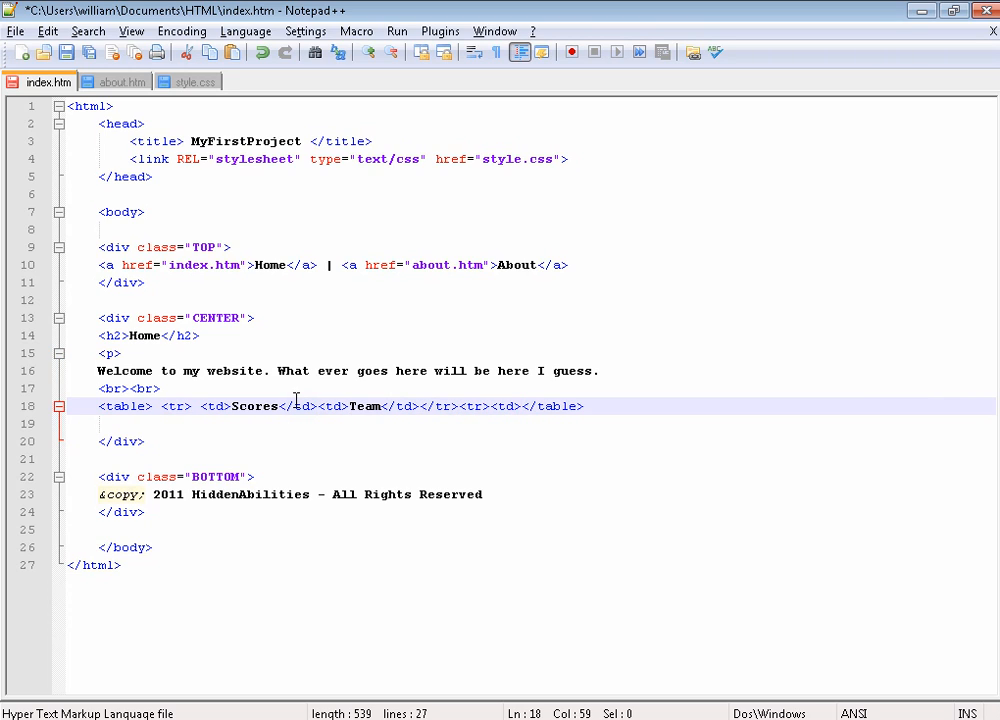
text(20</t)
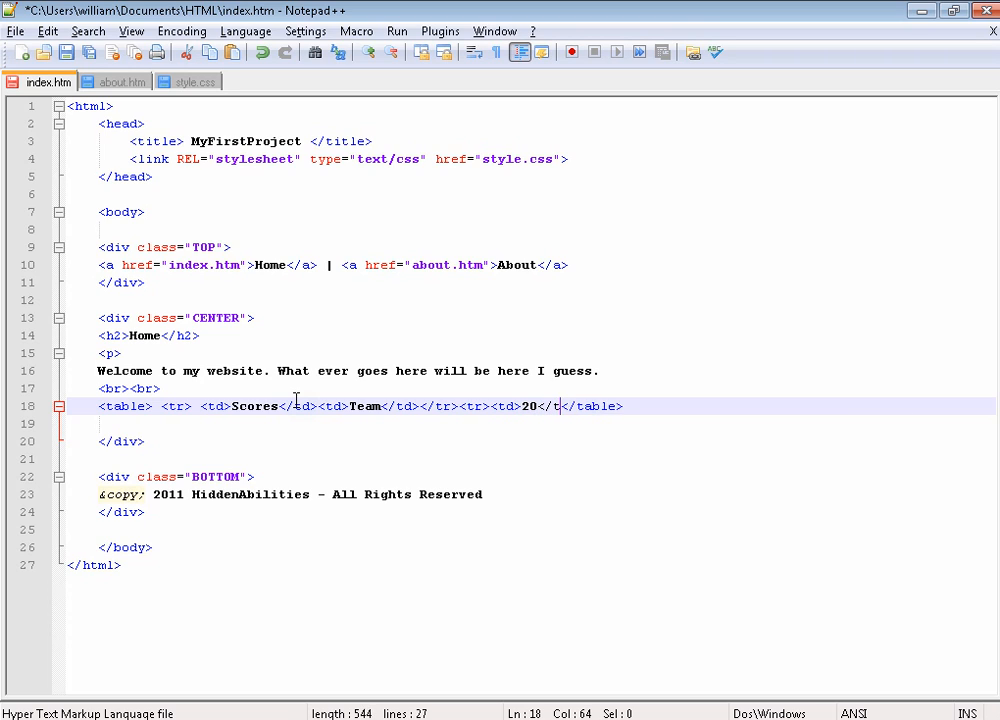
text(d><td>)
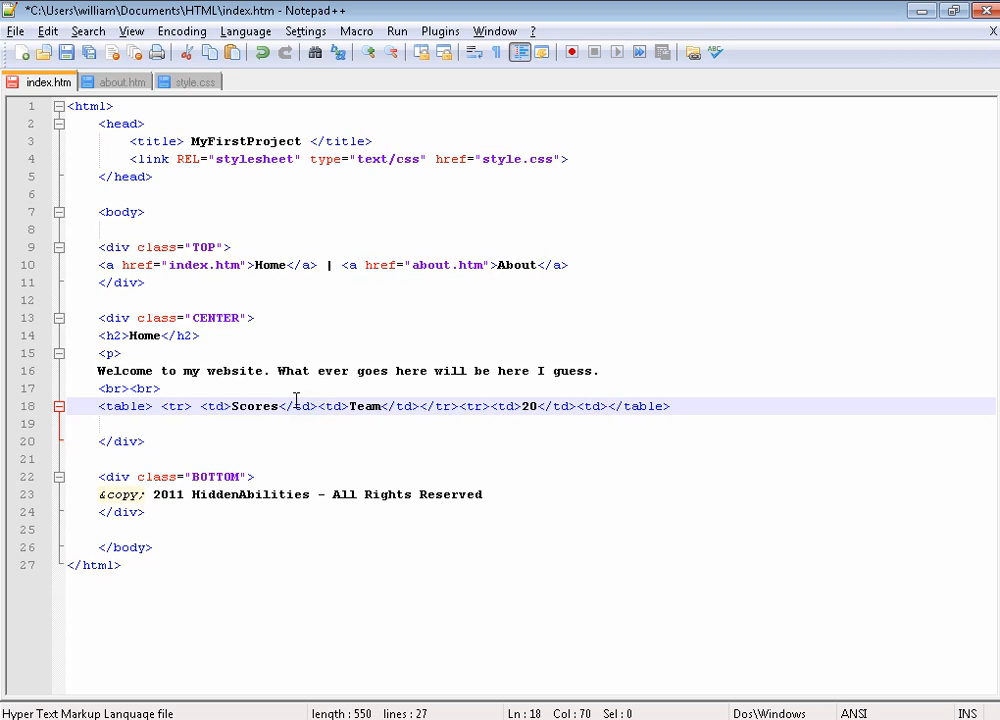
text(M)
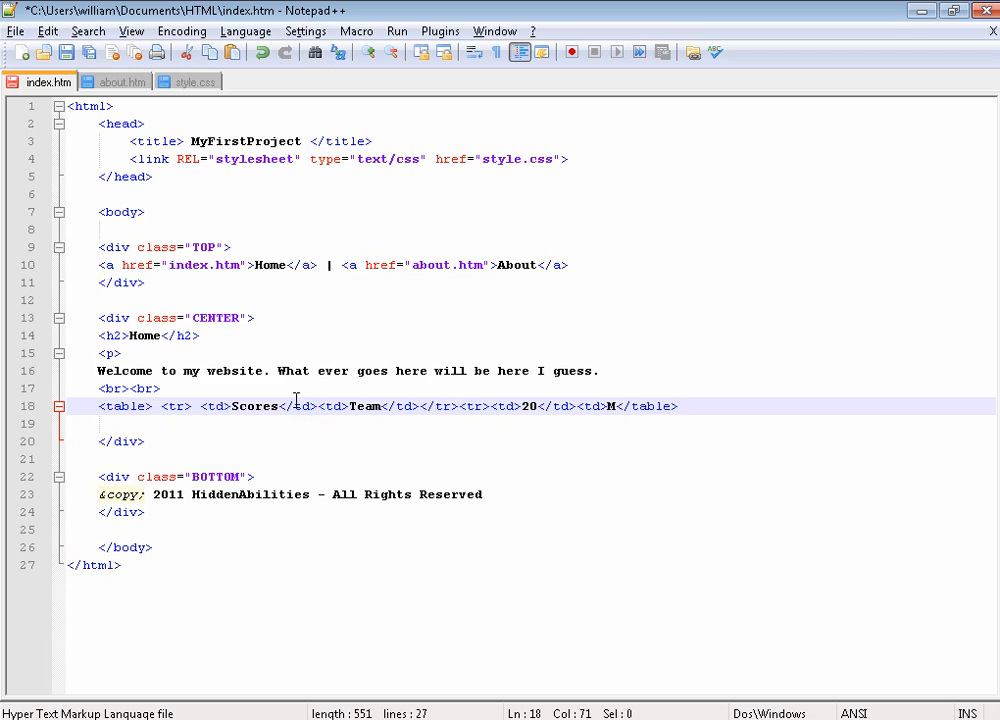
text(Home)
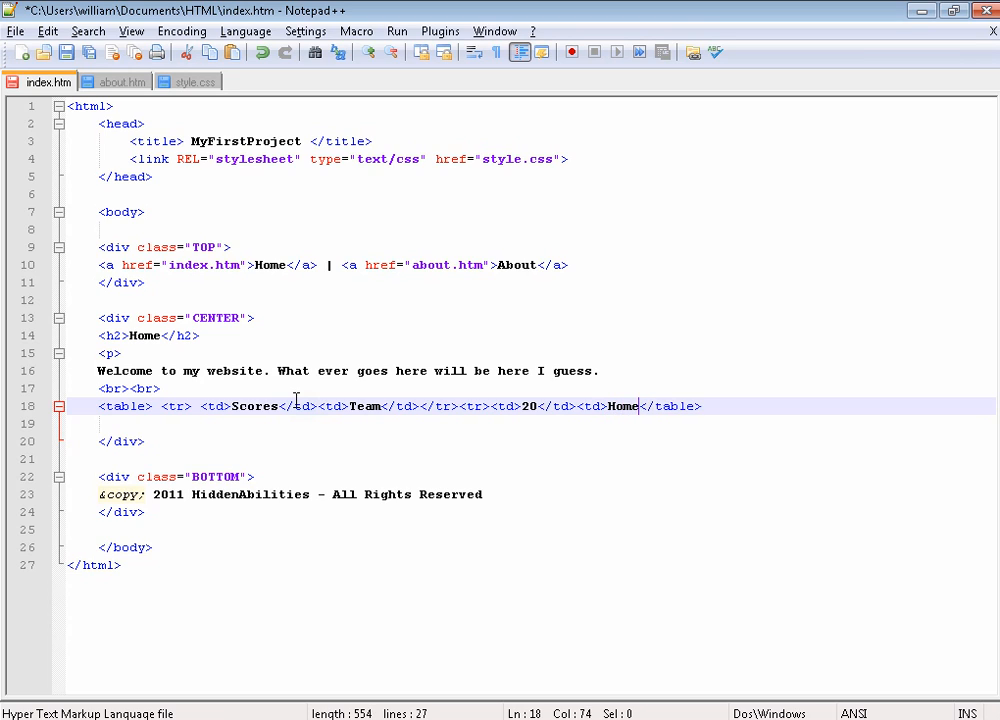
text(Team</)
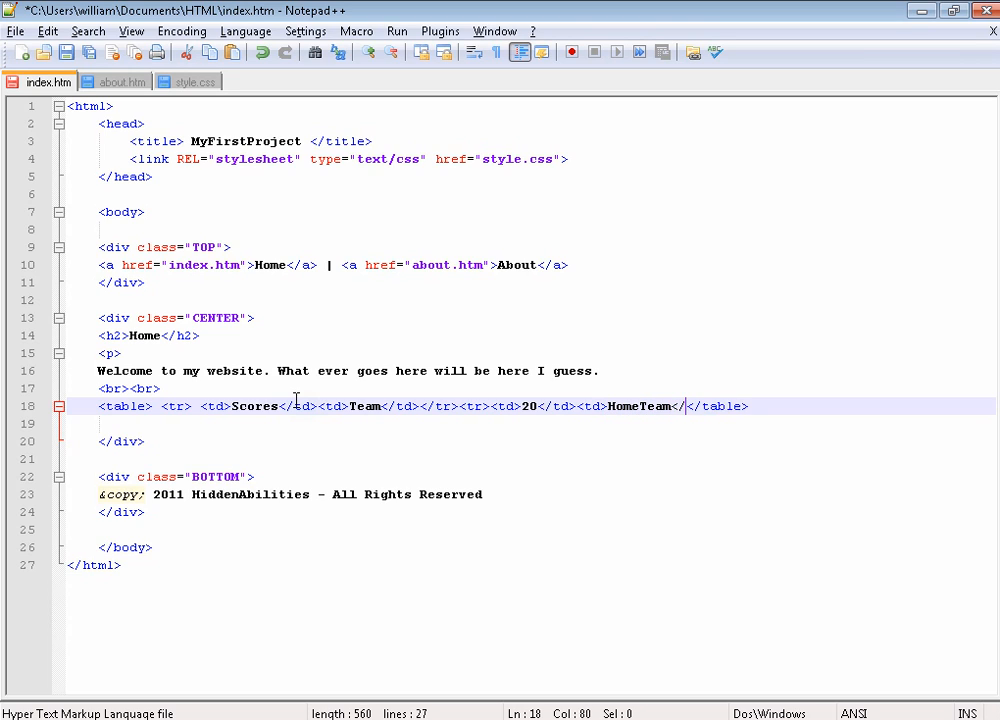
Add a third table row starting with a 25 cell and an opened second cell
text(<tr>)
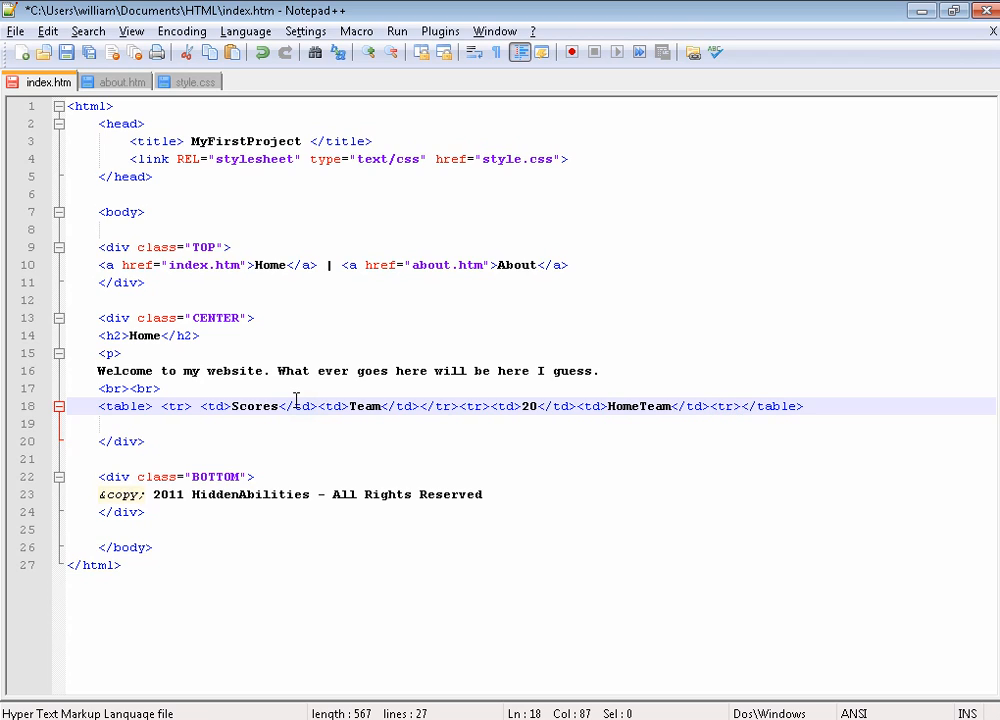
text(<t<)
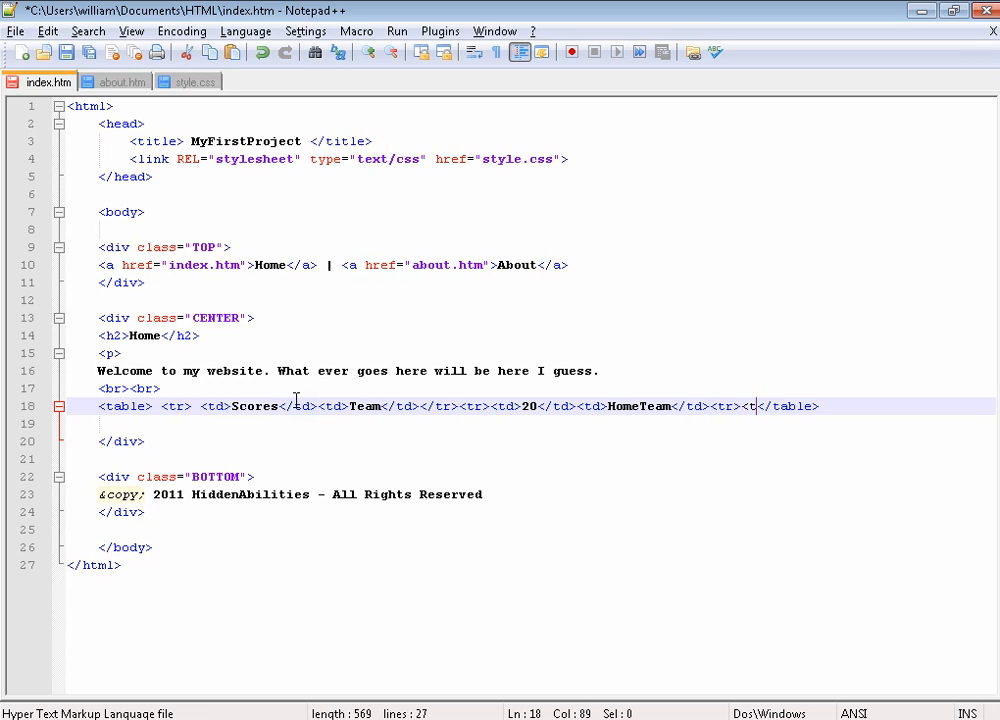
key(BackSpace)
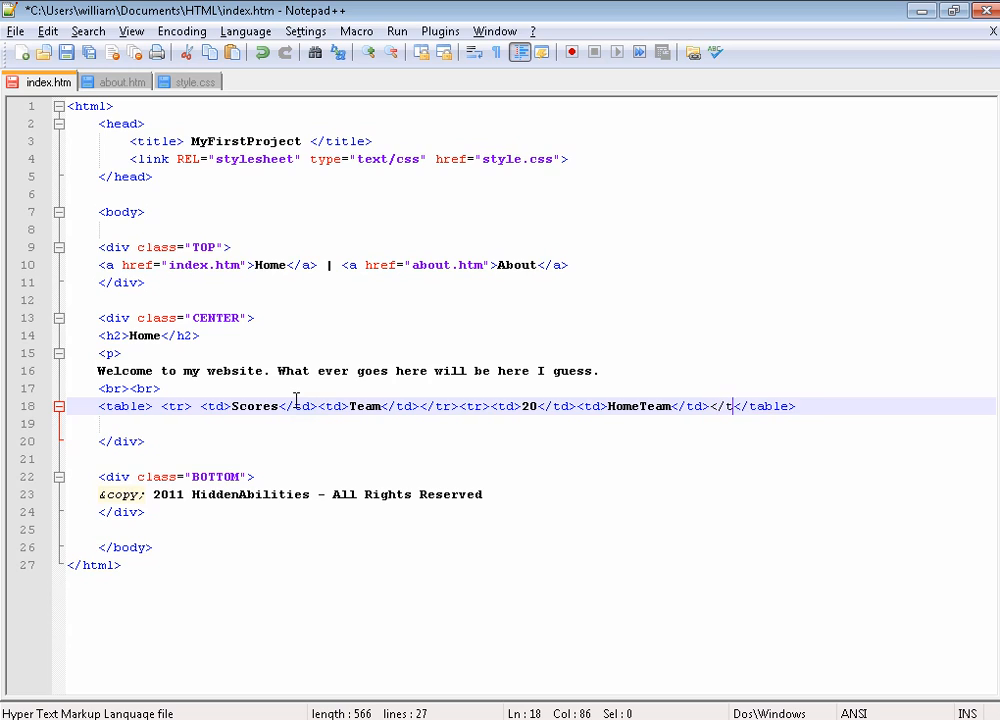
text(r>)
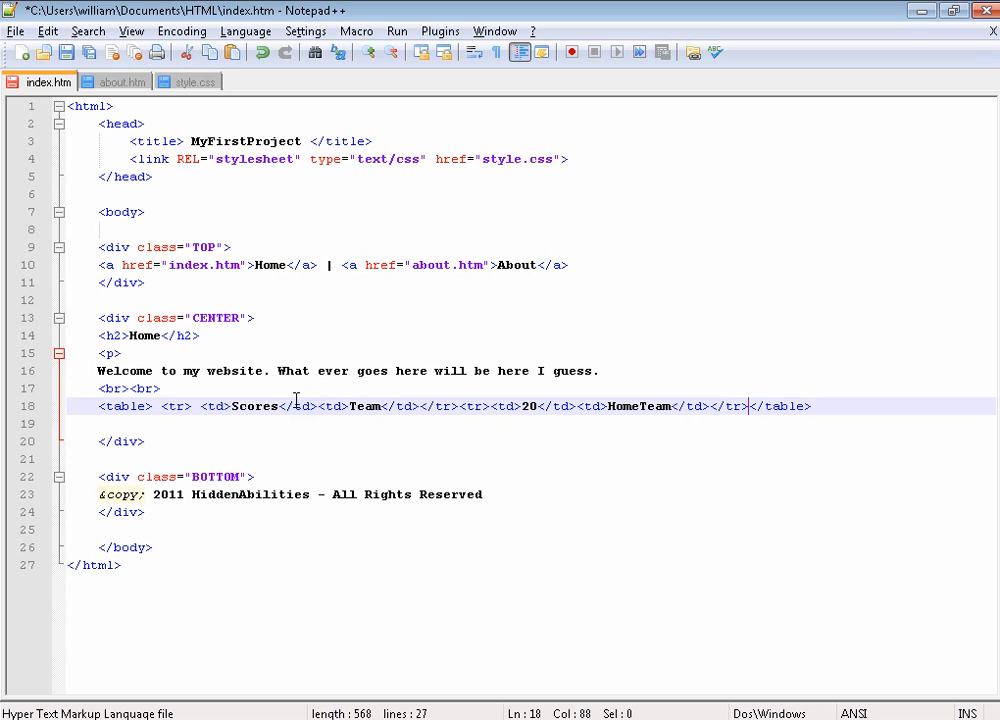
text(<tr>)
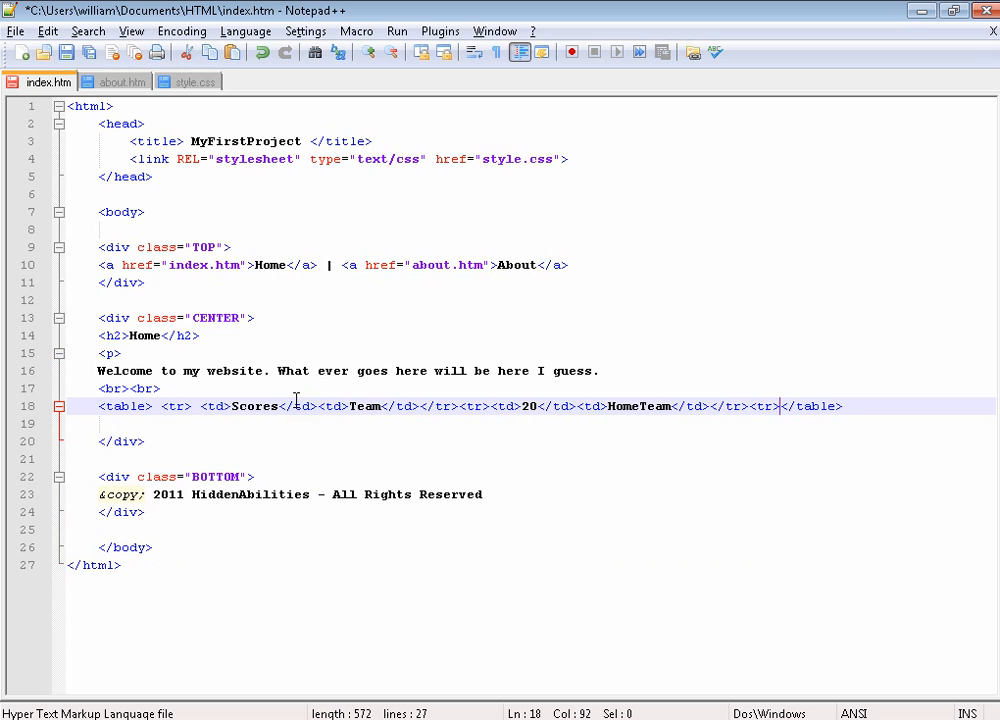
text(<td><)
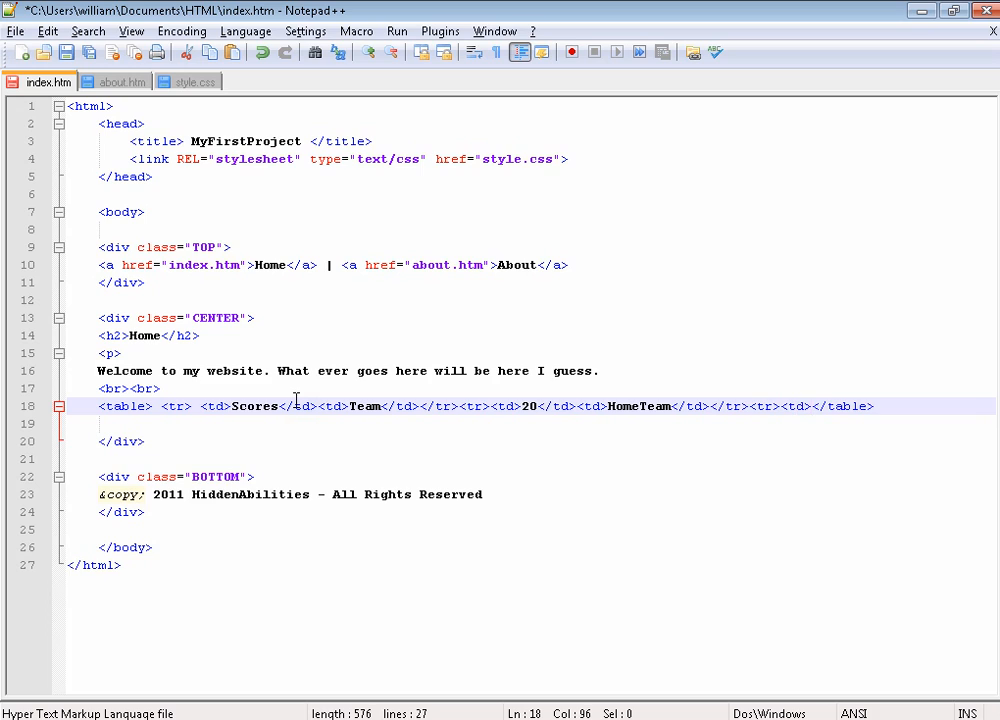
text(25)
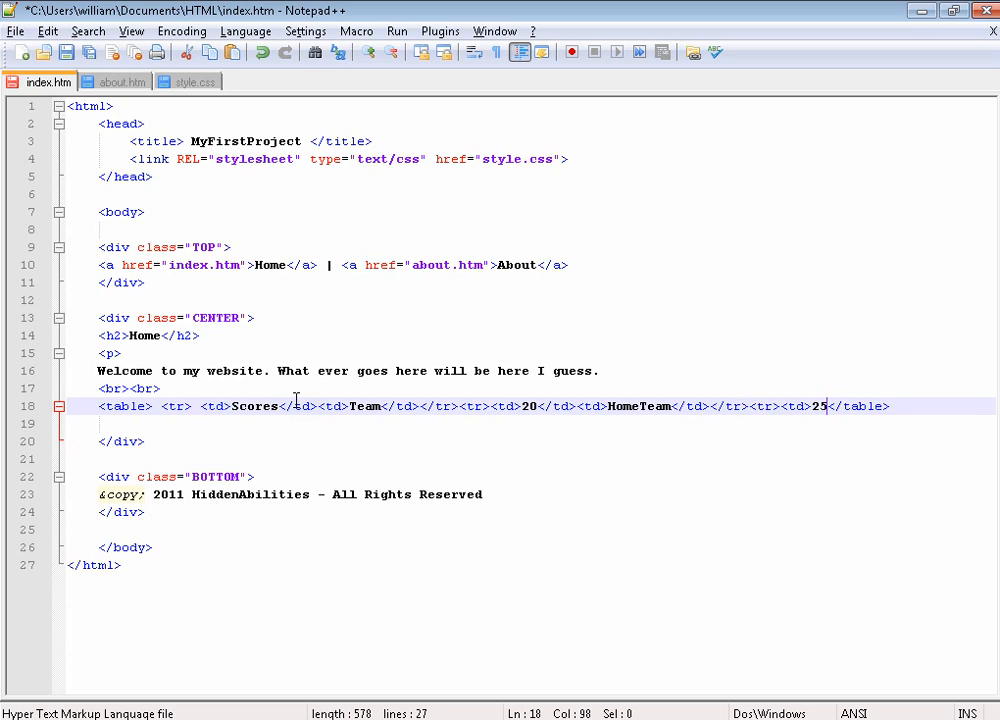
text(</td>)
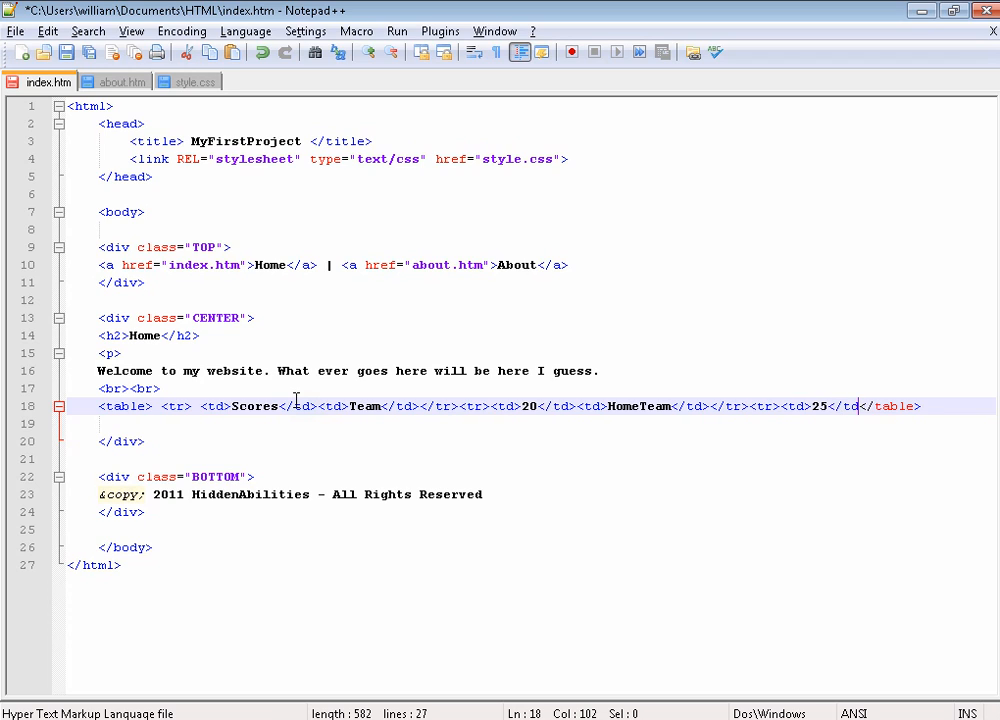
text(<td>)
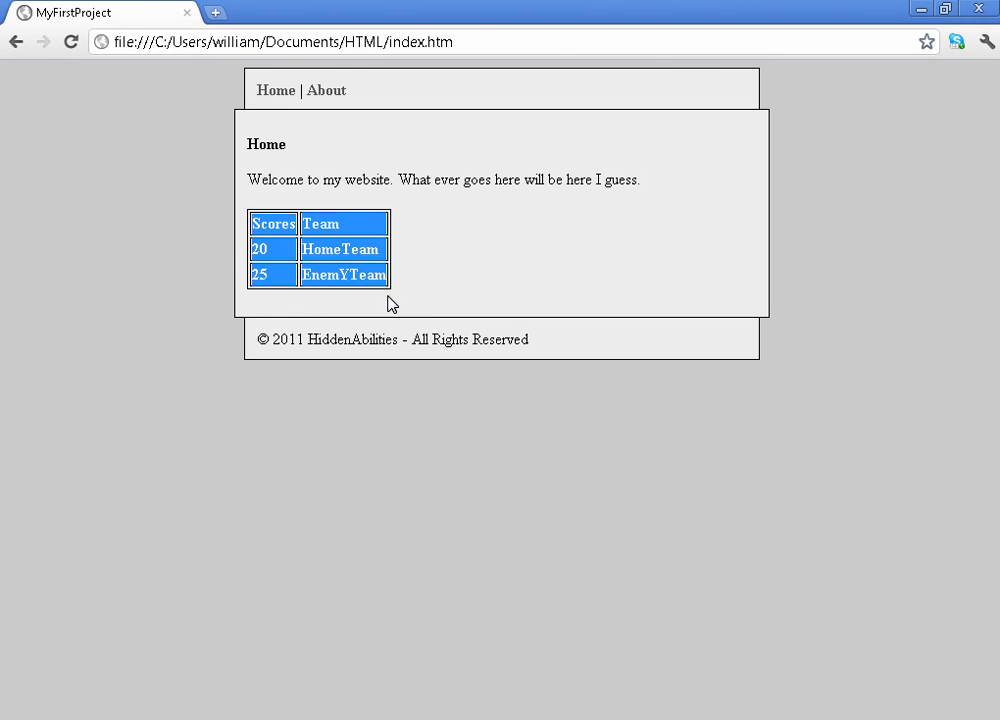
click(308, 320)
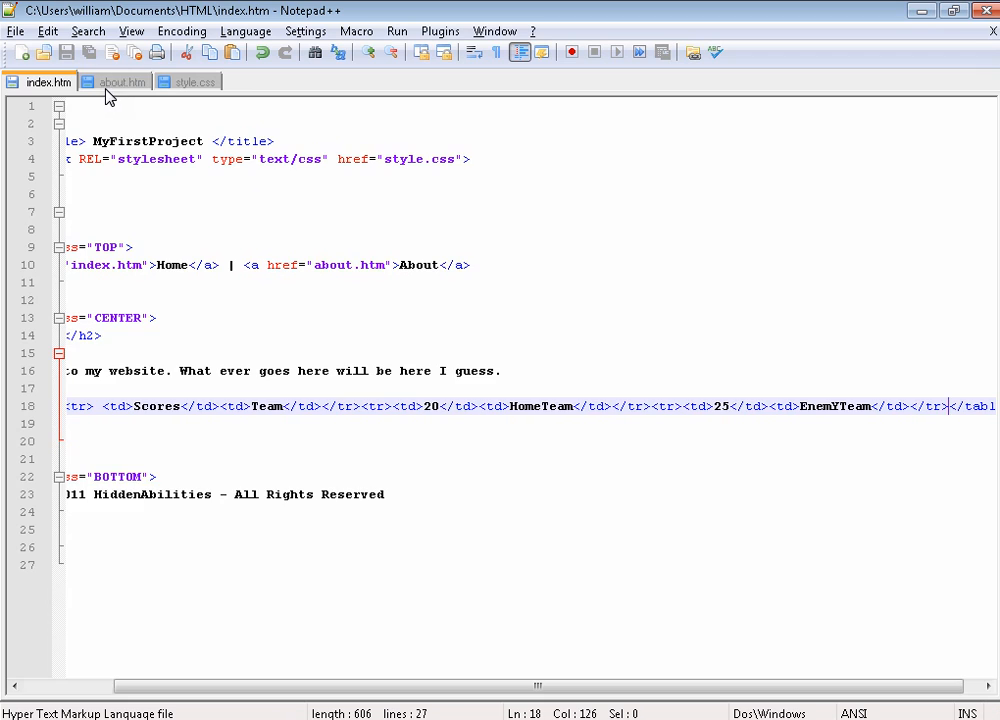
click(124, 82)
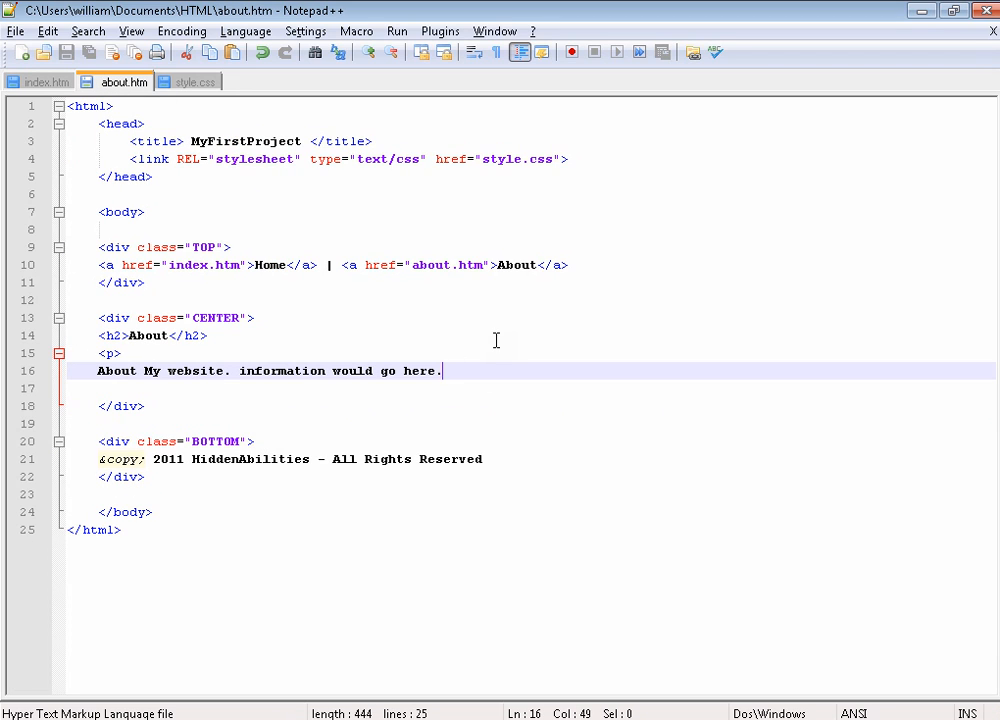
mouse_move(244, 628)
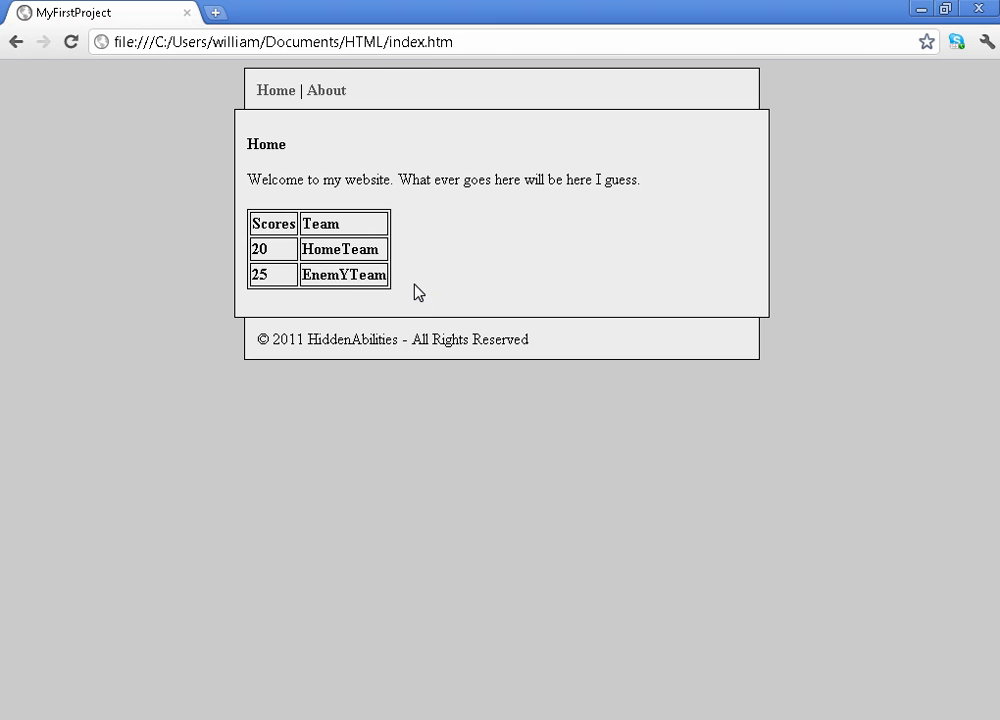
drag(258, 224, 390, 280)
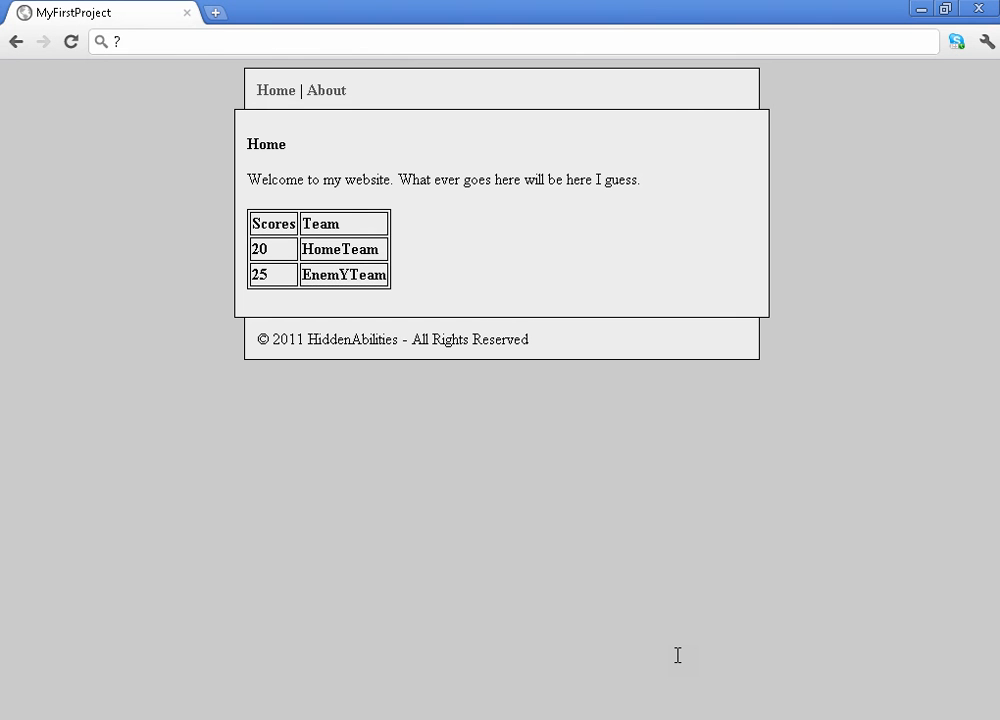
Change the table rule's border style from dotted to dashed, then to double
key(ctrl+plus)
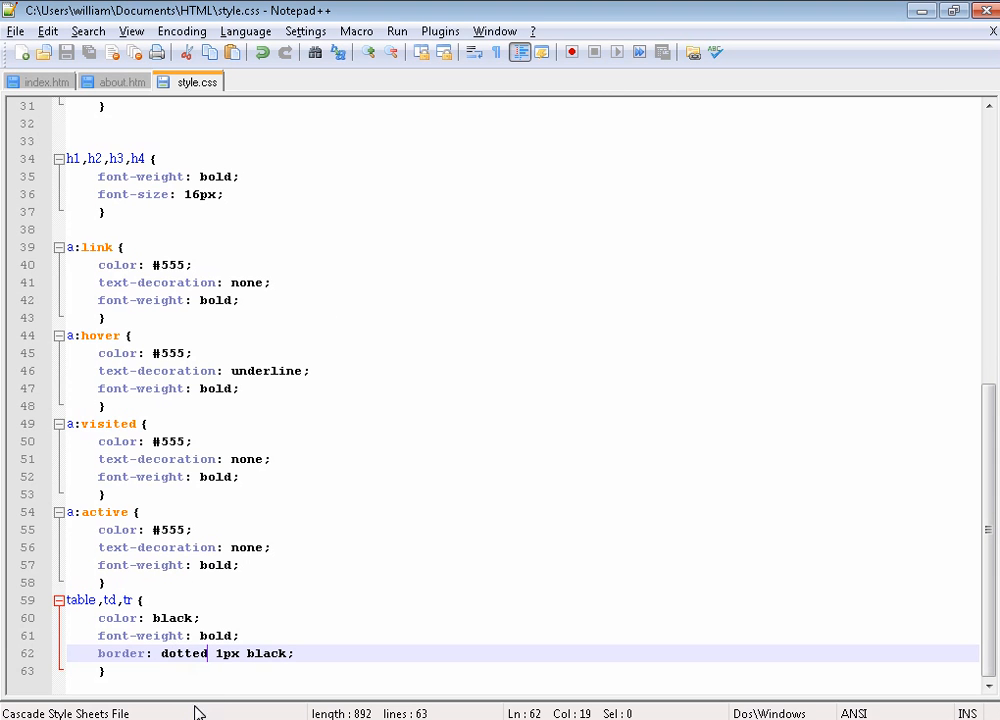
text(dashe)
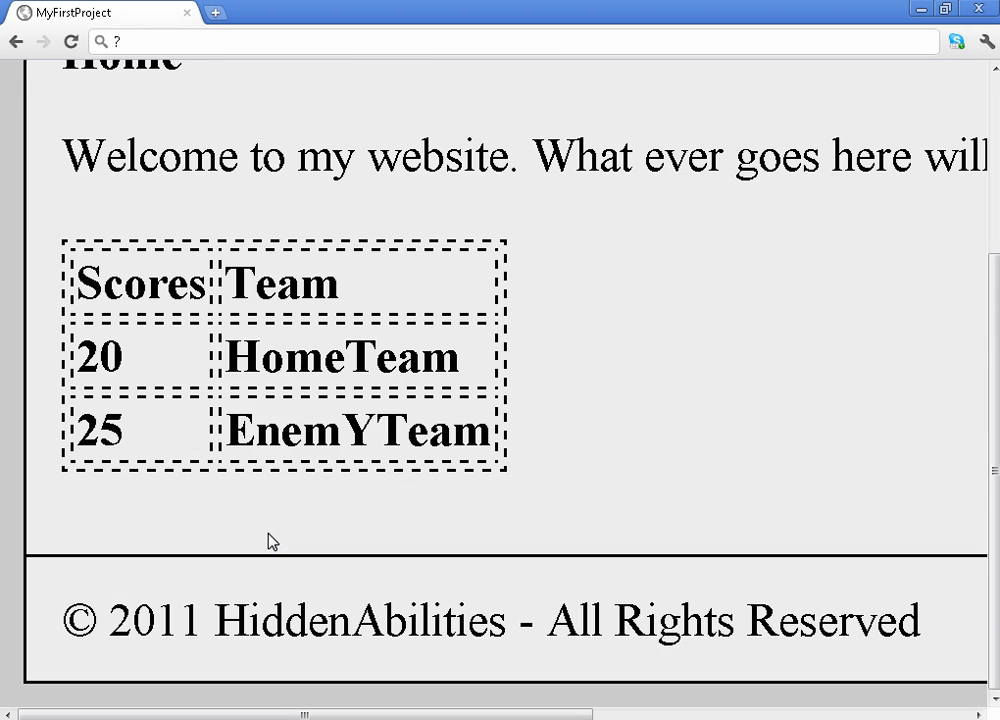
scroll(up, 3)
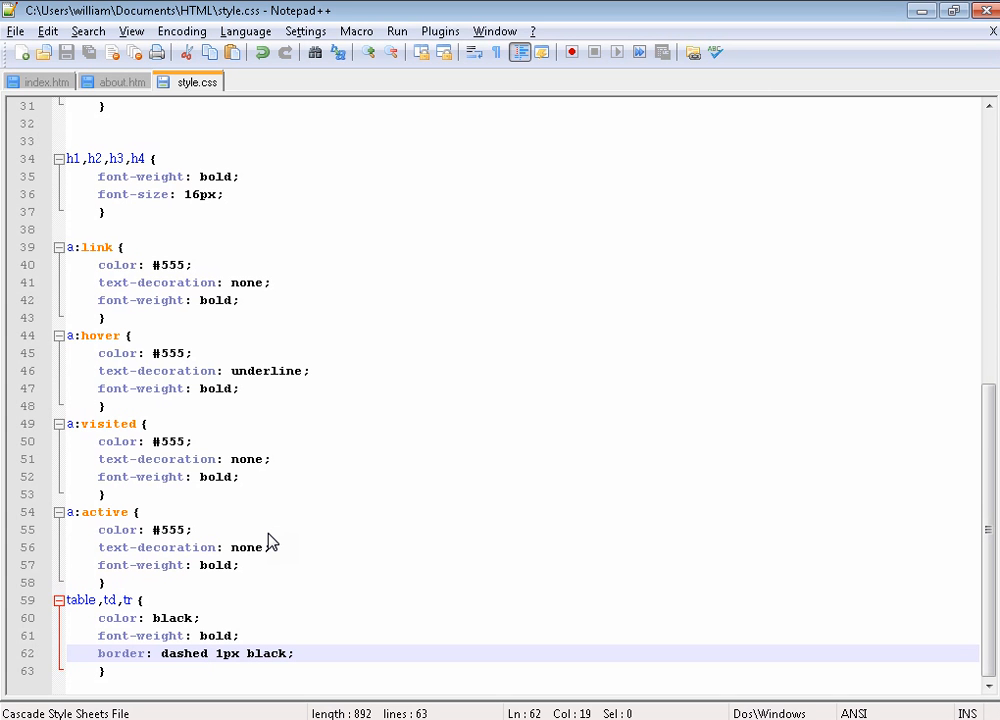
click(180, 652)
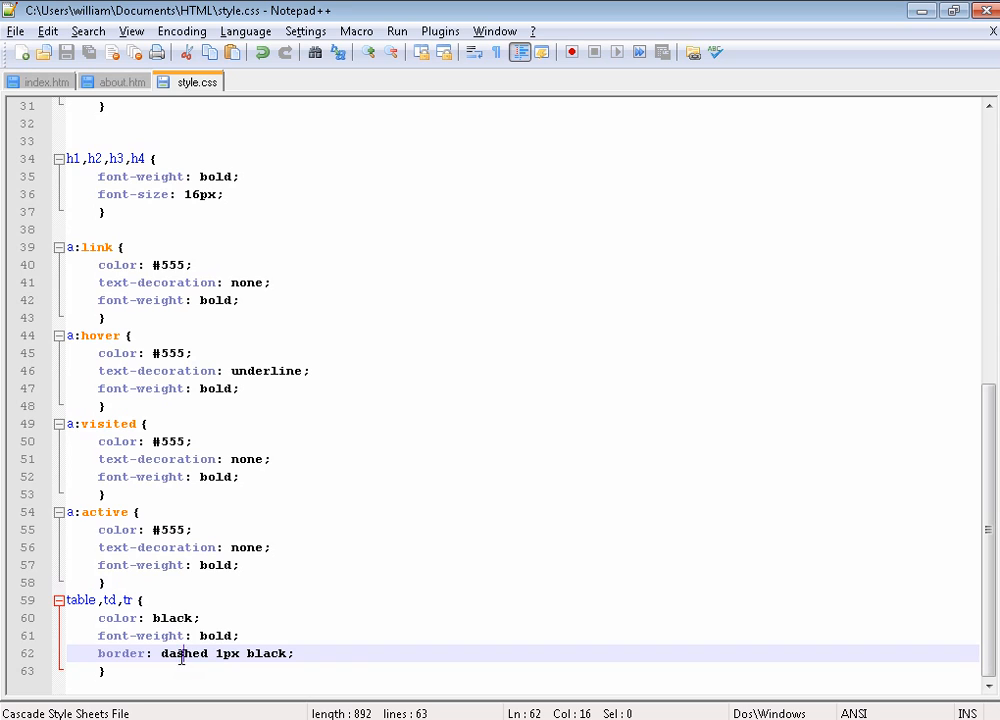
text(double)
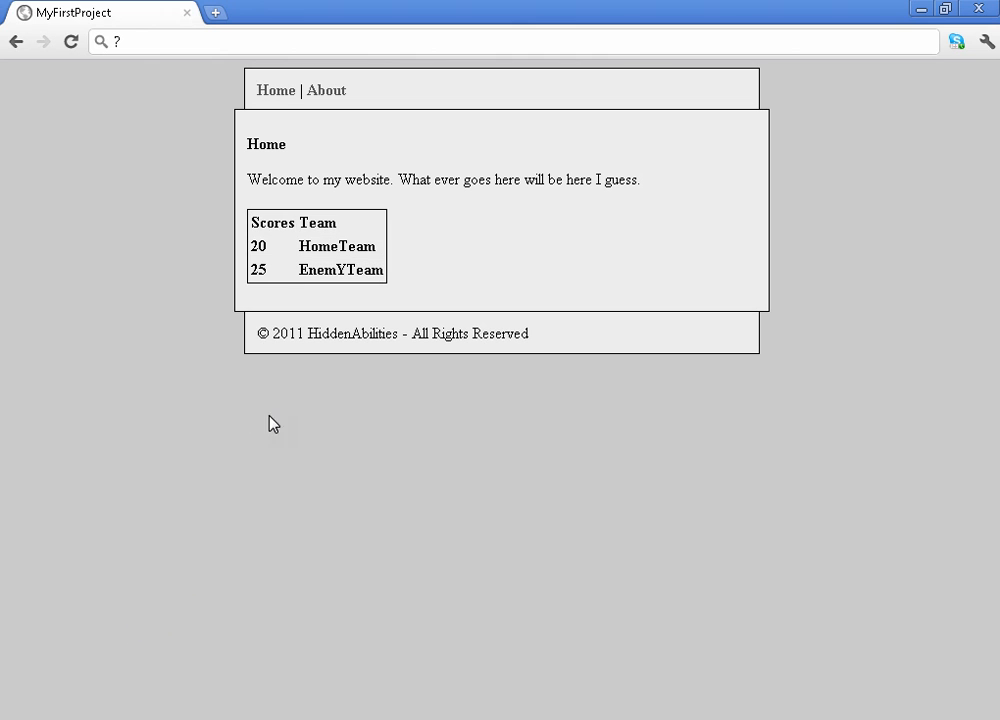
mouse_move(246, 238)
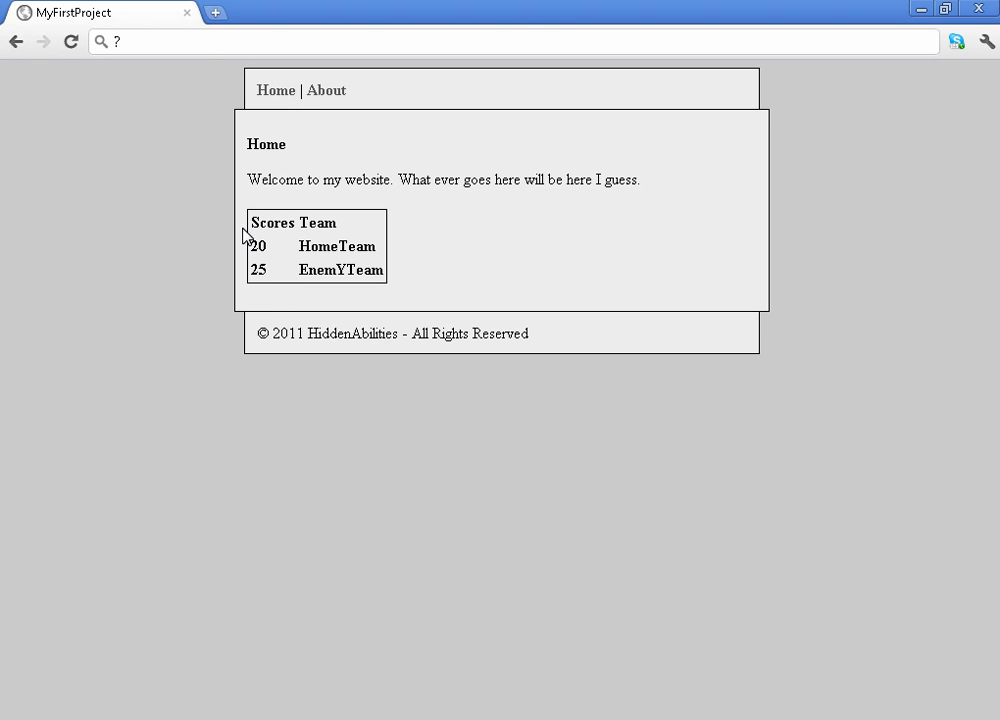
mouse_move(436, 336)
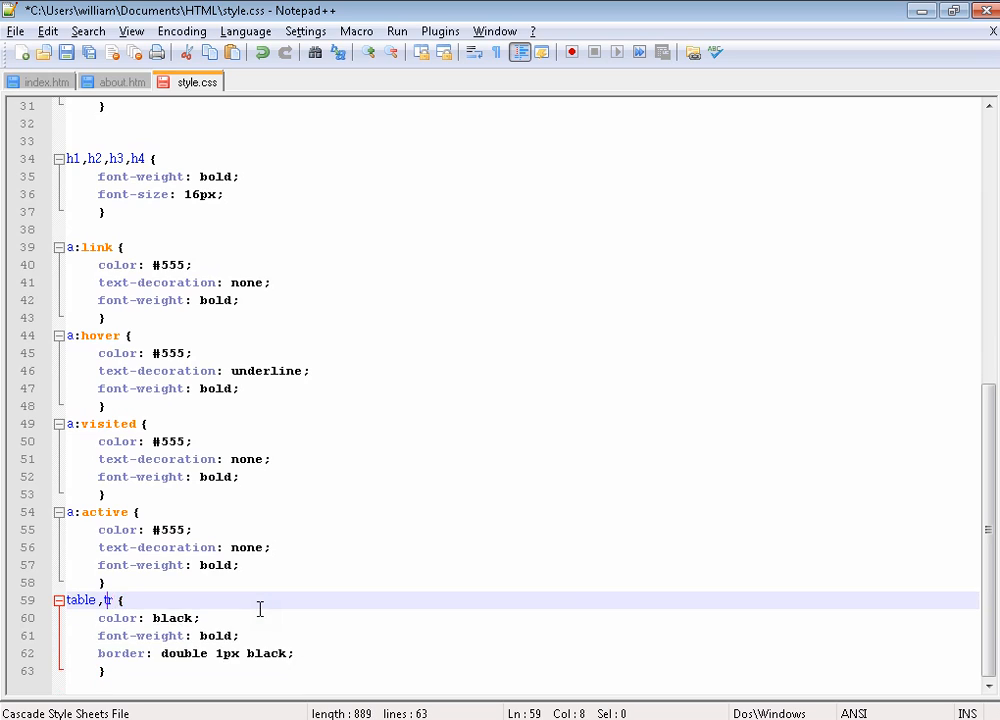
Start a separate td { width: 5 rule on a new line after the table rule
key(enter)
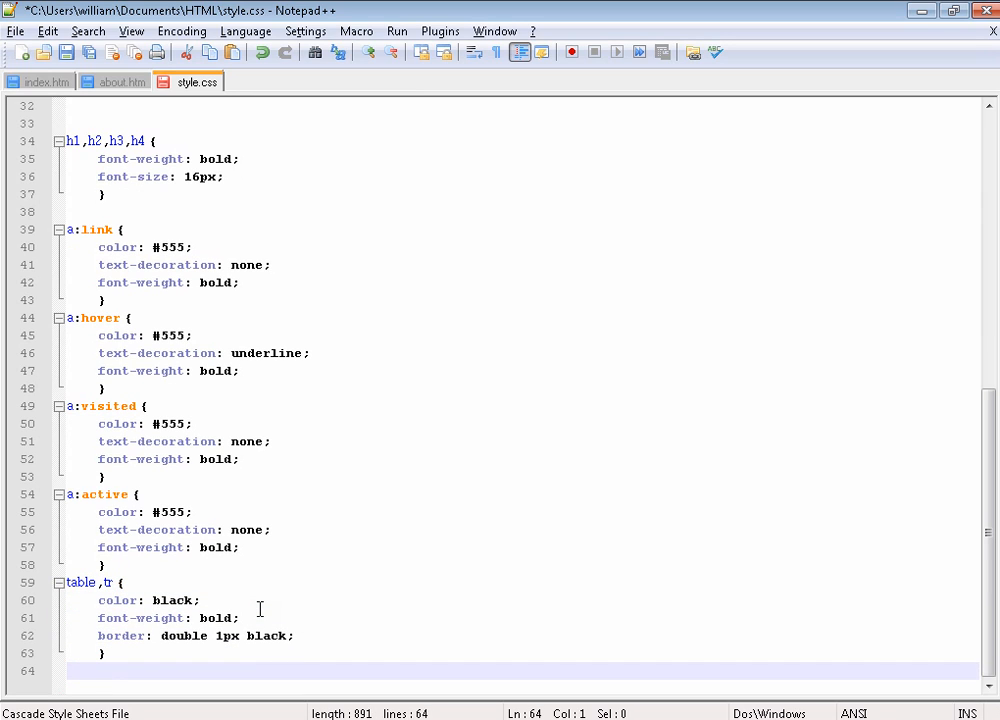
text(td)
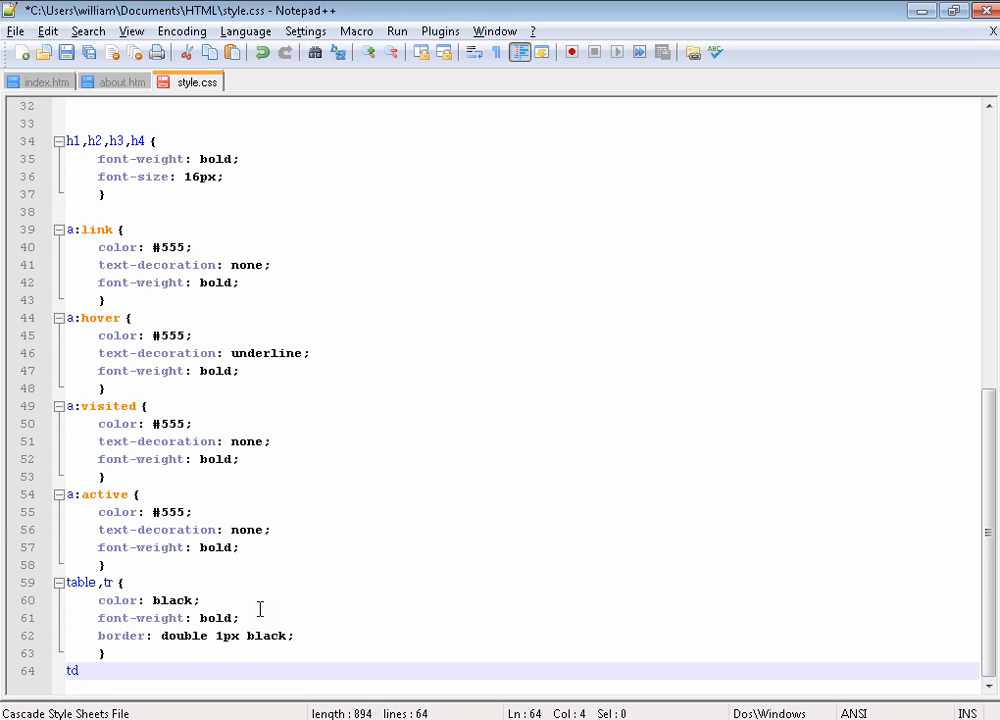
text({)
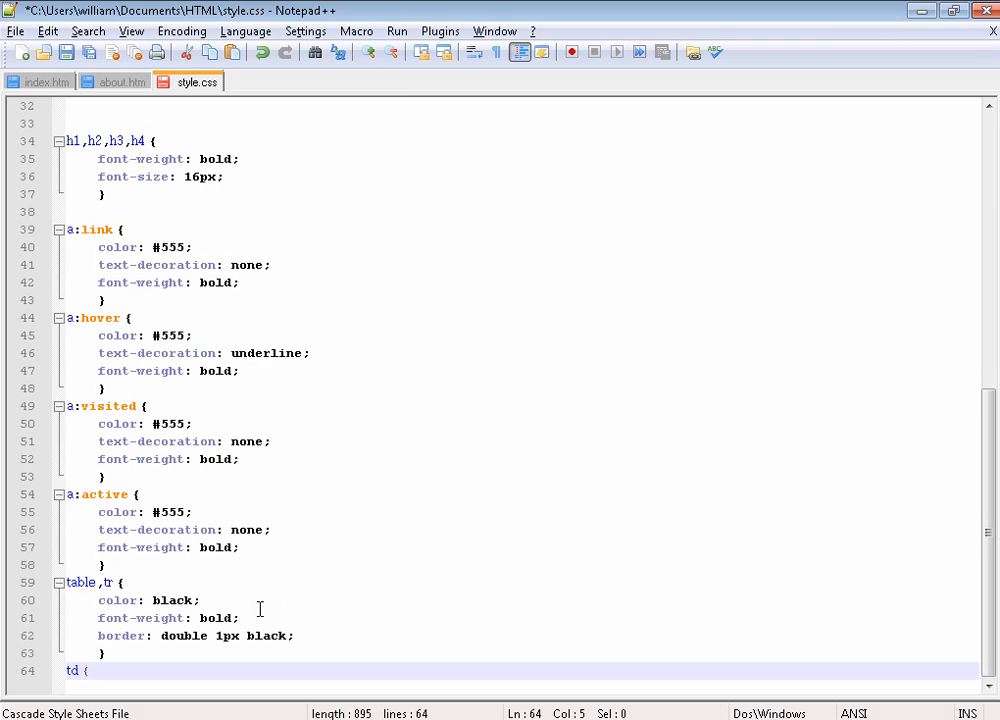
text(width:)
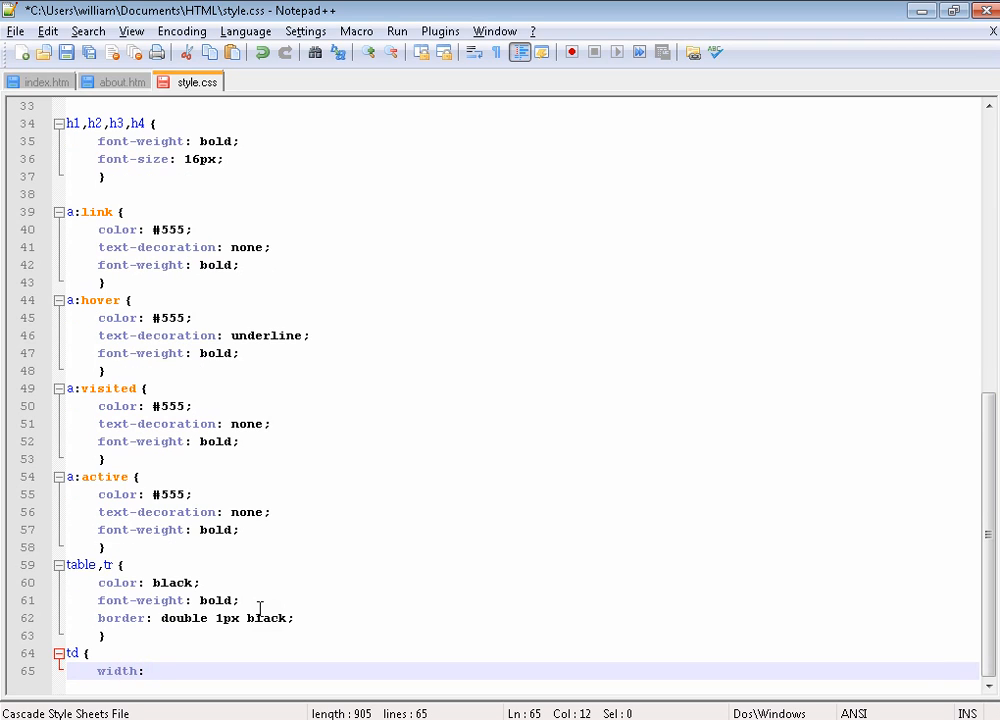
text(5)
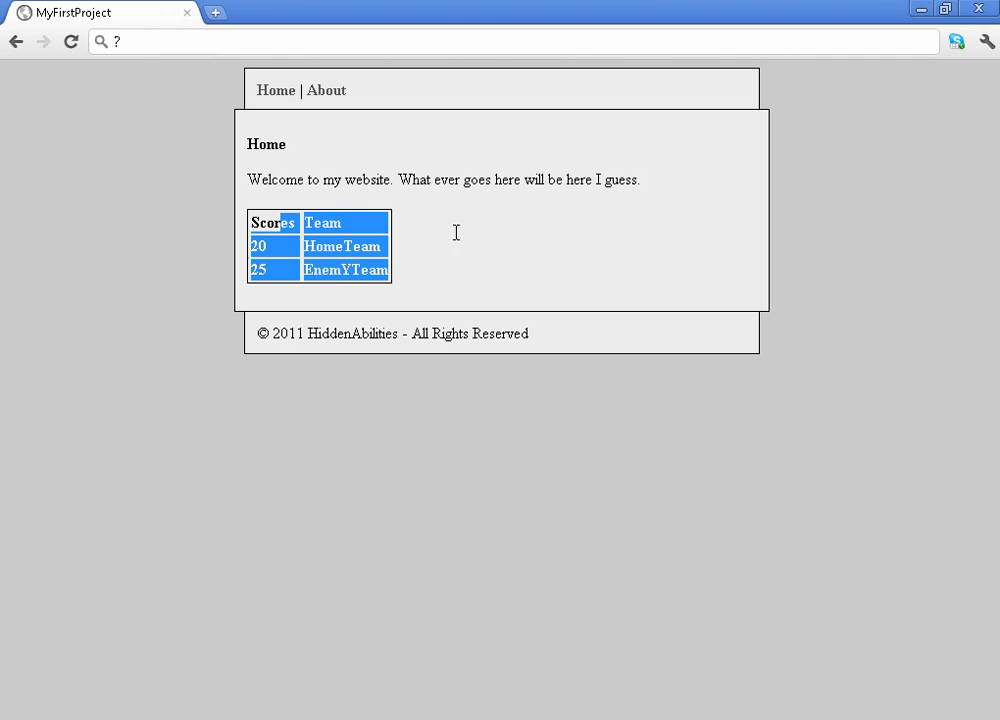
Add a th { width: 50; } rule below the td rule, then delete it again
click(456, 232)
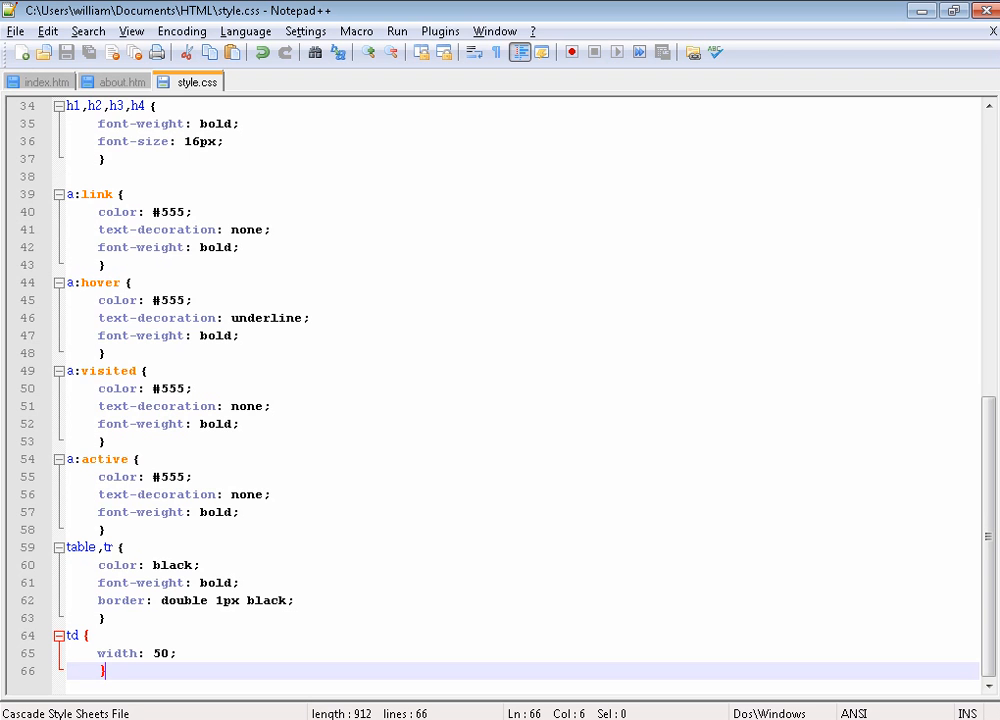
click(184, 564)
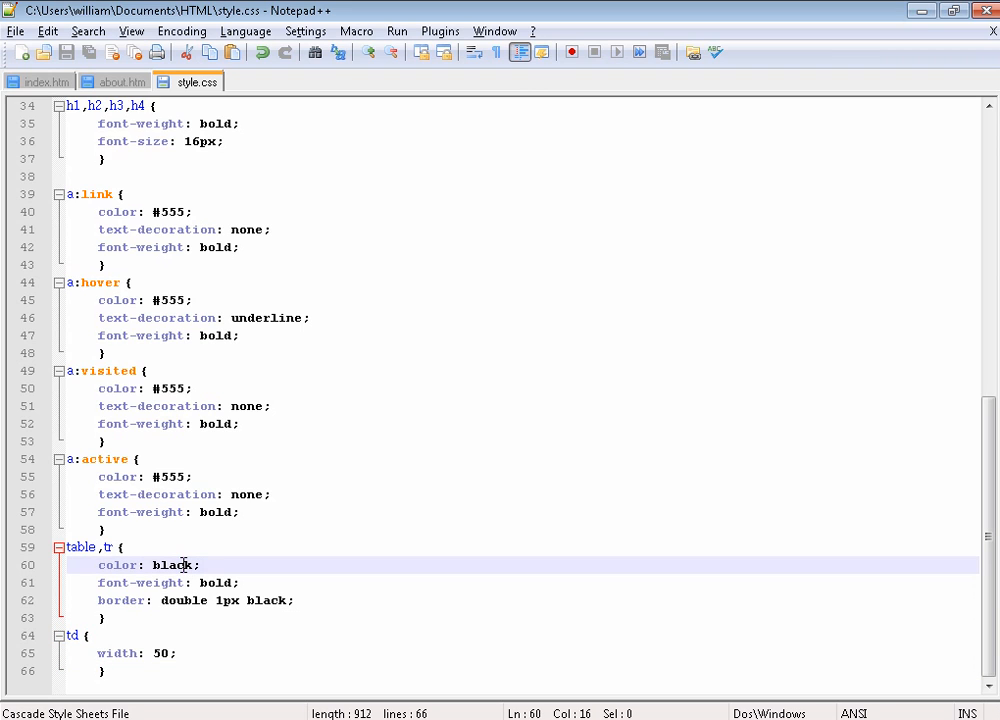
key(enter)
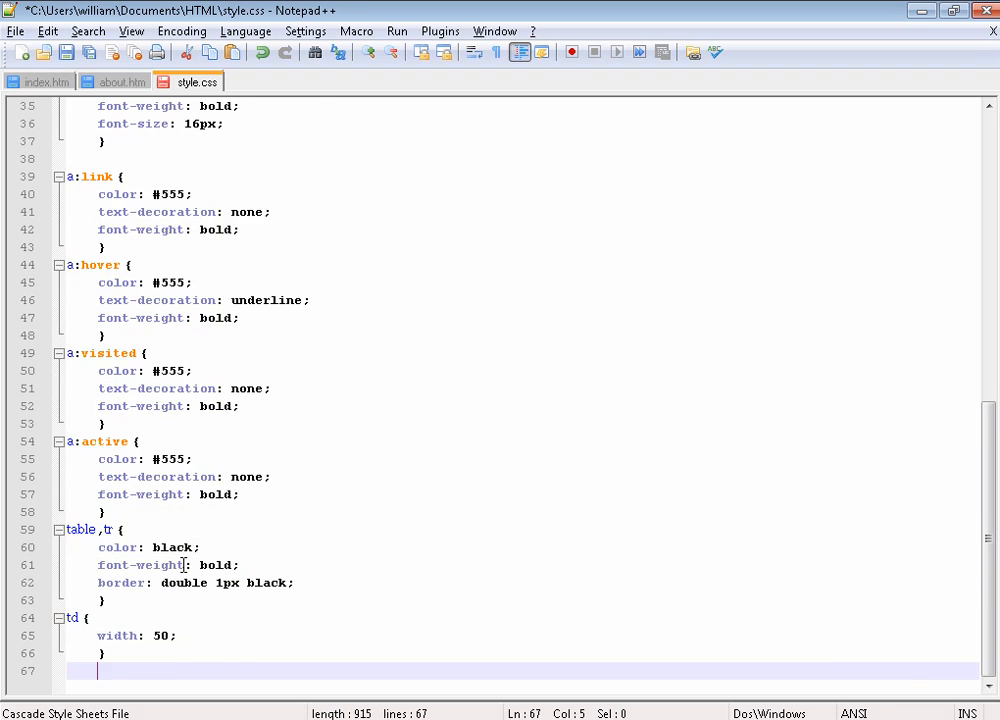
text(th)
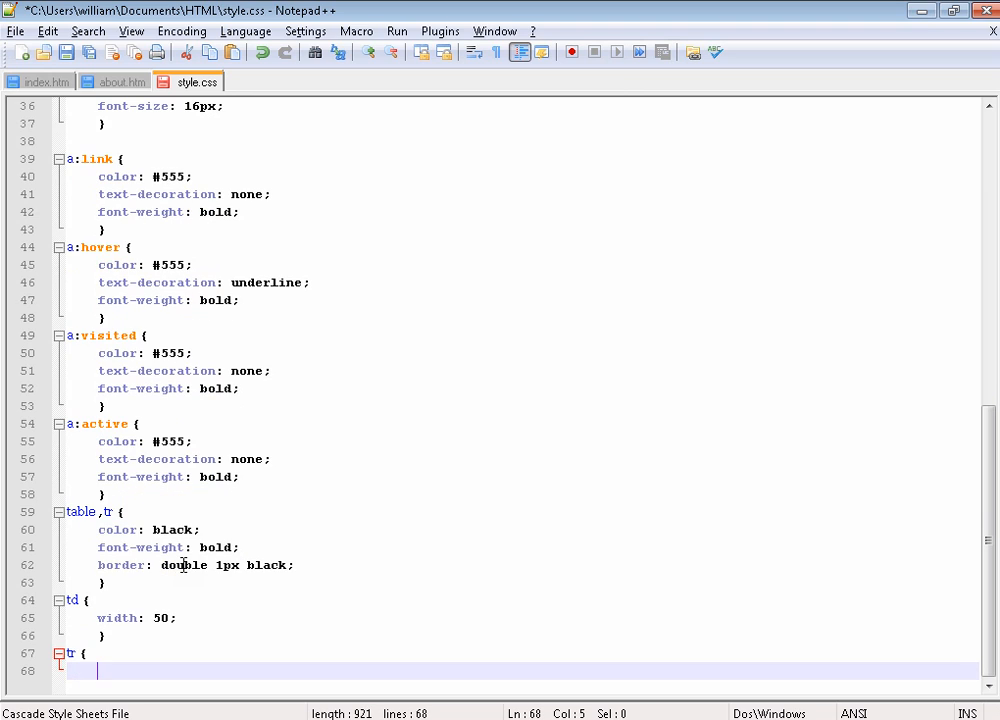
text(width: 50;)
text(})
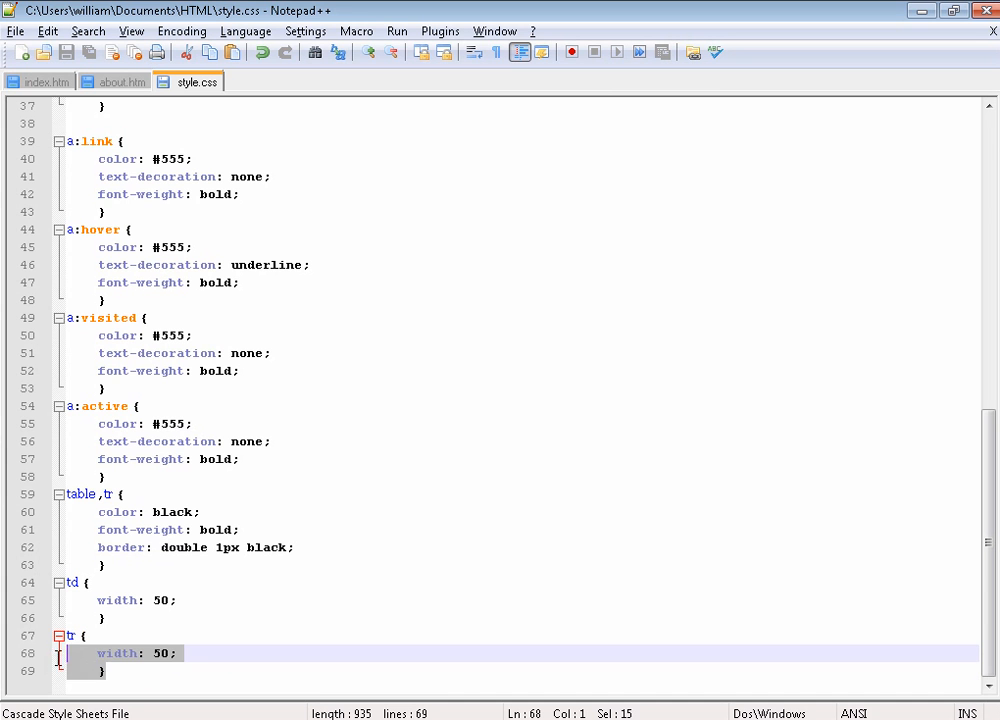
key(Delete)
text(w)
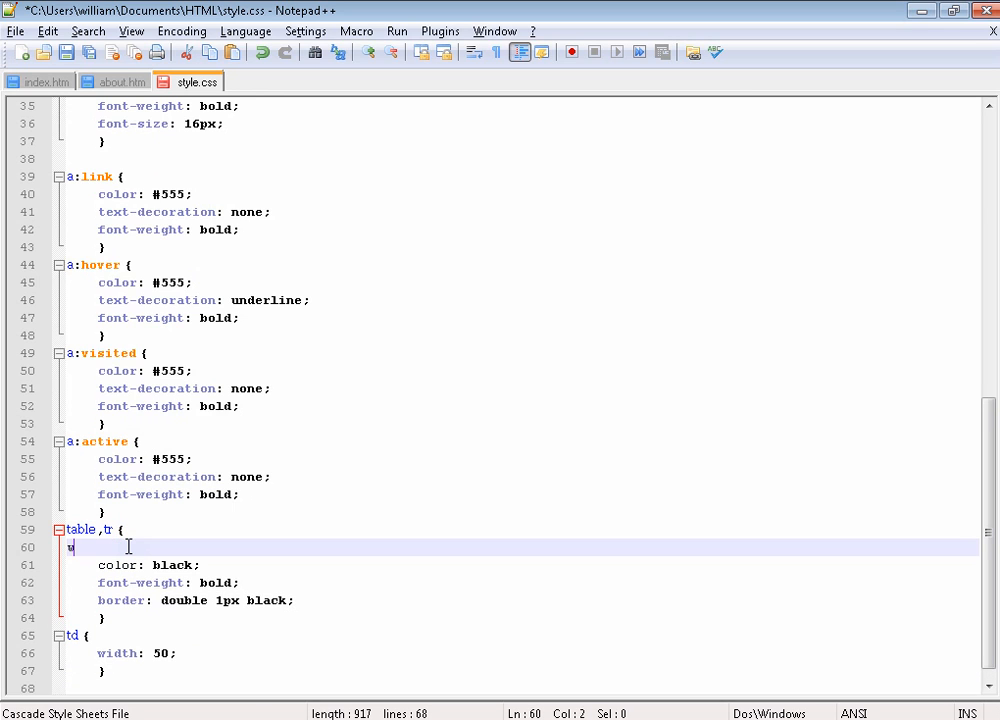
Finish the td rule as td, th { width: 50; } and return to index.htm
text(idth: 50;)
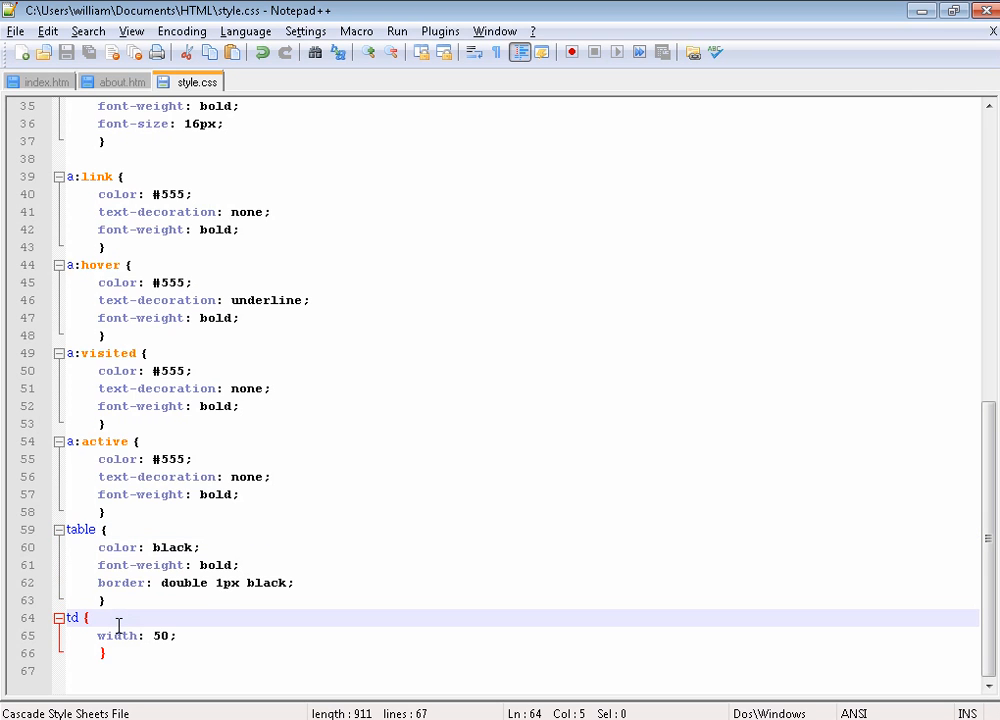
text(, th)
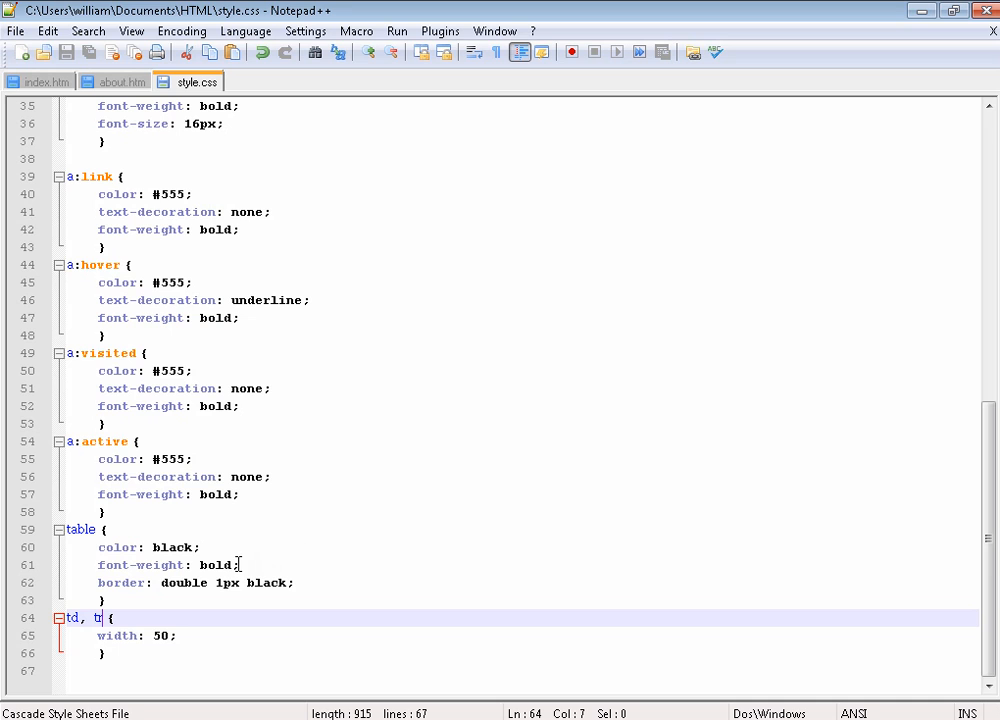
click(40, 80)
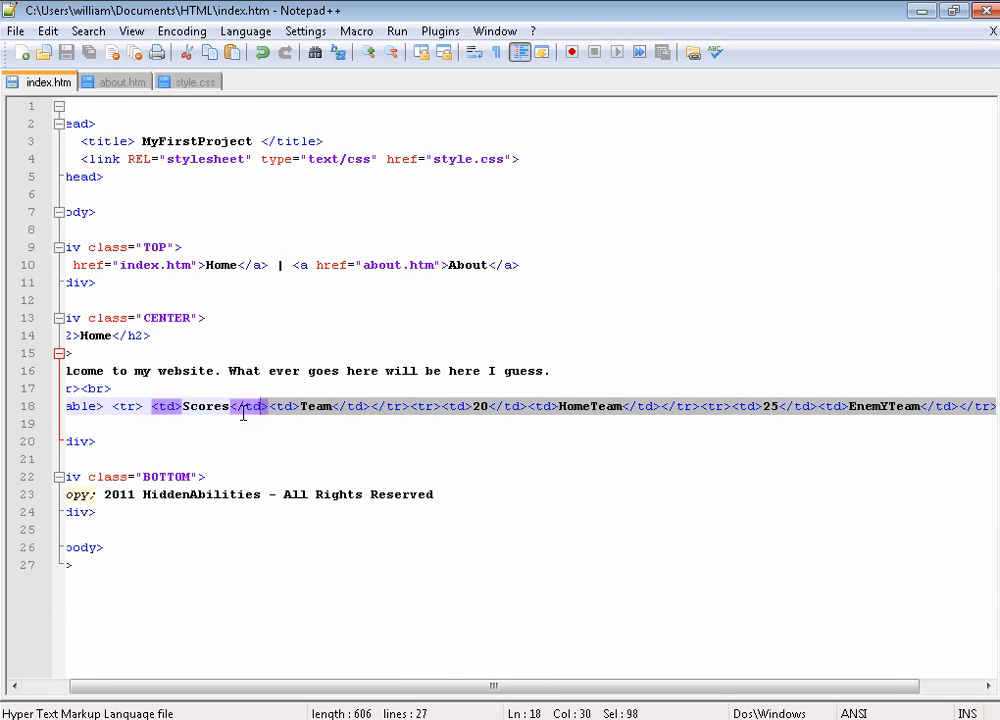
Delete the scores table markup and write My Design here! in its place
key(Delete)
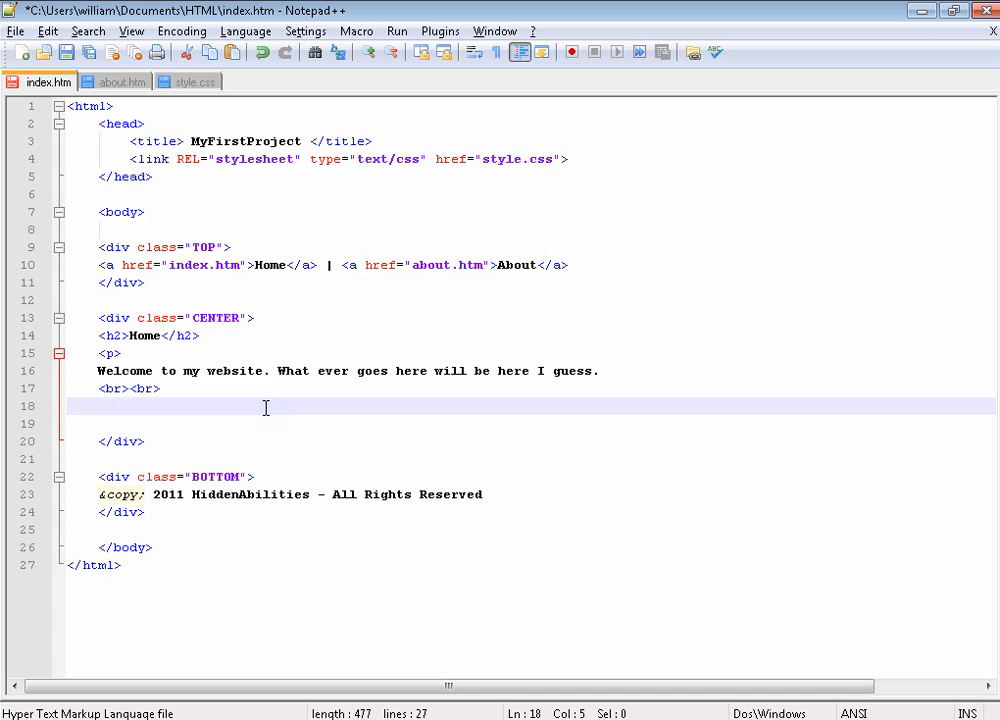
mouse_move(230, 420)
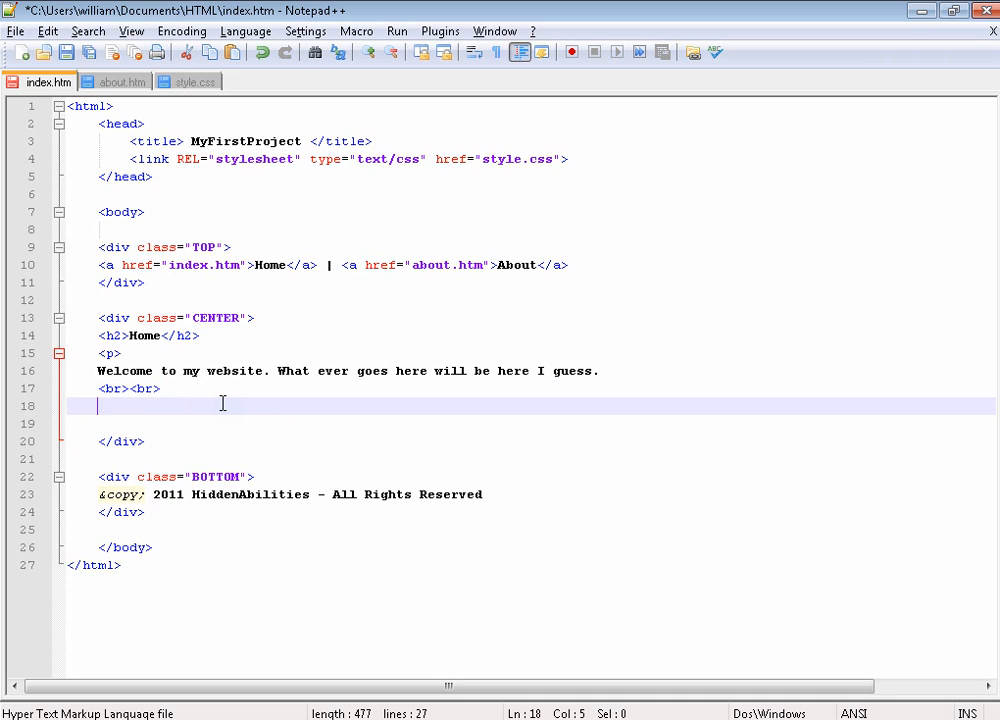
text(My Design here!)
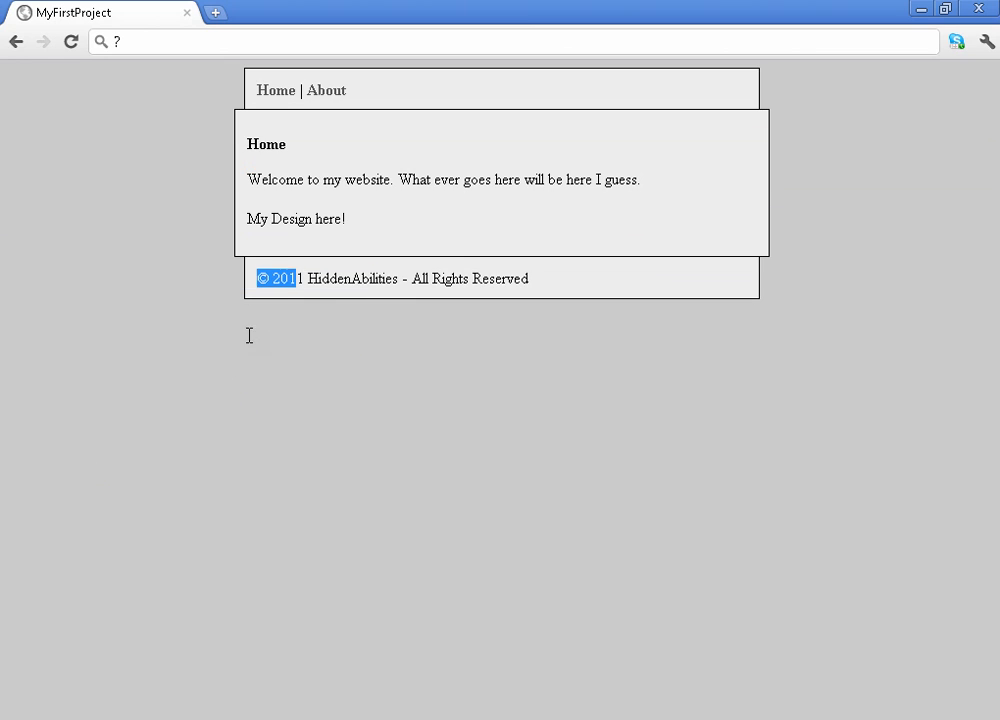
Return to the index.htm source in Notepad++ from the browser
click(248, 408)
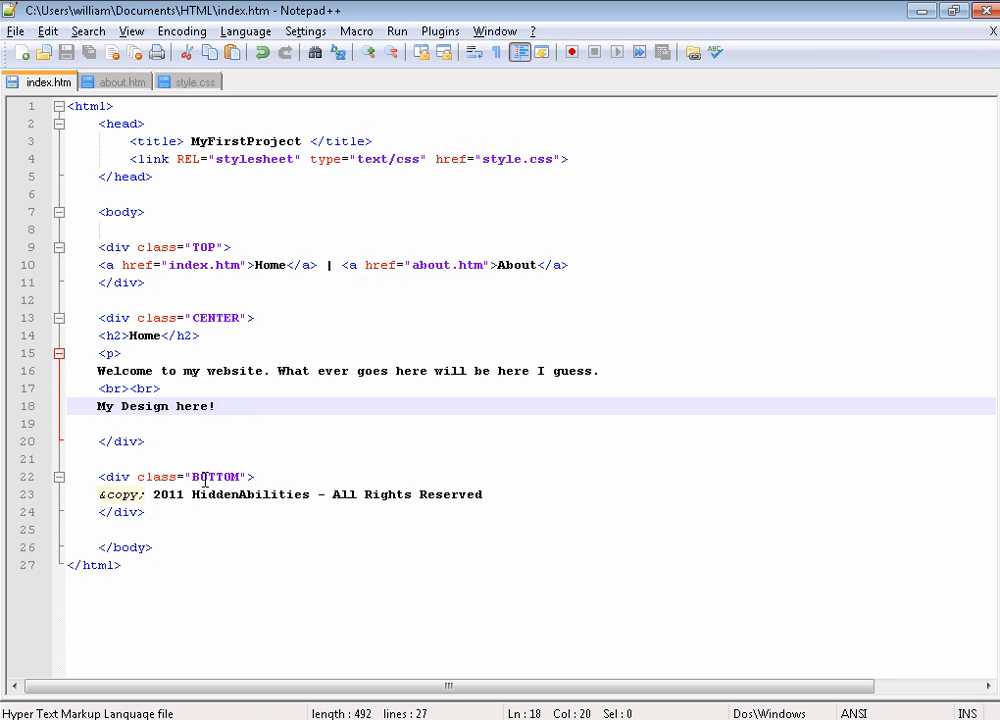
mouse_move(4, 496)
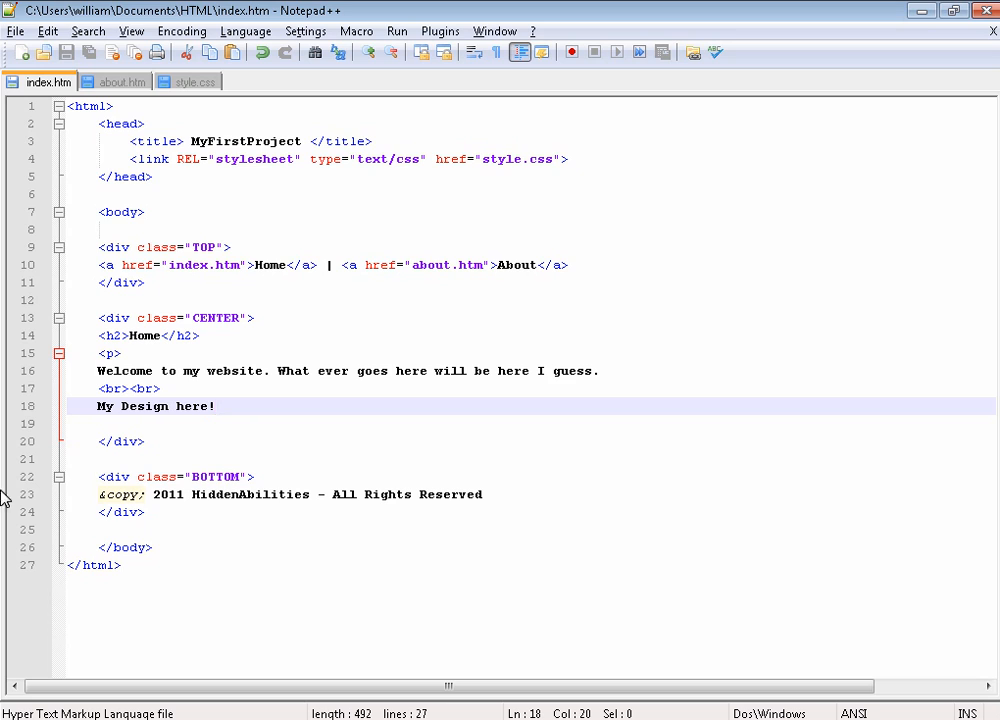